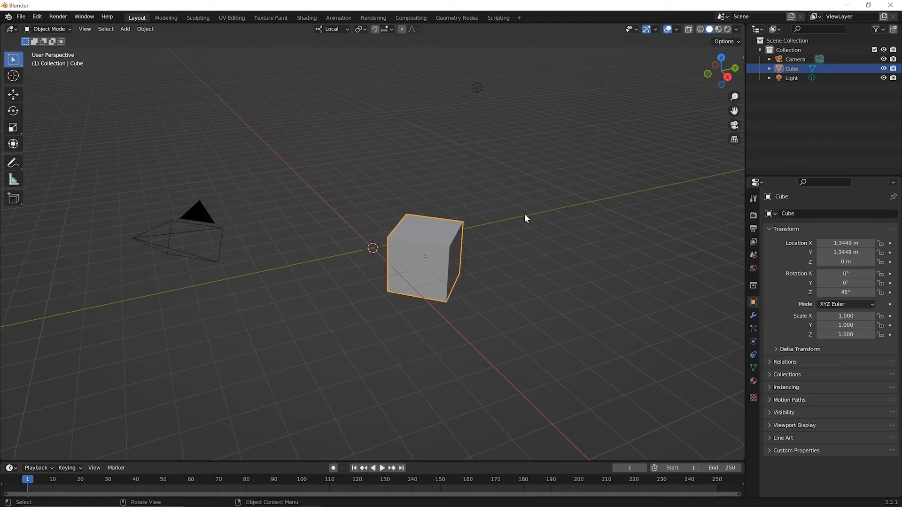
mouse_move(517, 217)
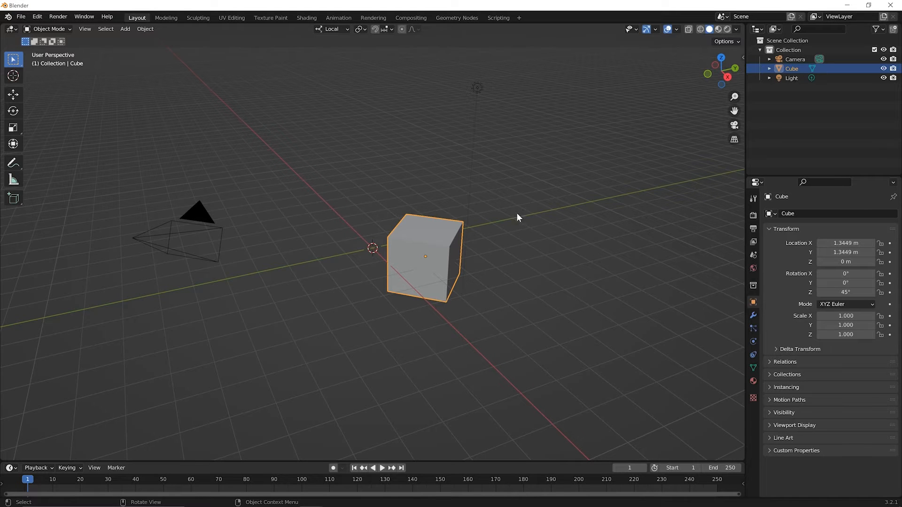
Clear the cube's location and rotation to the world origin and zero
click(20, 16)
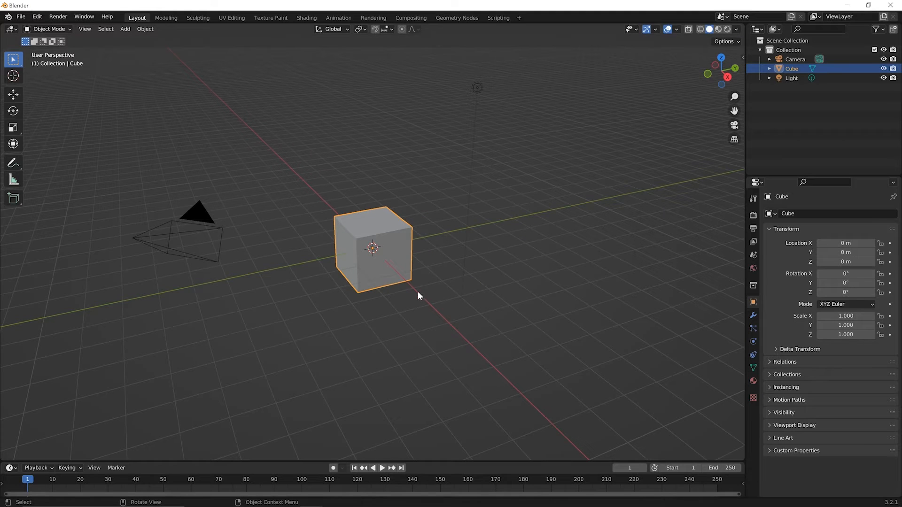
mouse_move(320, 233)
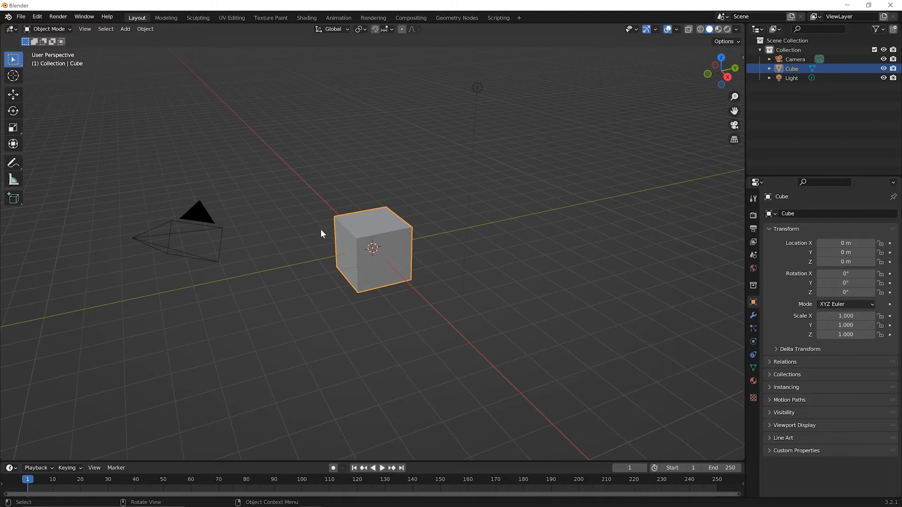
mouse_move(409, 269)
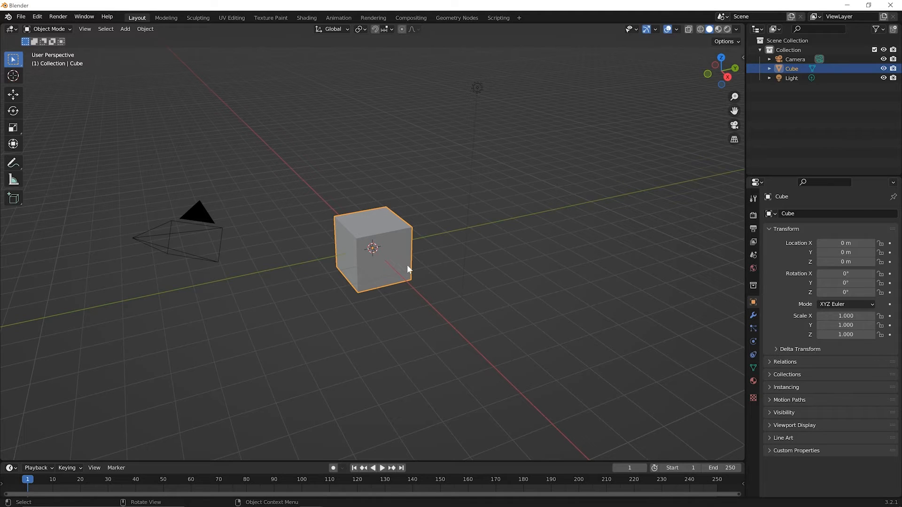
mouse_move(362, 244)
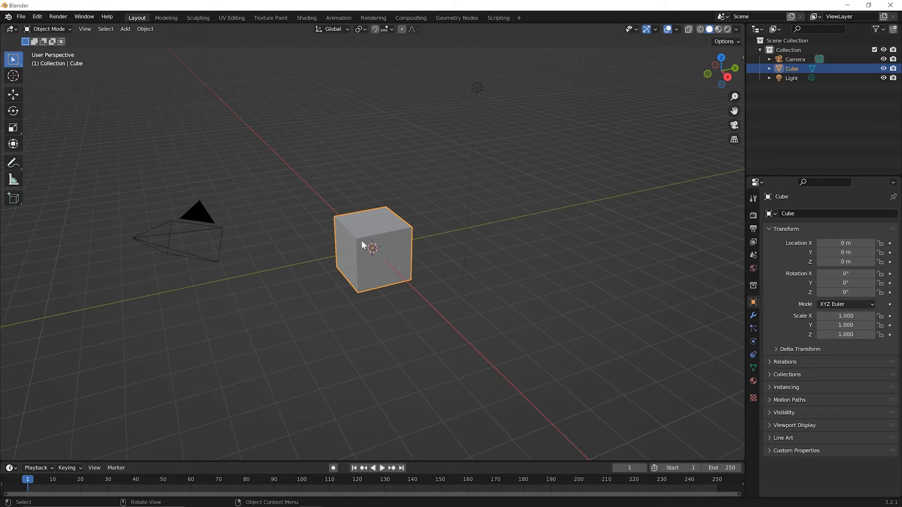
mouse_move(371, 246)
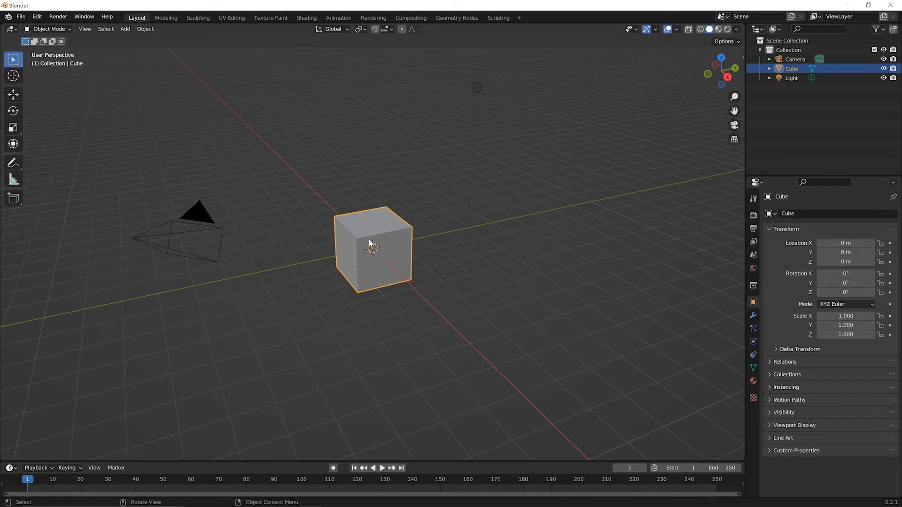
mouse_move(383, 253)
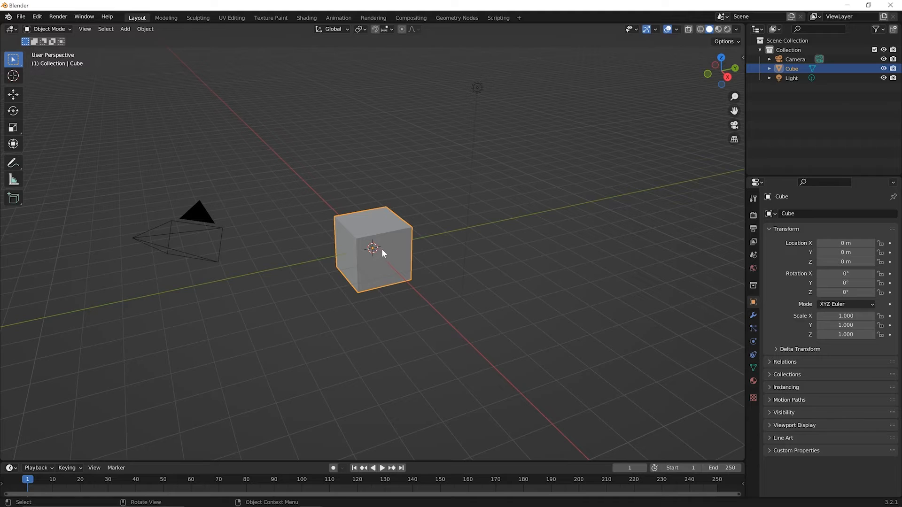
mouse_move(390, 249)
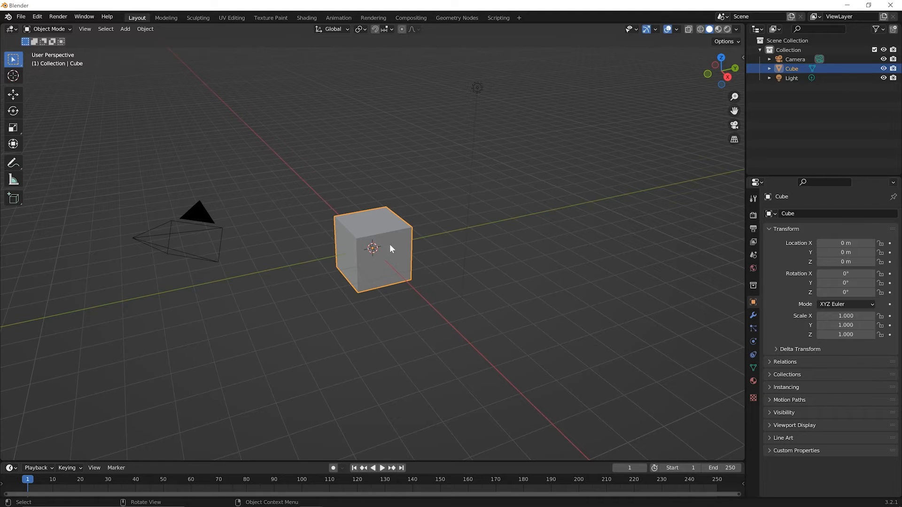
mouse_move(444, 320)
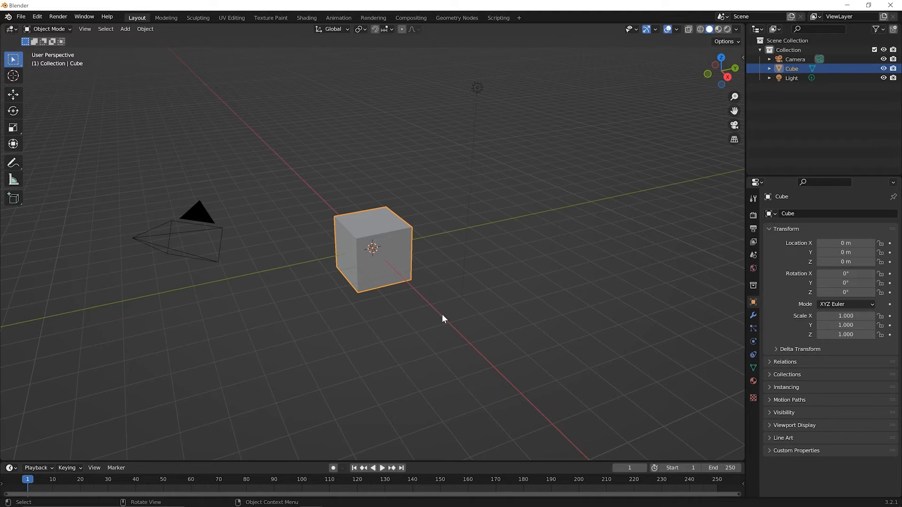
mouse_move(433, 332)
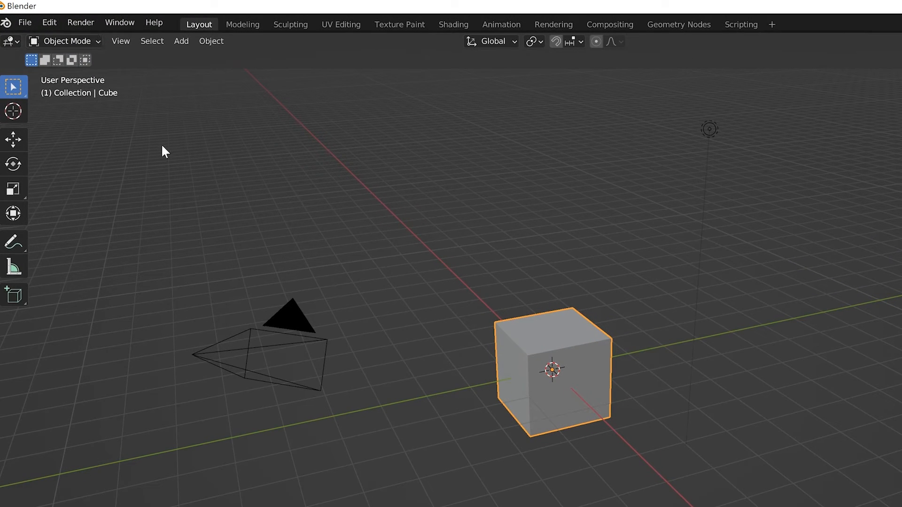
mouse_move(127, 155)
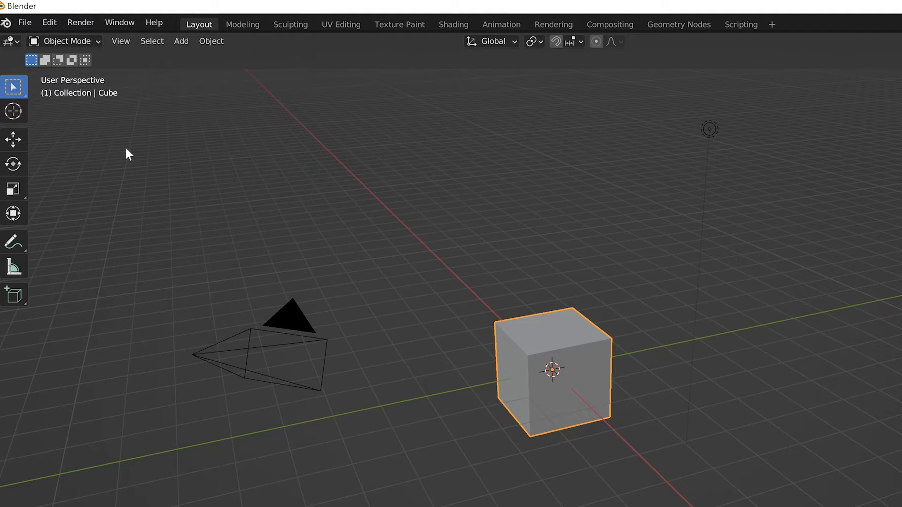
Enter Edit Mode on the cube and view the interaction mode list
key(Tab)
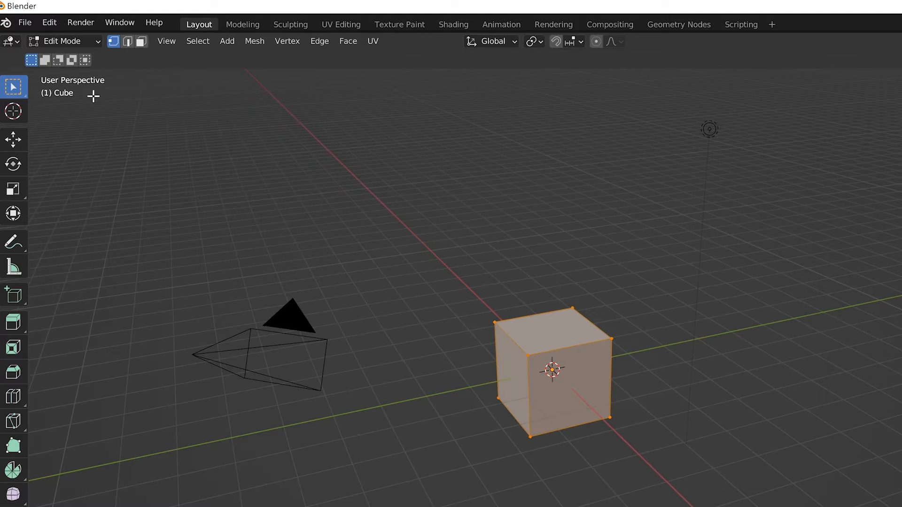
mouse_move(80, 45)
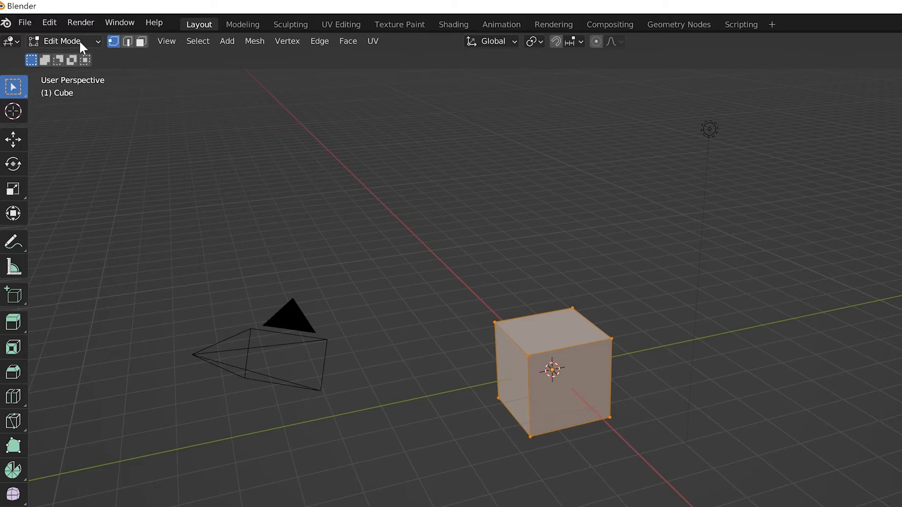
click(63, 41)
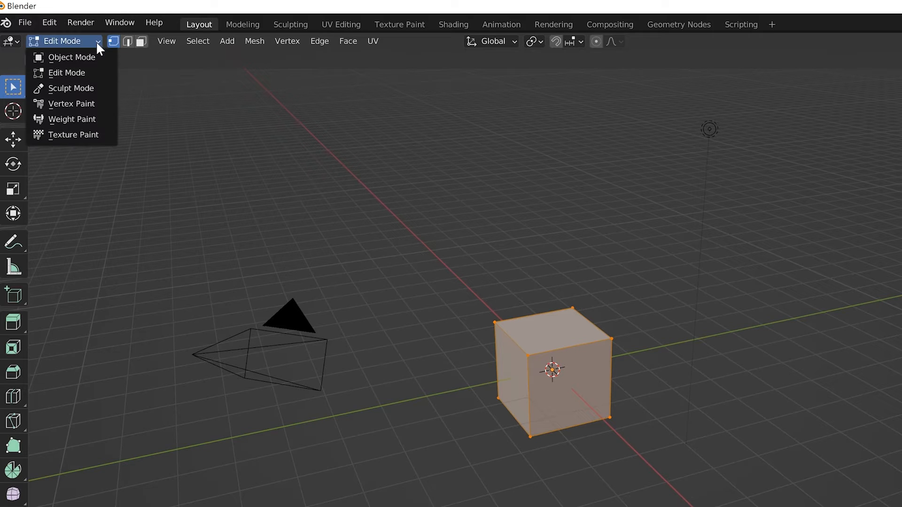
mouse_move(71, 57)
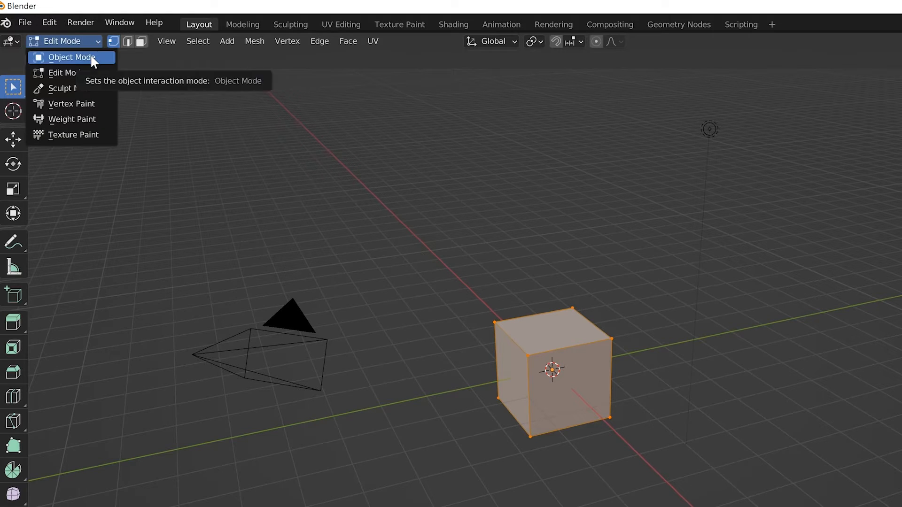
mouse_move(73, 135)
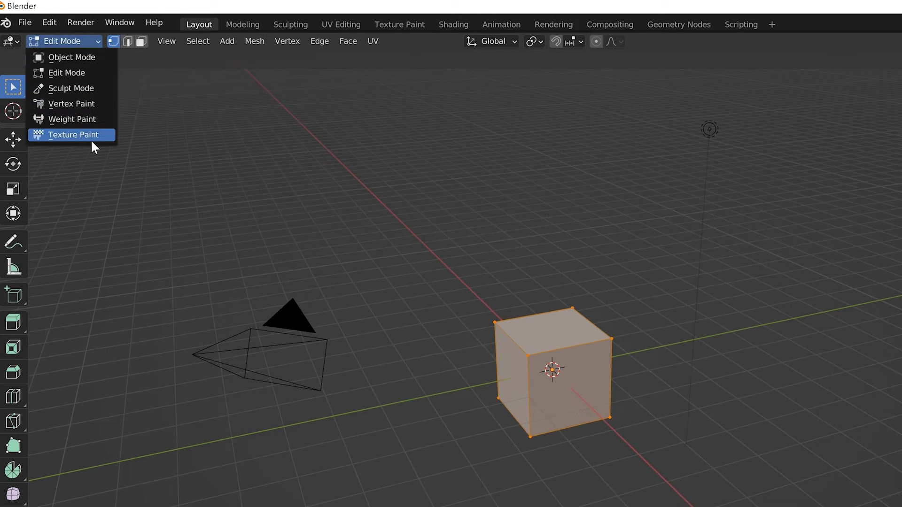
mouse_move(93, 108)
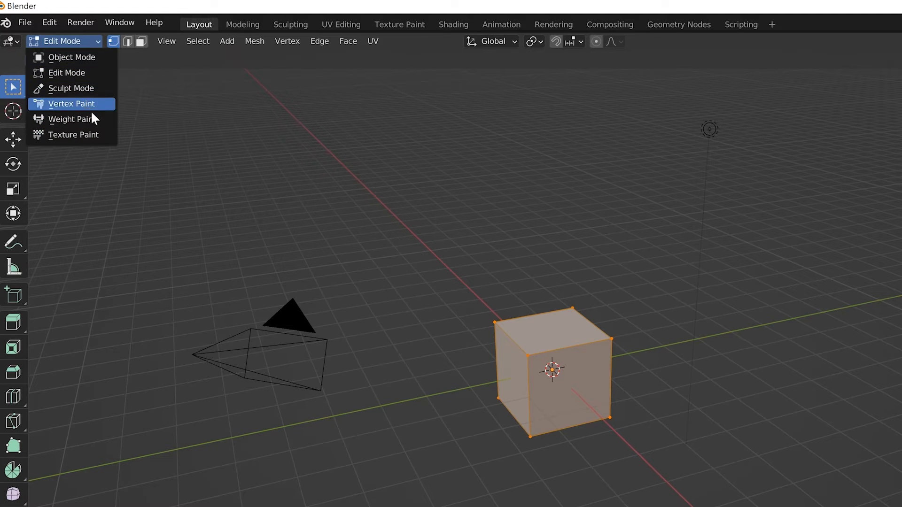
mouse_move(101, 82)
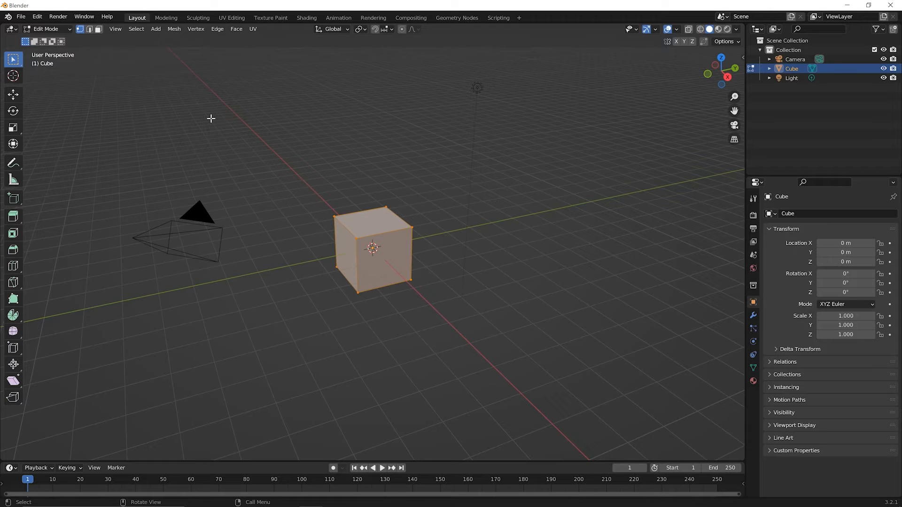
Toggle the cube between Edit and Object Mode twice, ending in Edit Mode
key(Tab)
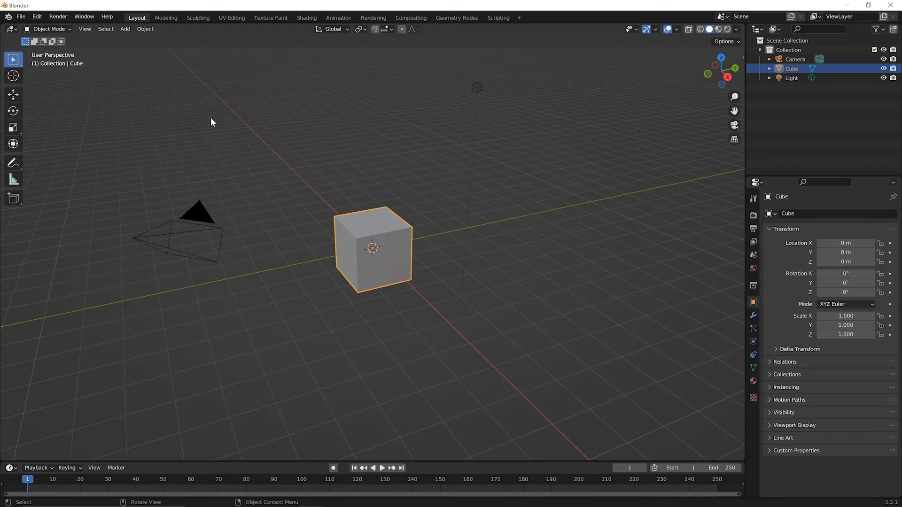
key(Tab)
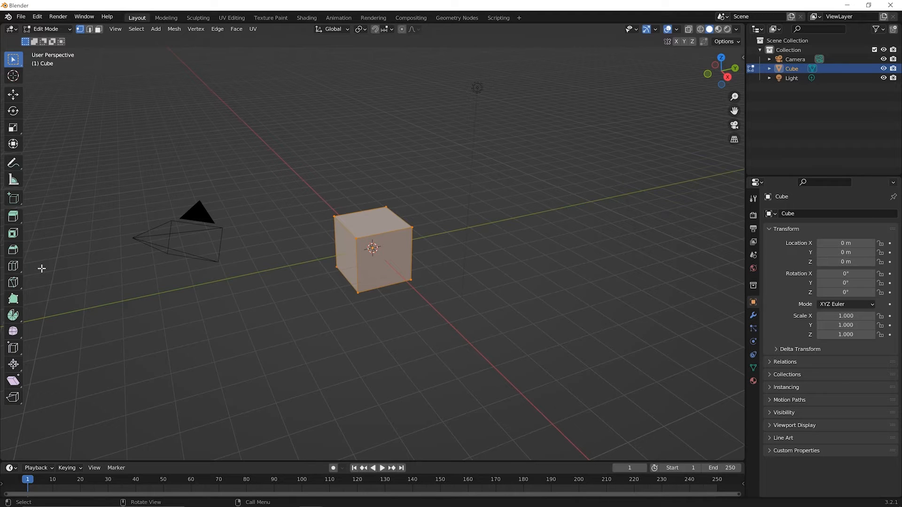
mouse_move(47, 345)
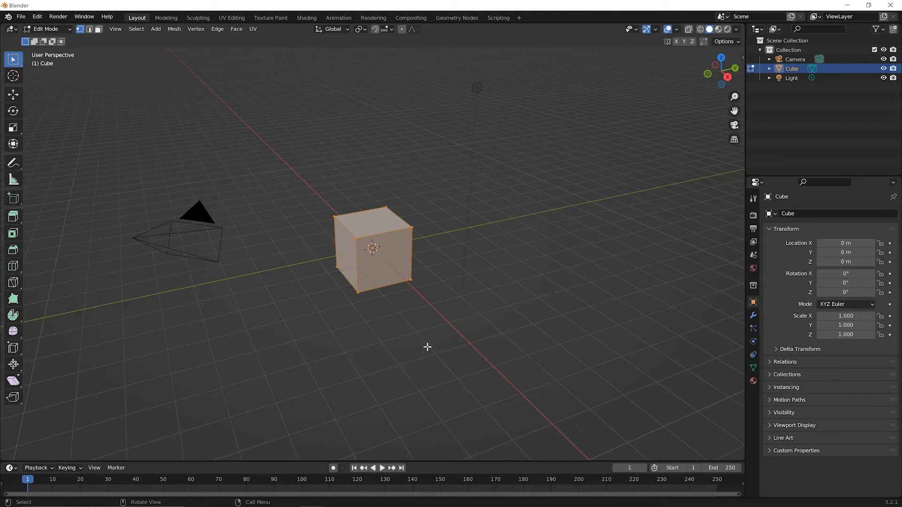
mouse_move(403, 340)
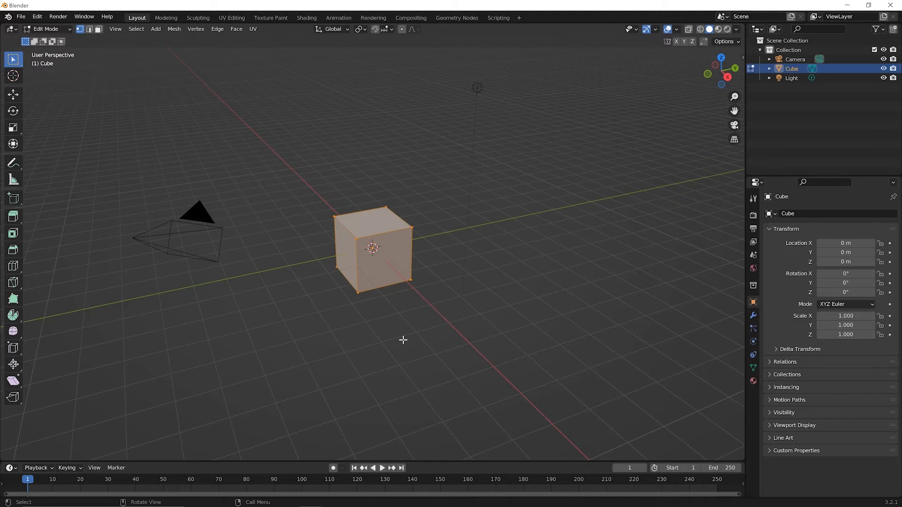
mouse_move(387, 288)
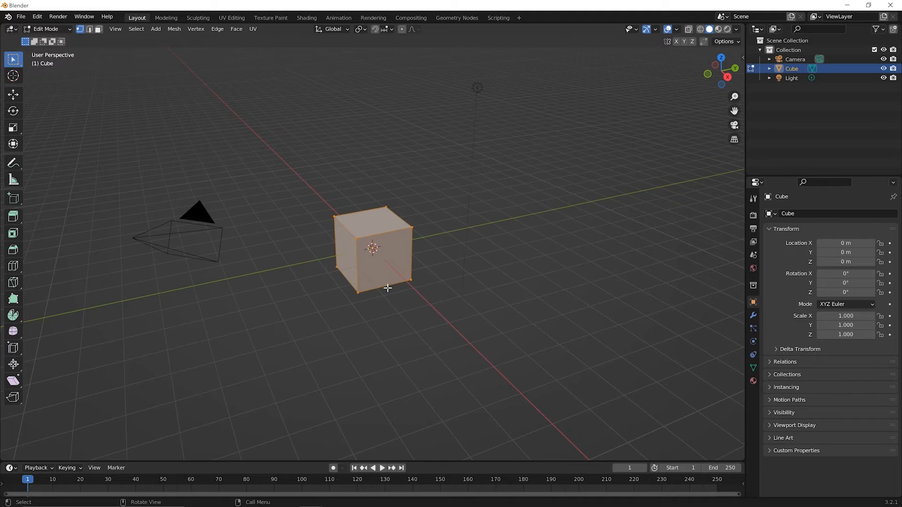
mouse_move(365, 295)
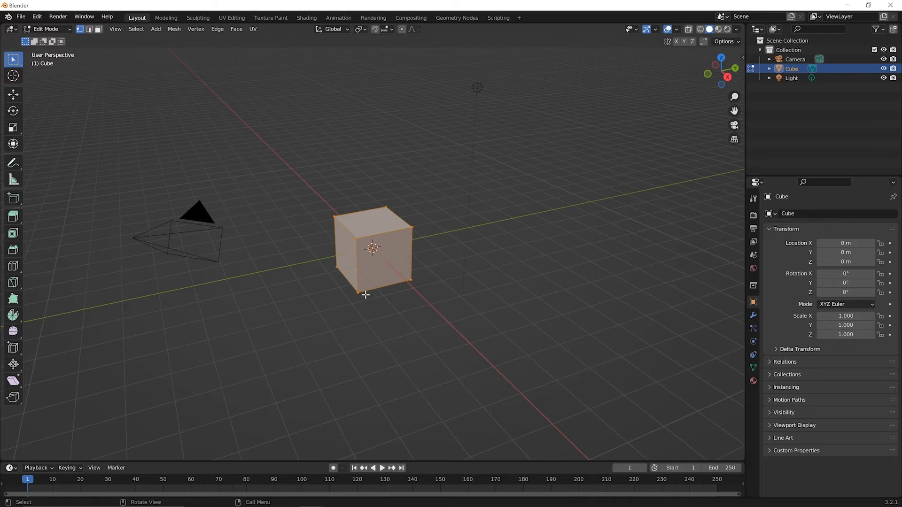
key(Tab)
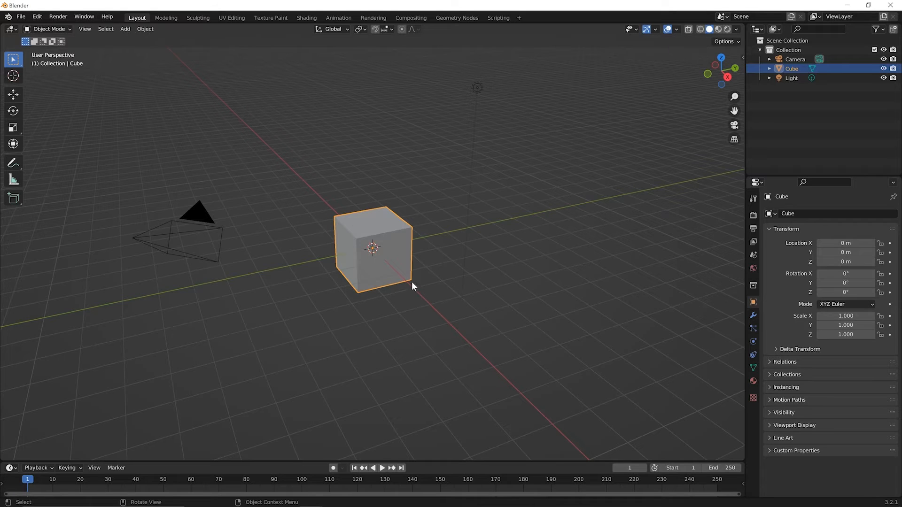
mouse_move(356, 295)
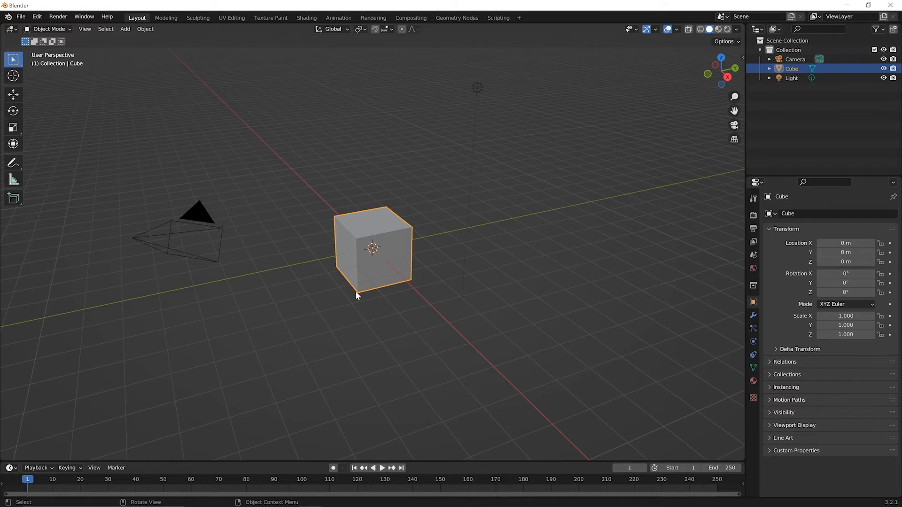
mouse_move(377, 205)
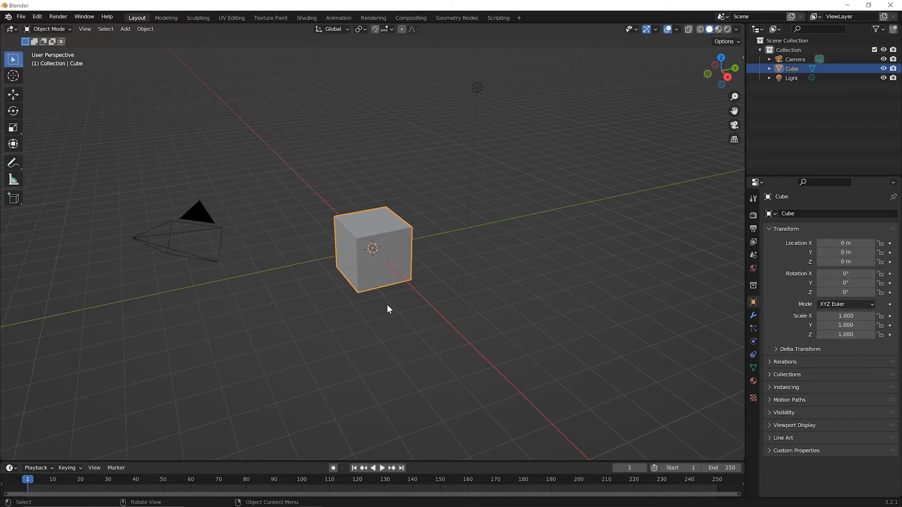
key(Tab)
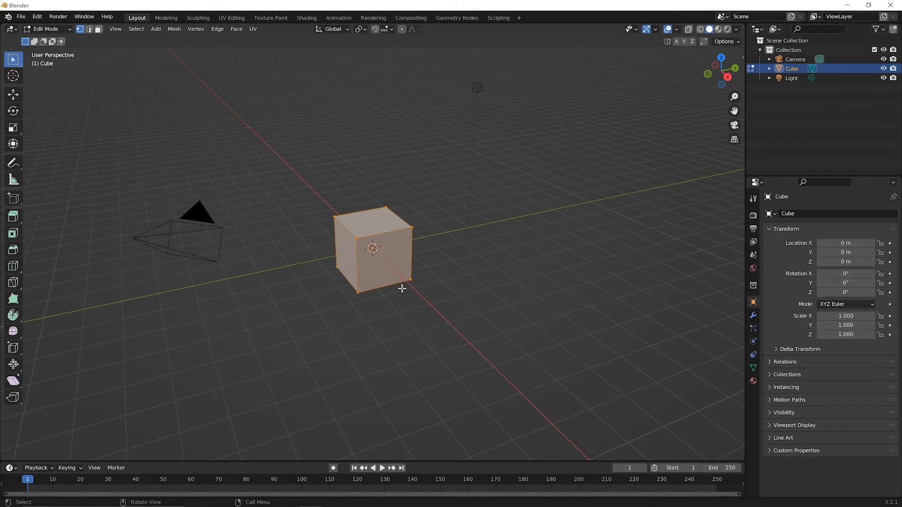
mouse_move(335, 260)
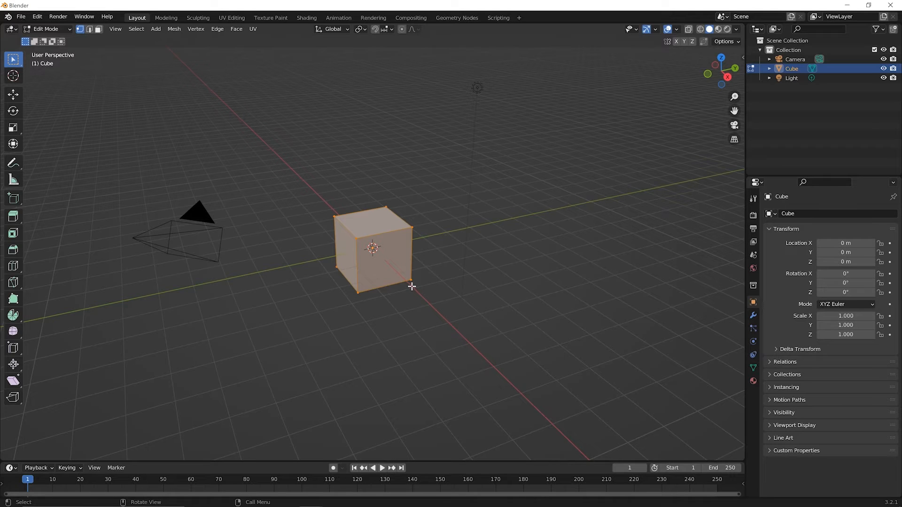
mouse_move(413, 290)
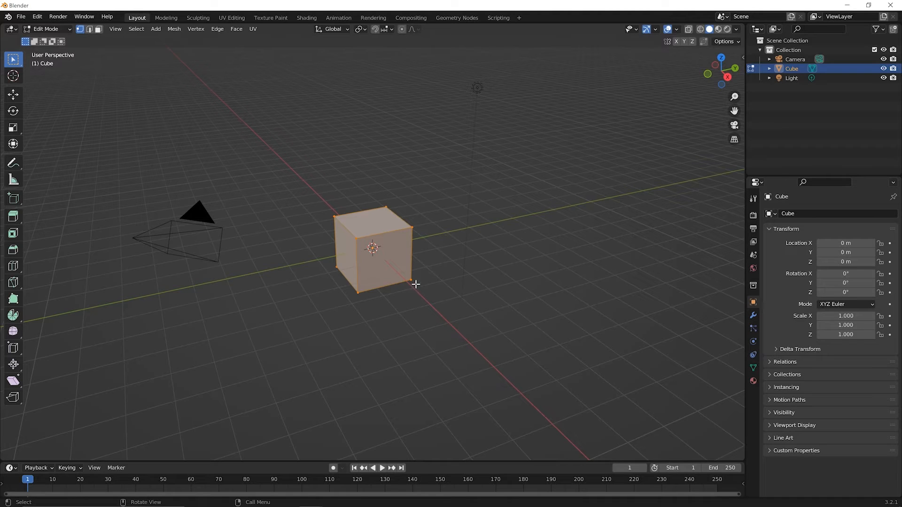
mouse_move(359, 203)
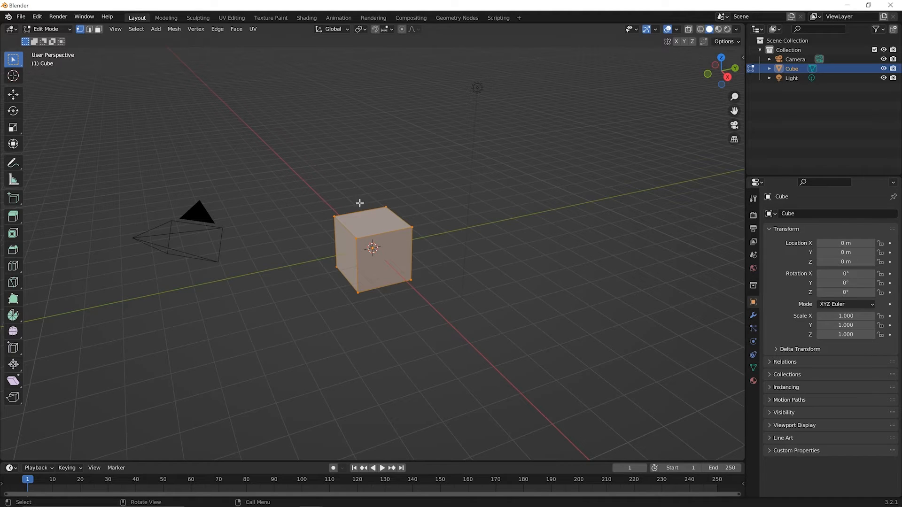
mouse_move(403, 301)
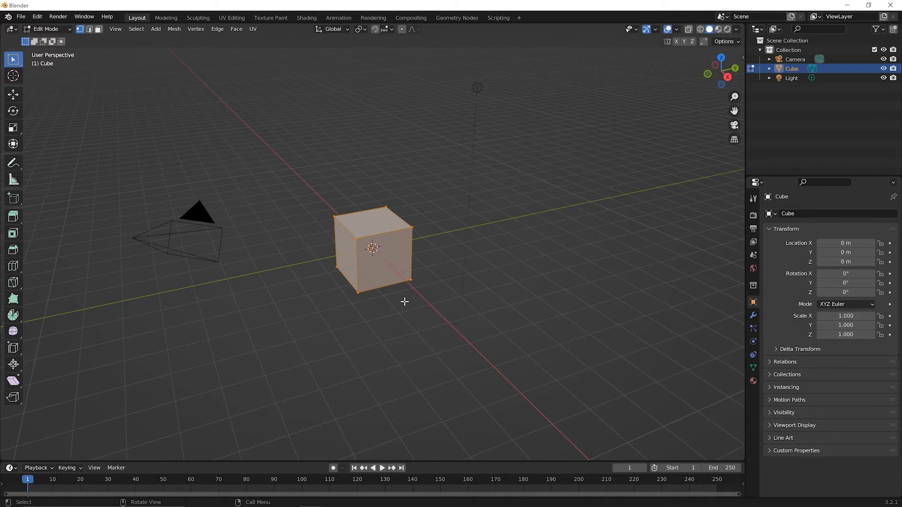
mouse_move(407, 208)
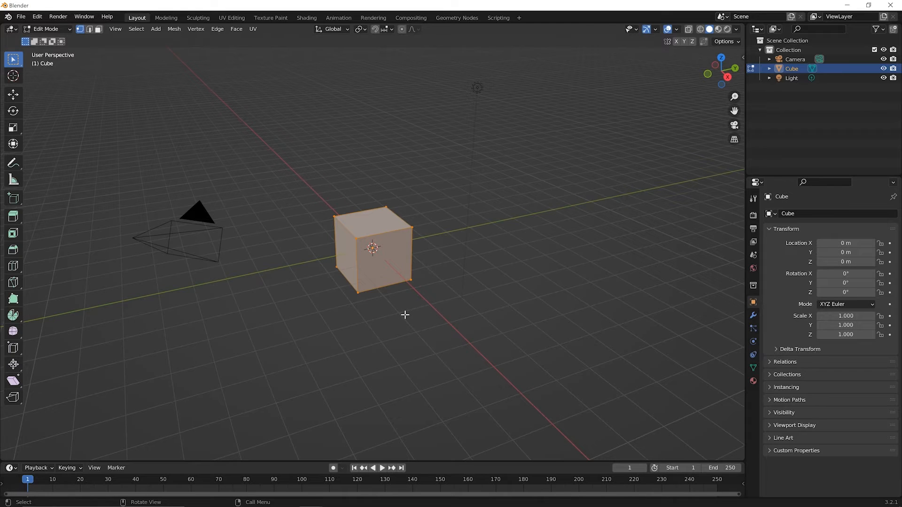
mouse_move(399, 300)
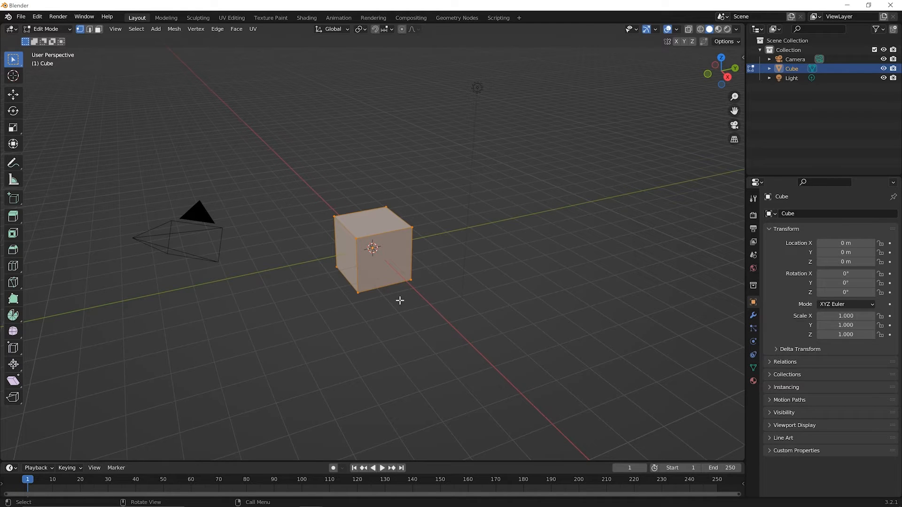
mouse_move(402, 295)
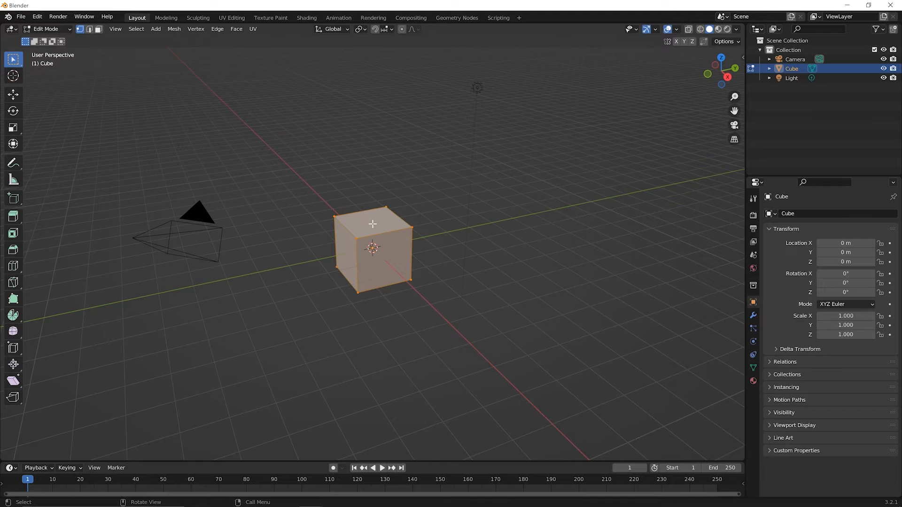
mouse_move(394, 213)
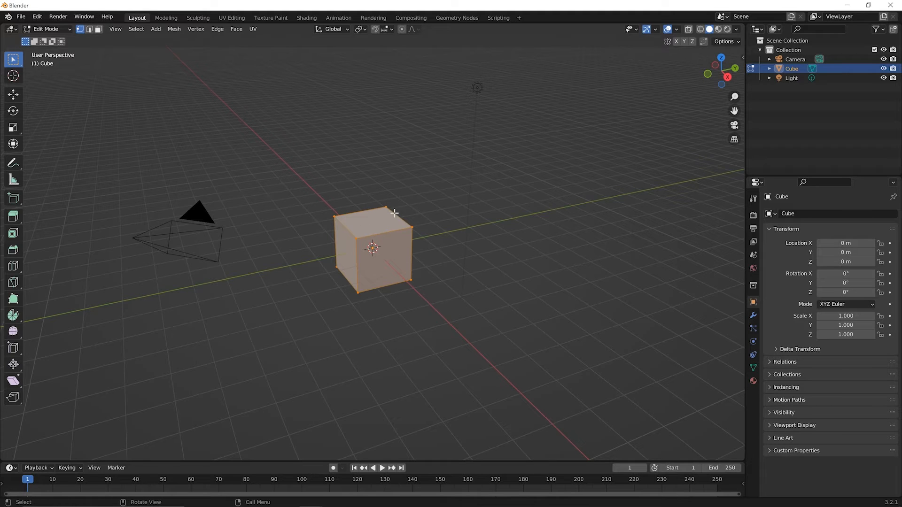
mouse_move(422, 307)
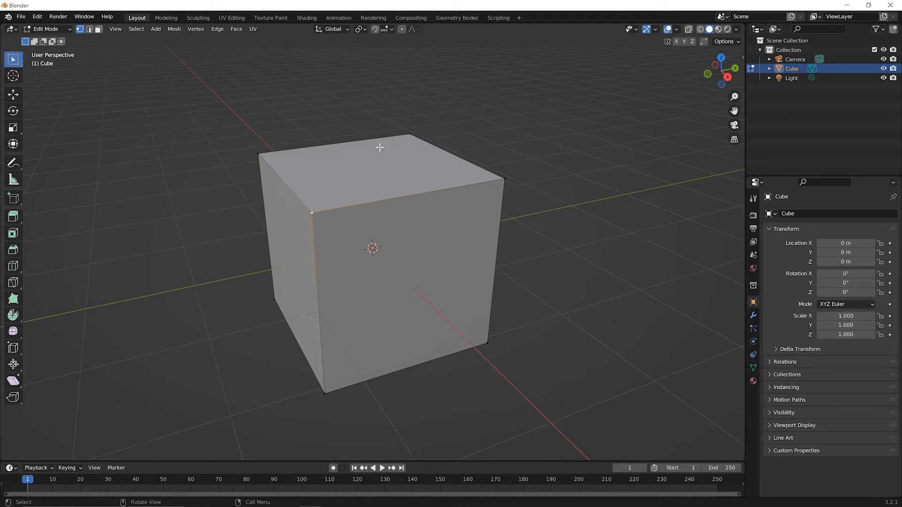
mouse_move(318, 404)
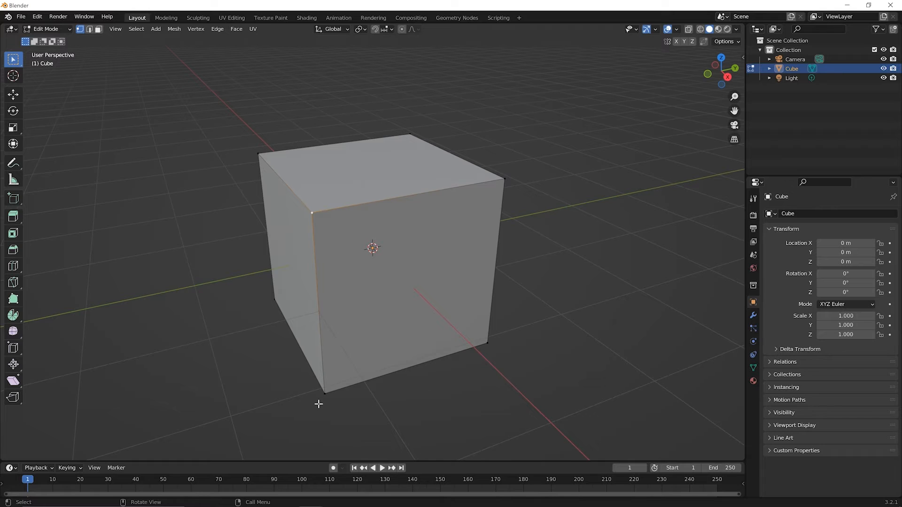
mouse_move(318, 215)
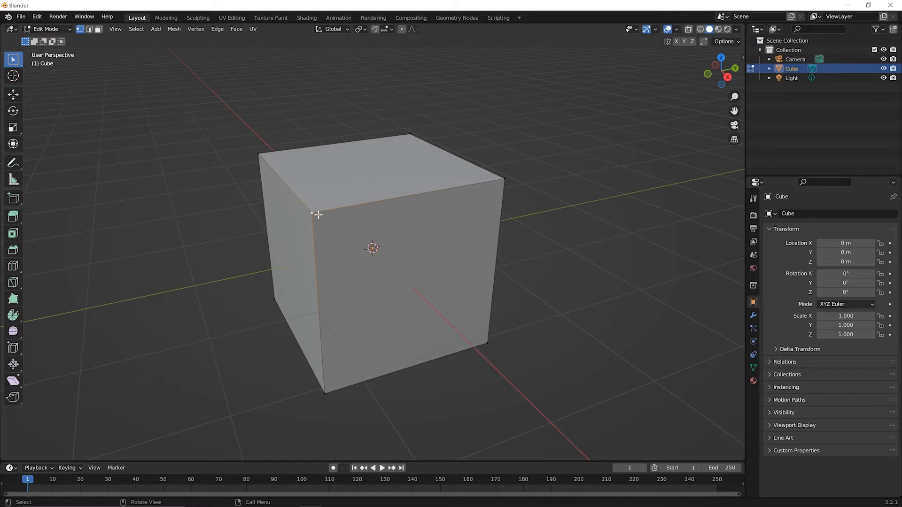
mouse_move(314, 225)
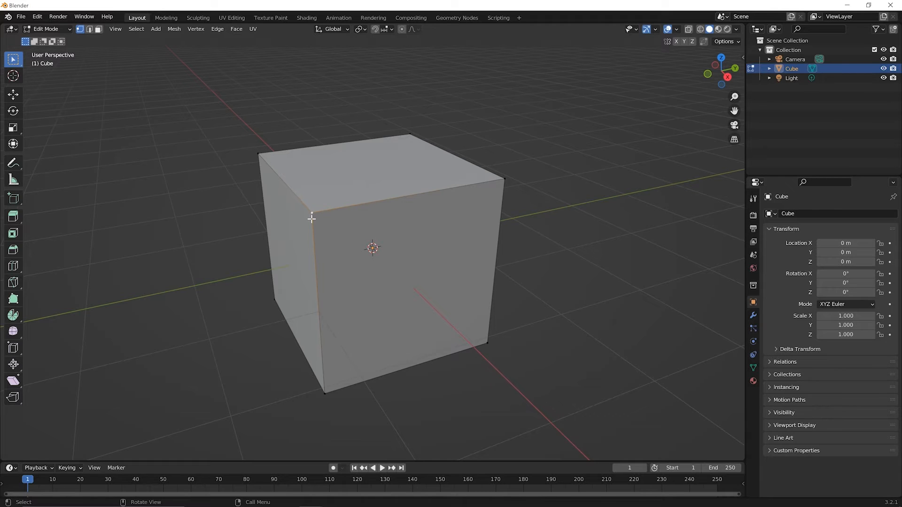
mouse_move(302, 210)
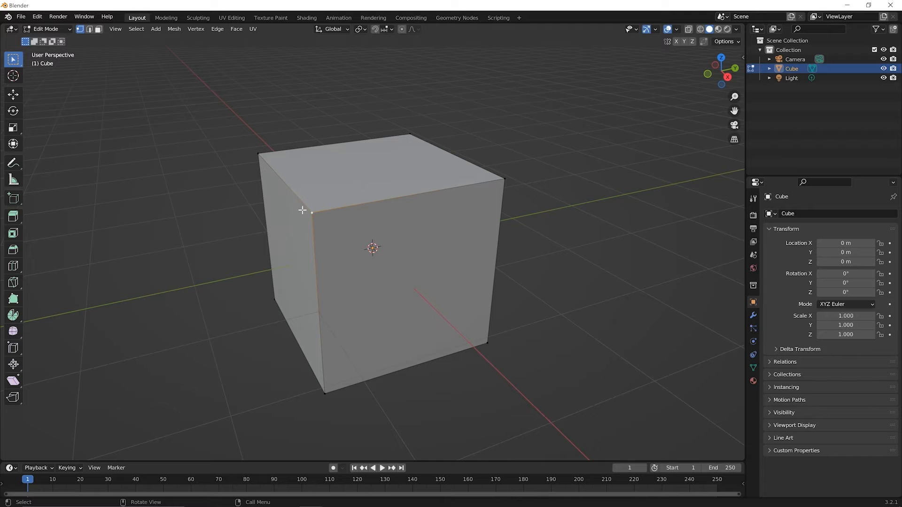
Move the front top-left vertex to distort the cube's top face
key(g)
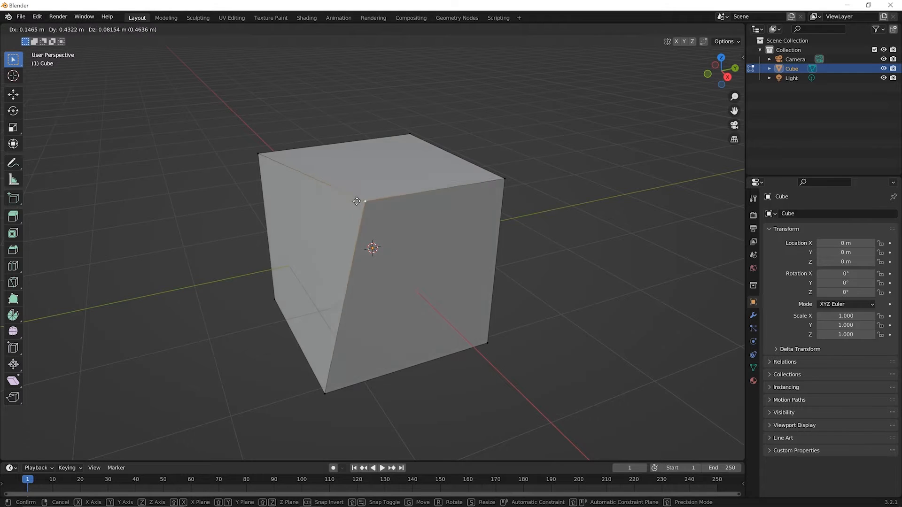
mouse_move(280, 277)
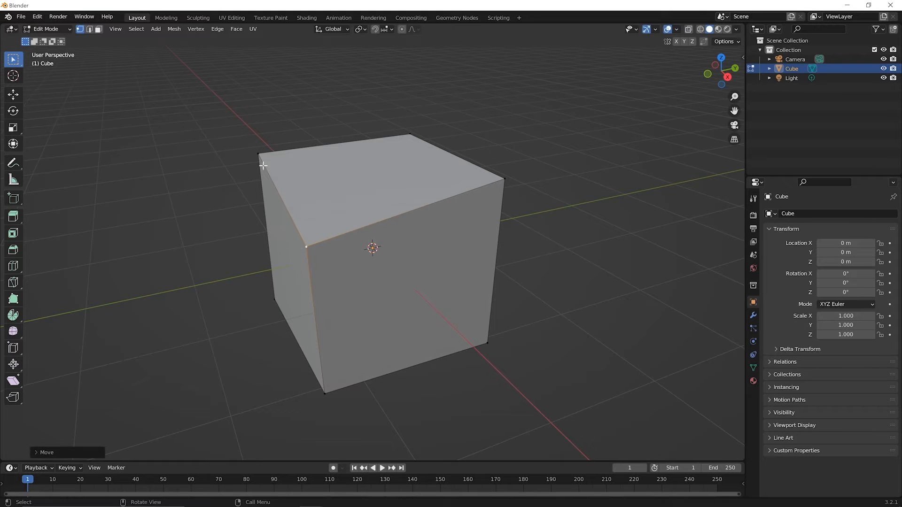
mouse_move(335, 274)
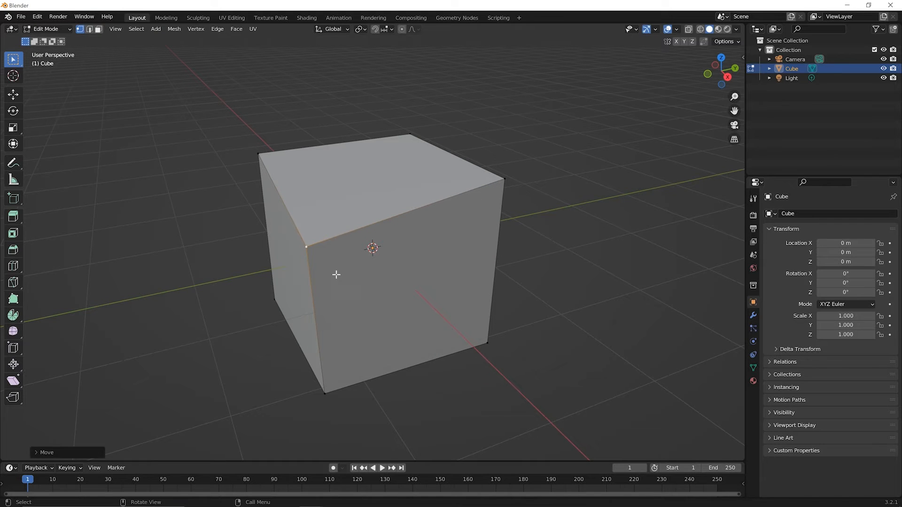
mouse_move(305, 233)
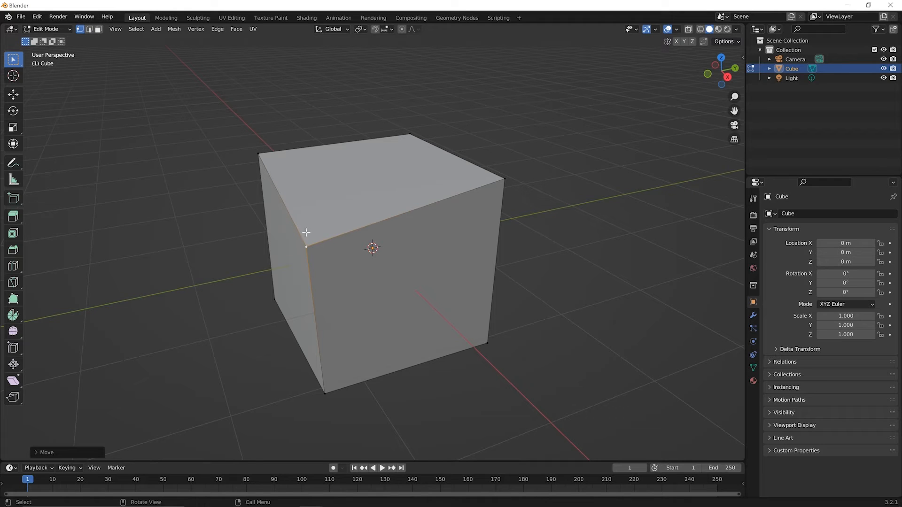
mouse_move(507, 179)
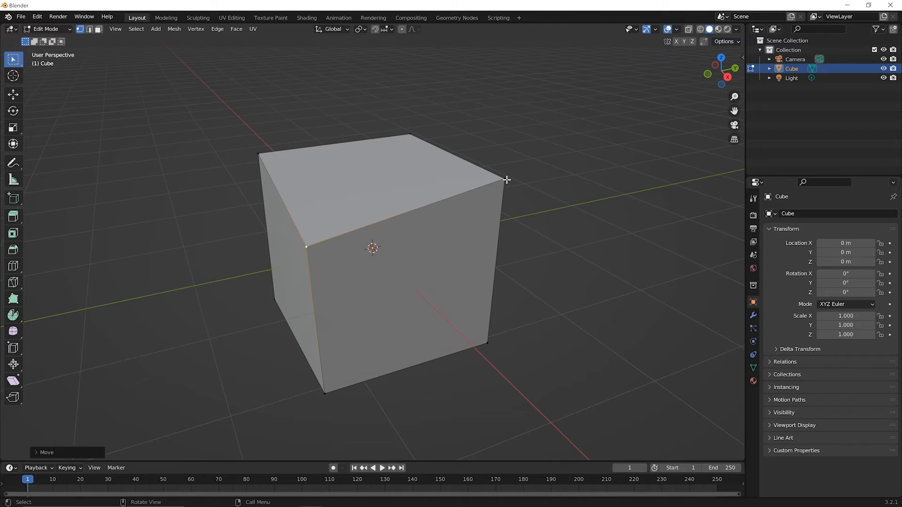
mouse_move(305, 248)
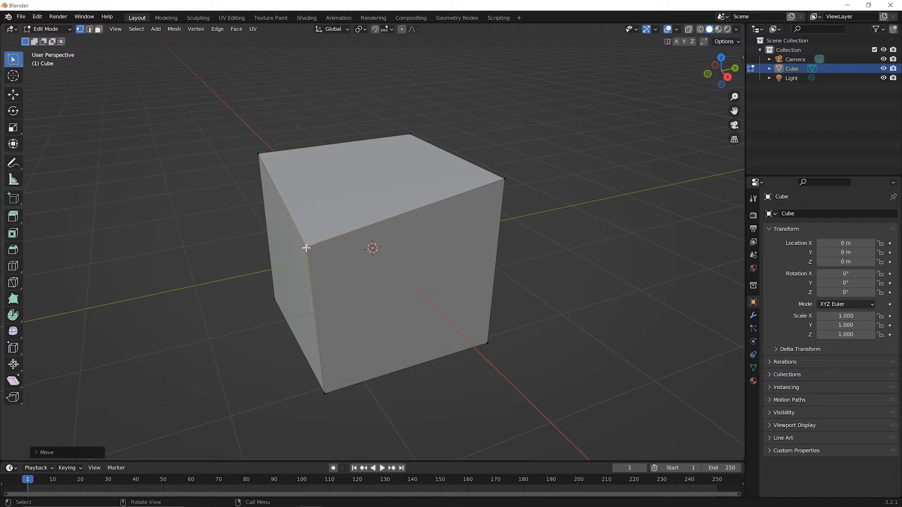
mouse_move(505, 178)
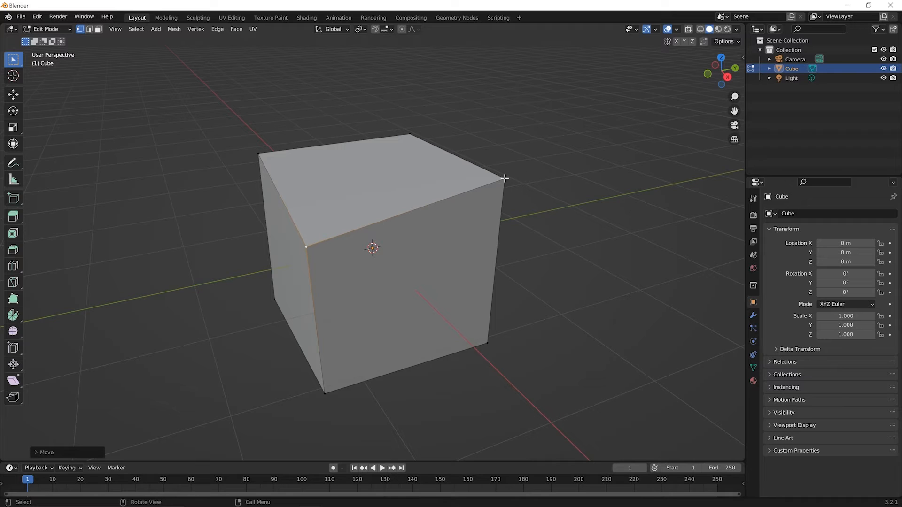
mouse_move(510, 179)
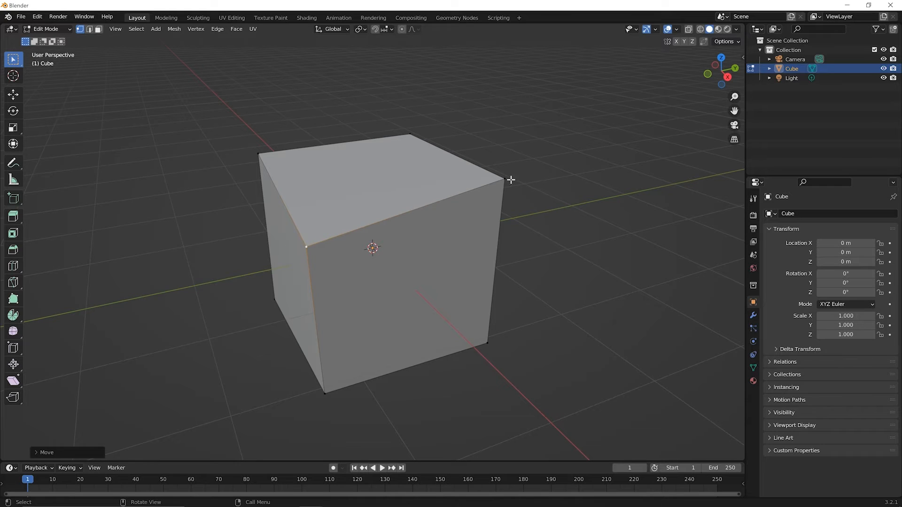
mouse_move(336, 284)
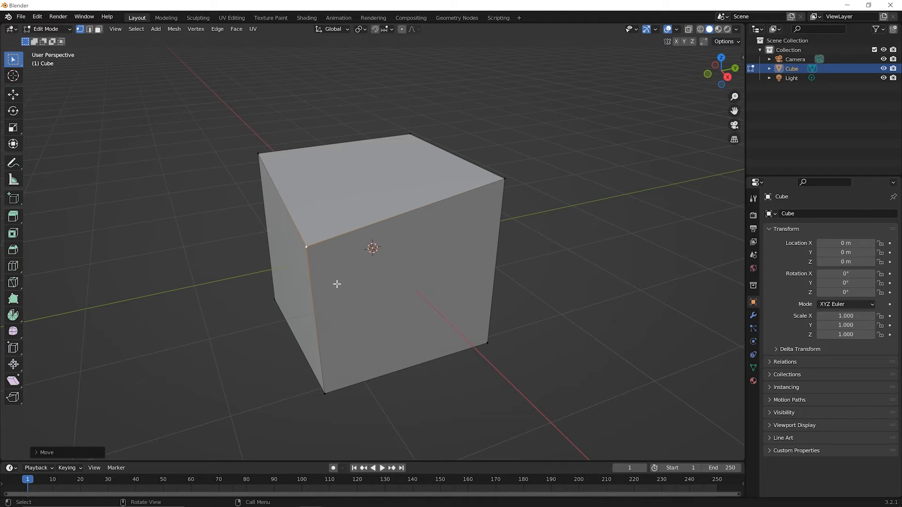
mouse_move(287, 247)
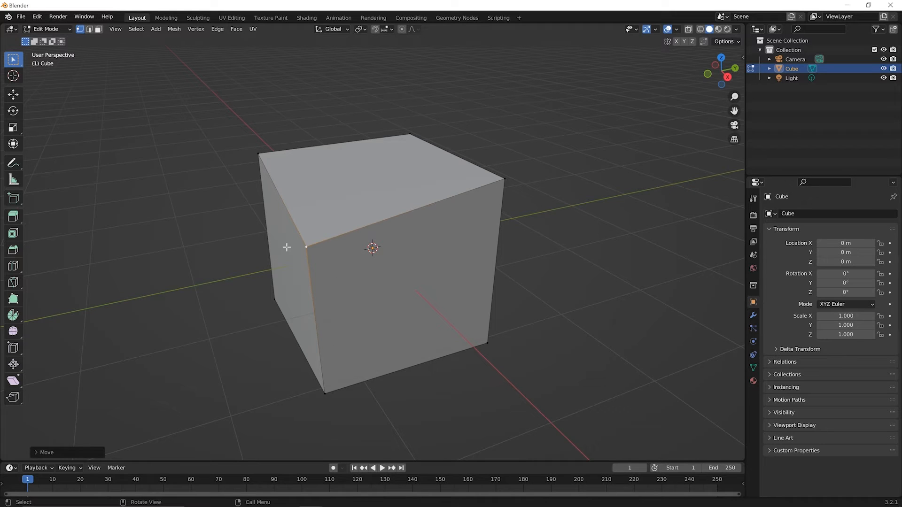
mouse_move(430, 171)
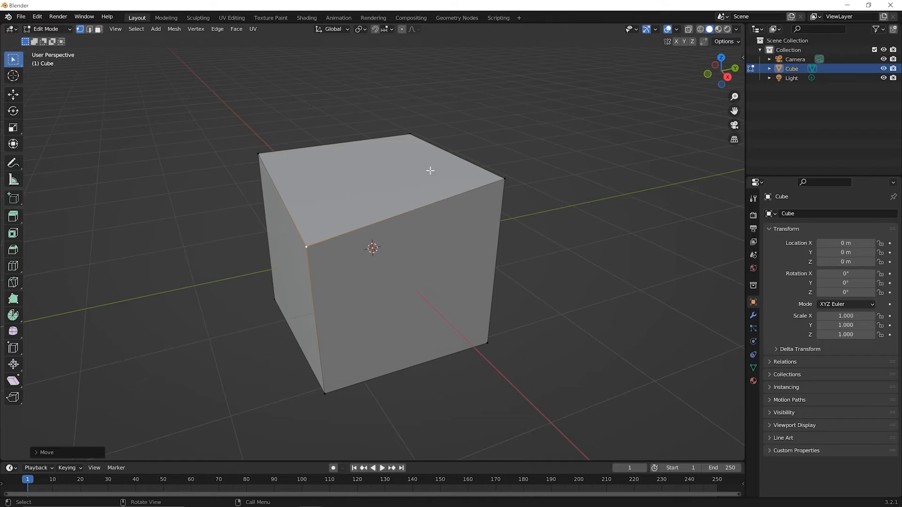
mouse_move(309, 244)
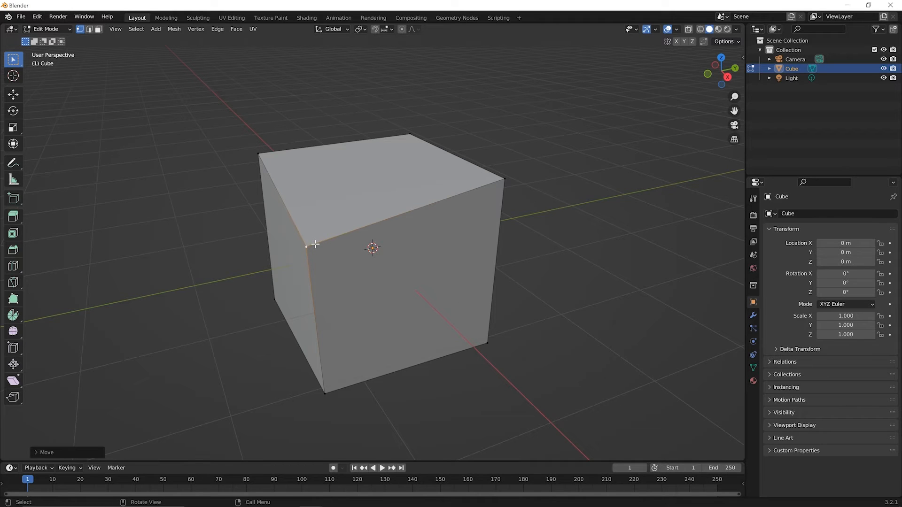
mouse_move(324, 235)
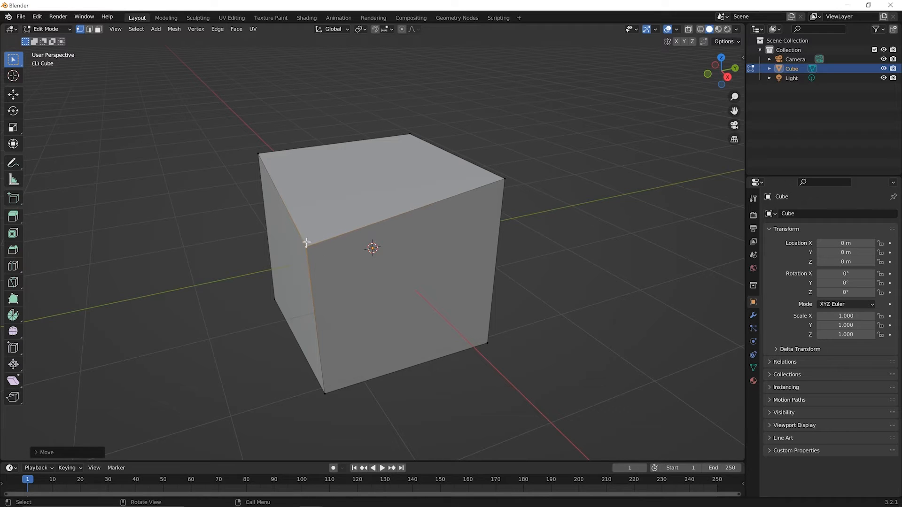
mouse_move(315, 242)
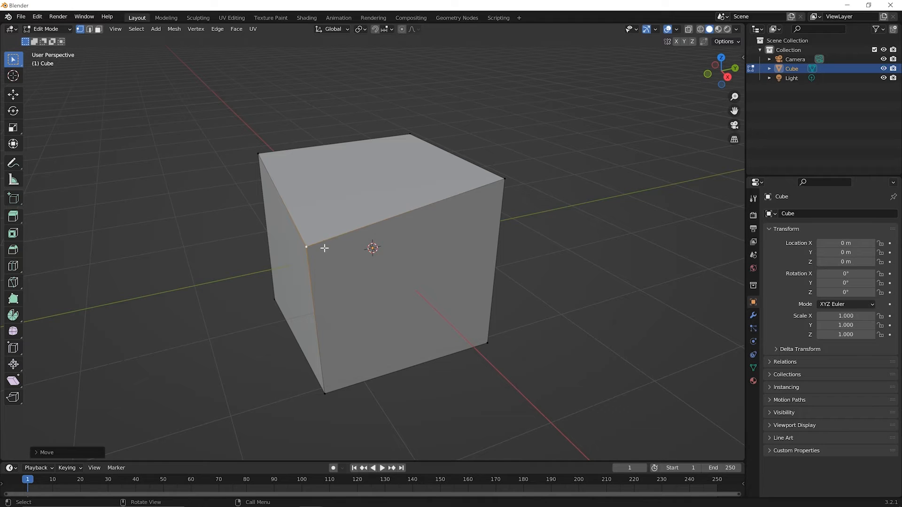
mouse_move(325, 244)
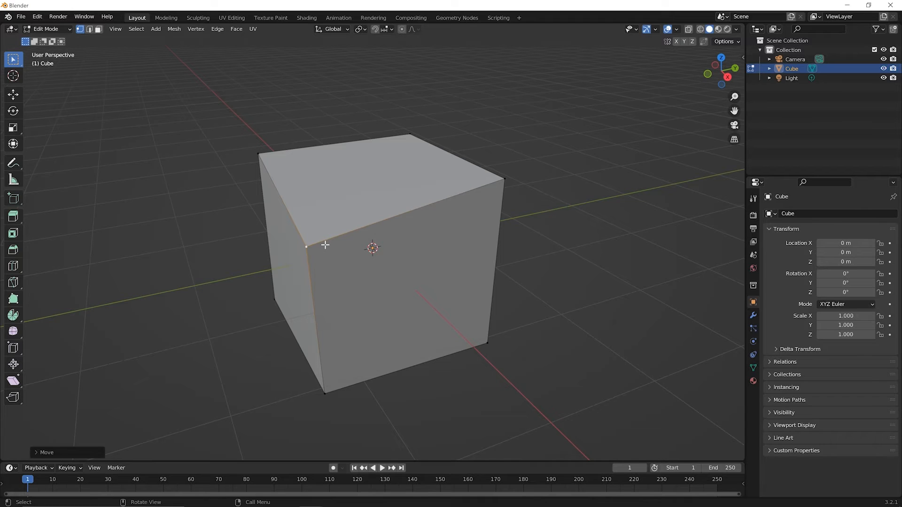
mouse_move(325, 256)
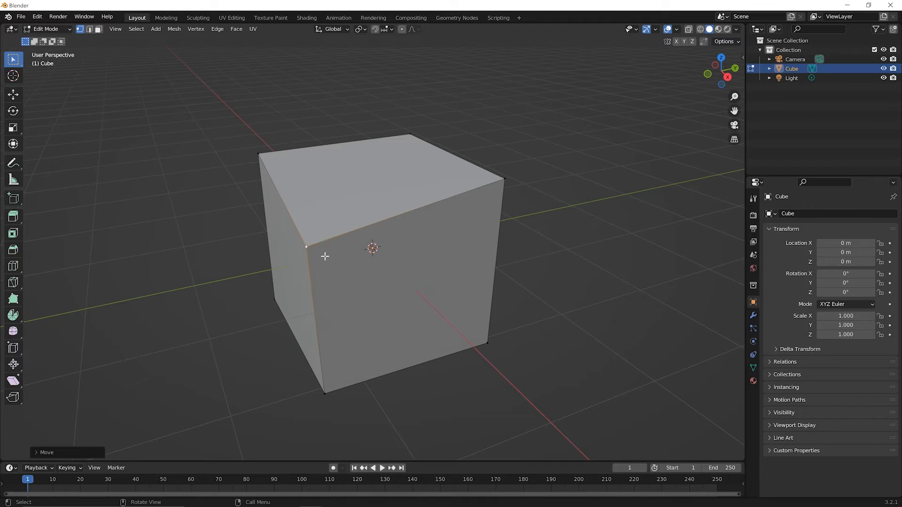
mouse_move(305, 241)
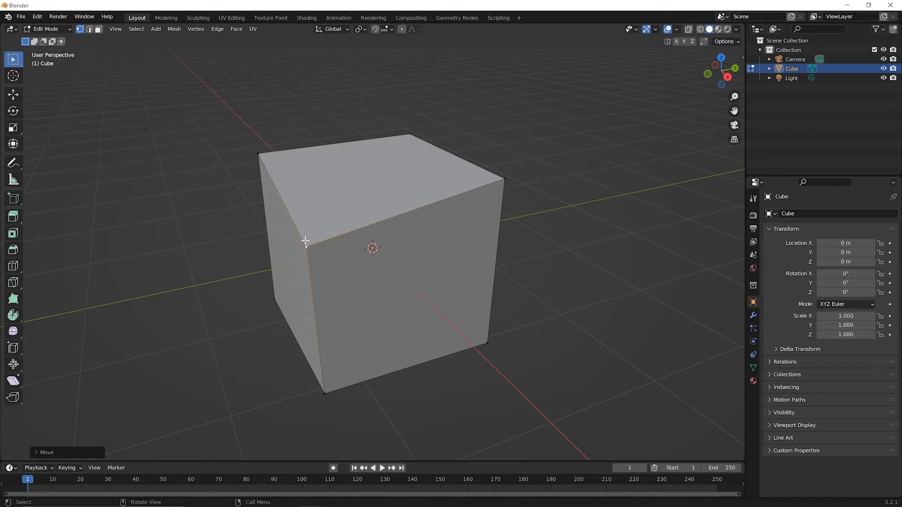
mouse_move(312, 246)
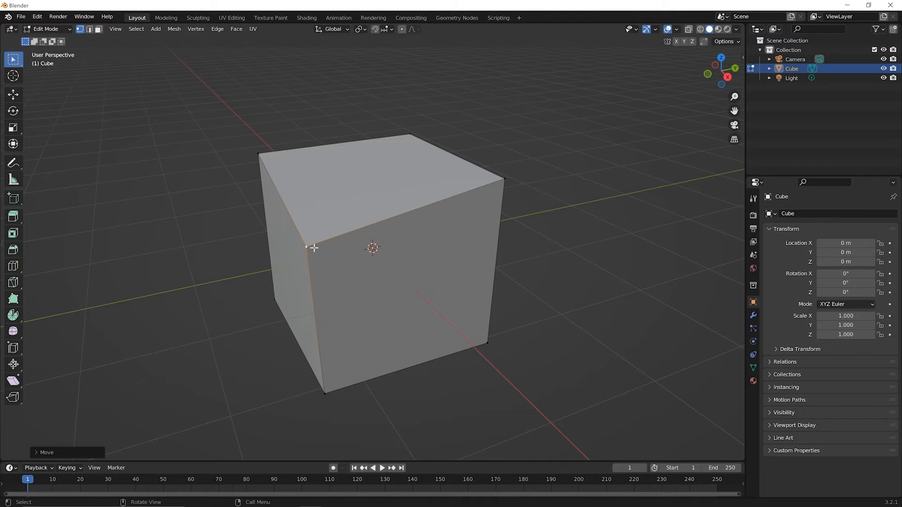
mouse_move(311, 249)
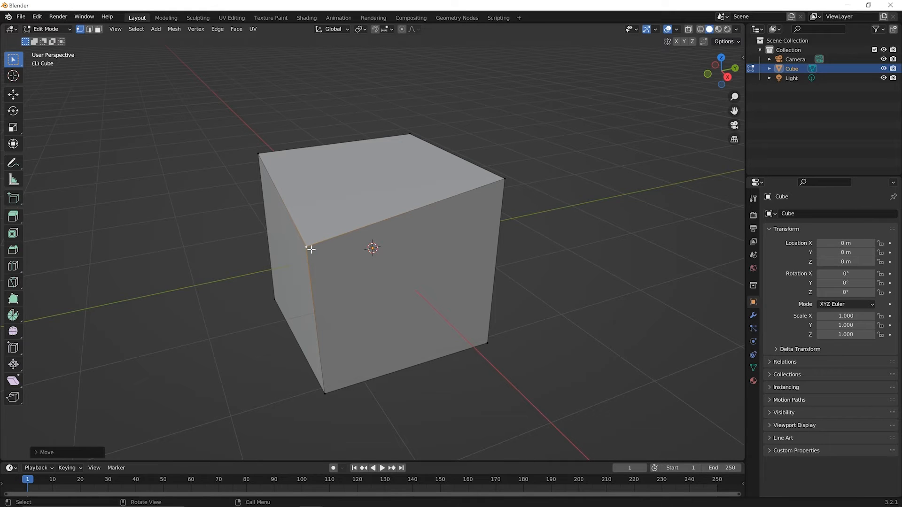
mouse_move(313, 248)
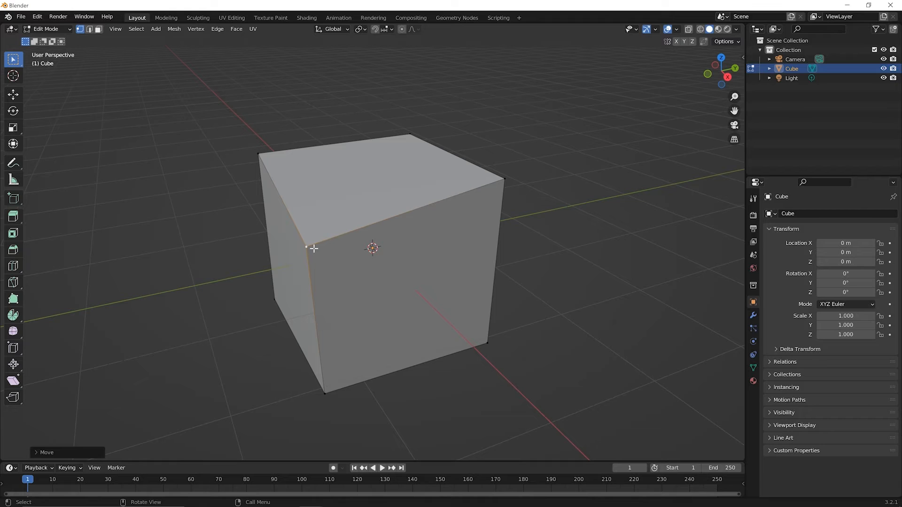
mouse_move(321, 254)
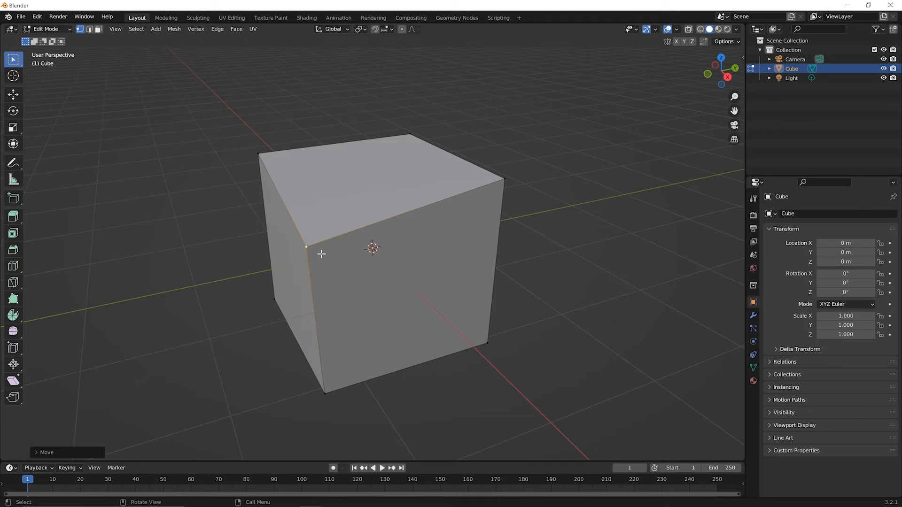
mouse_move(349, 243)
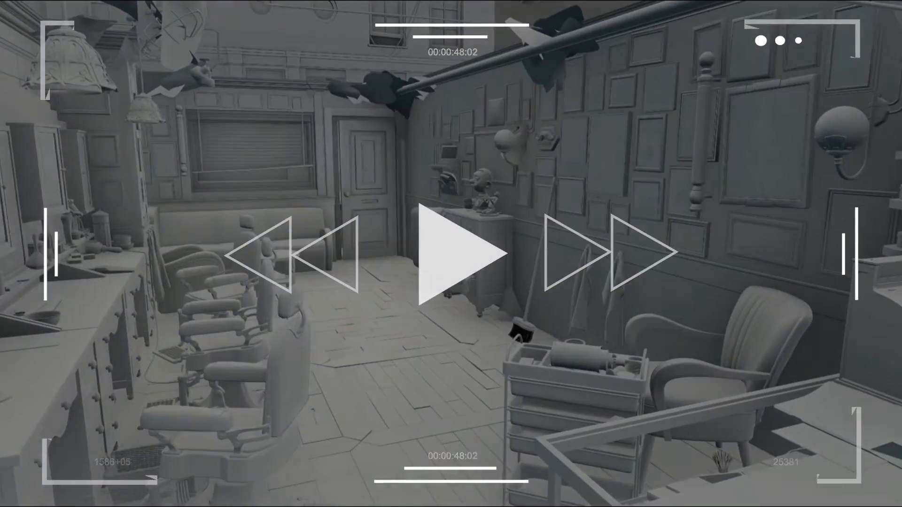
click(458, 252)
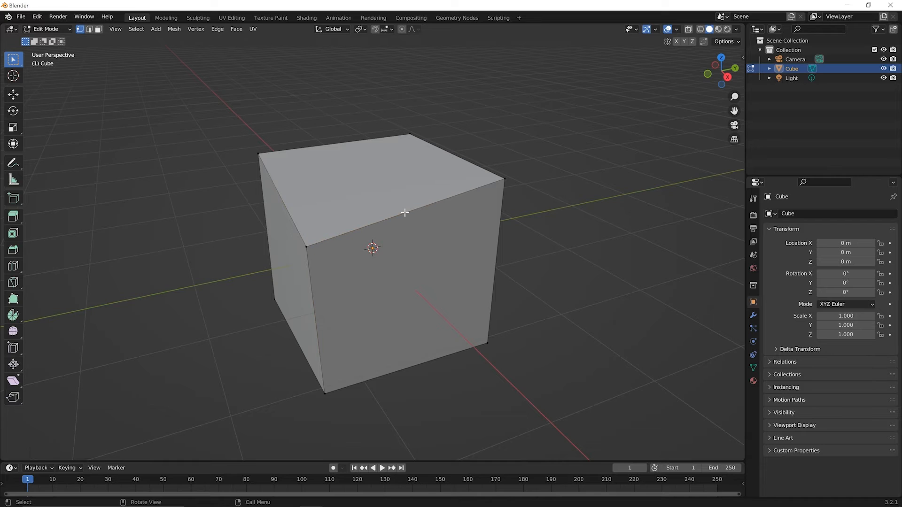
mouse_move(397, 218)
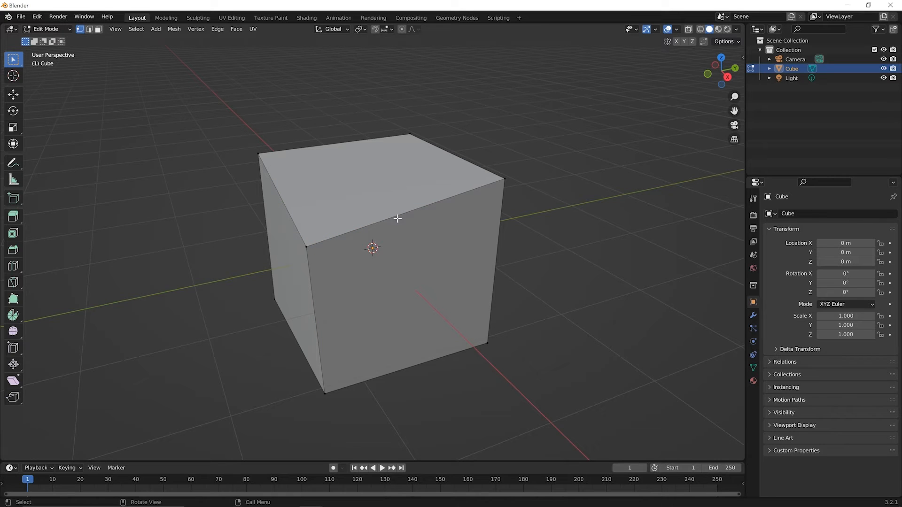
mouse_move(333, 236)
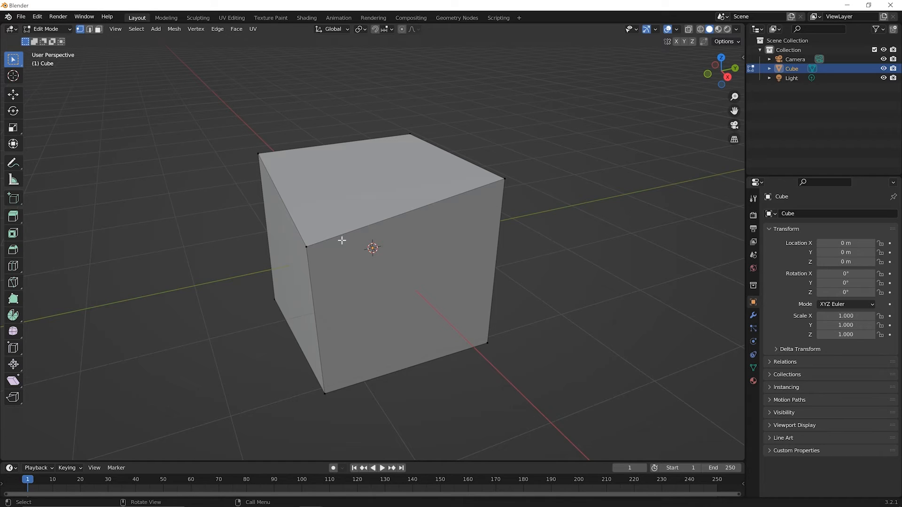
mouse_move(376, 226)
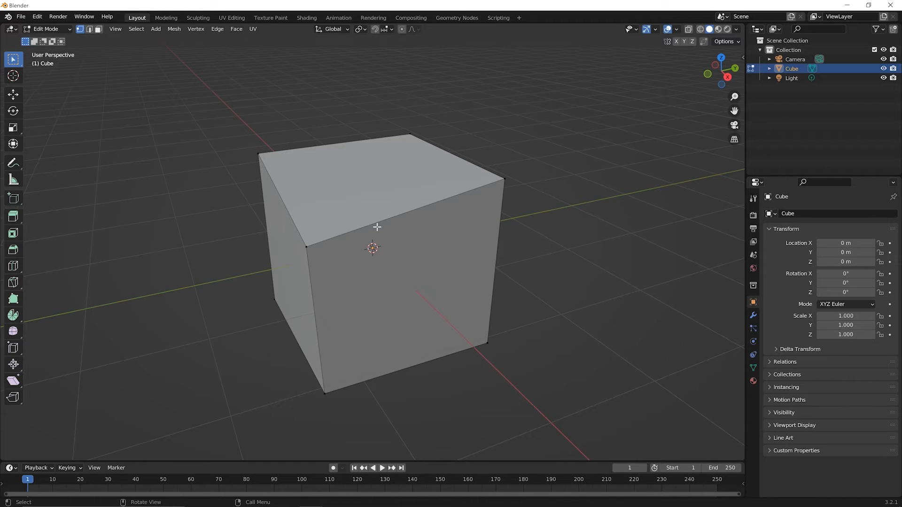
mouse_move(290, 271)
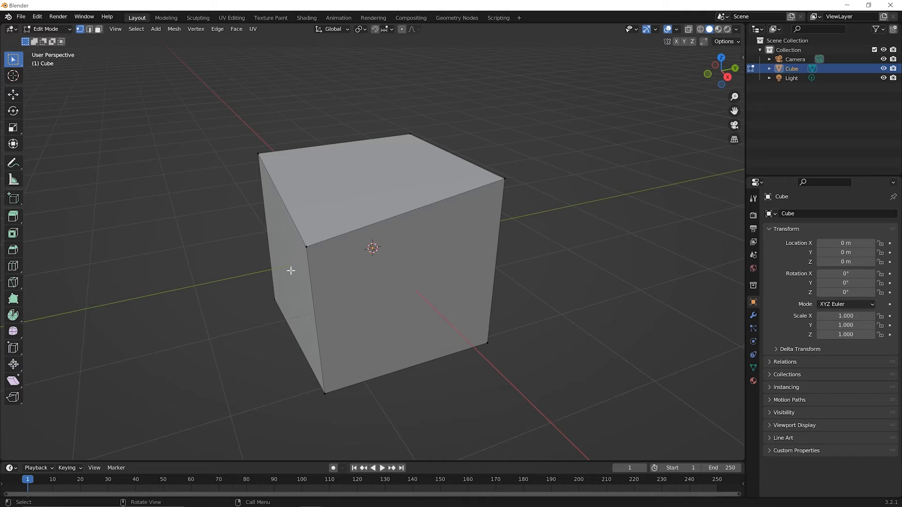
mouse_move(305, 280)
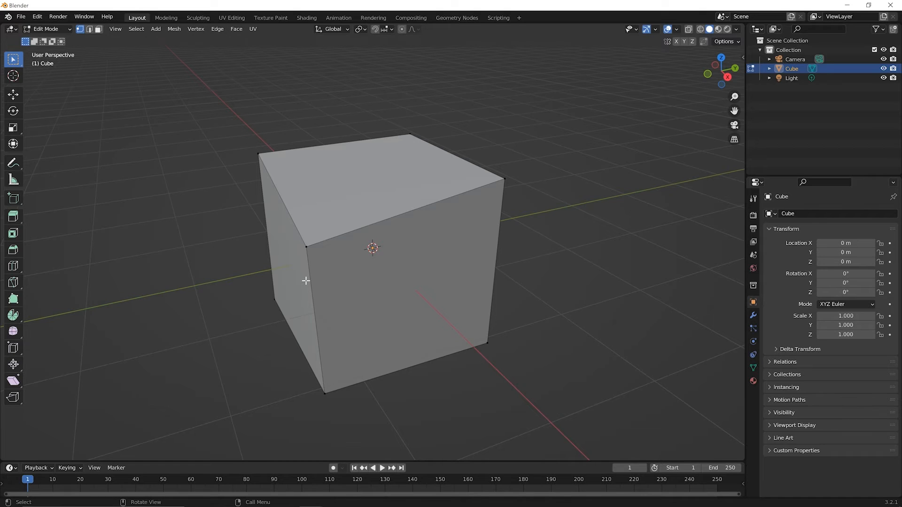
mouse_move(240, 192)
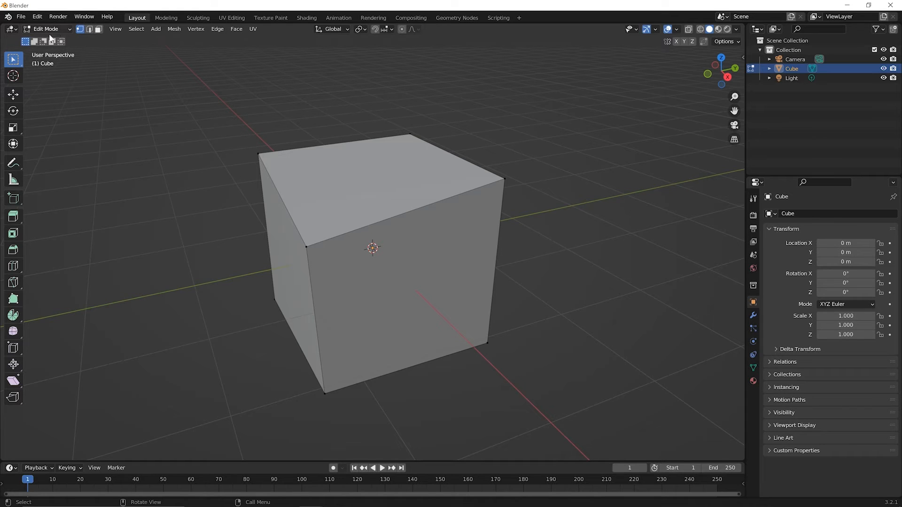
mouse_move(80, 30)
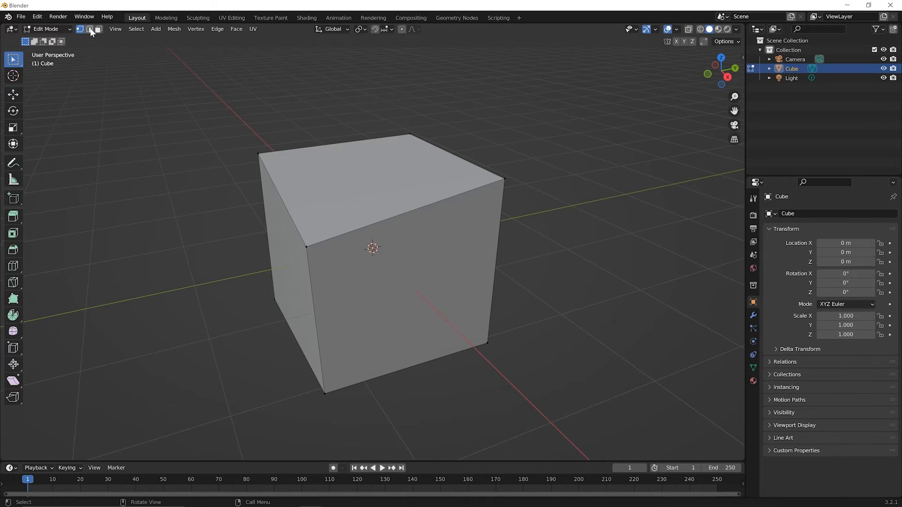
mouse_move(91, 29)
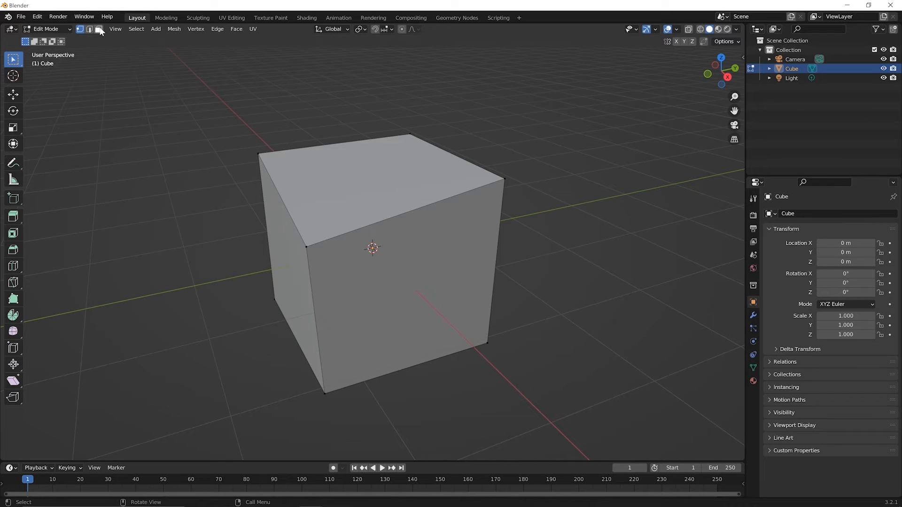
mouse_move(98, 29)
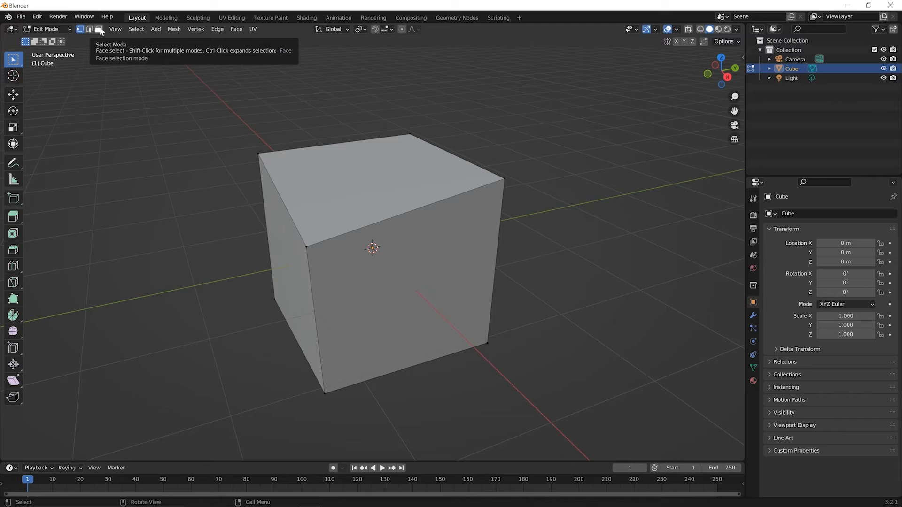
mouse_move(100, 81)
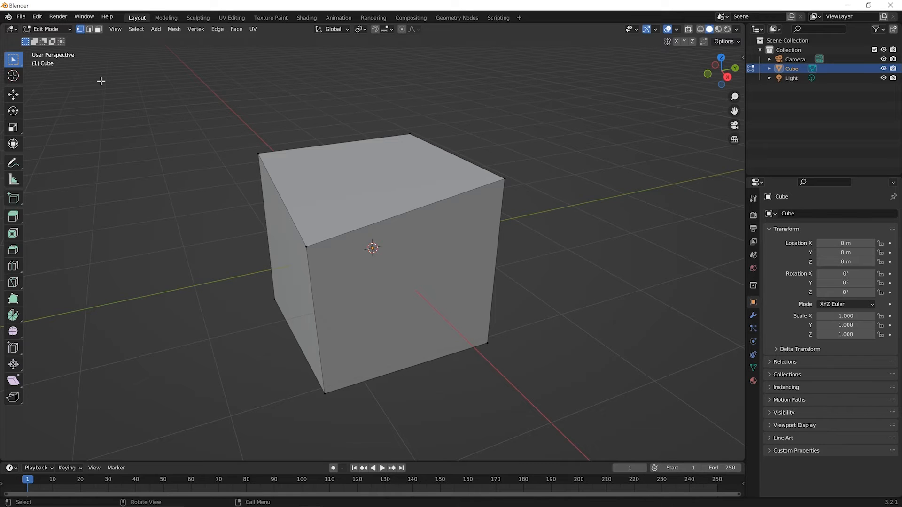
In Edge select mode, drag the top front edge outward and upward
click(88, 28)
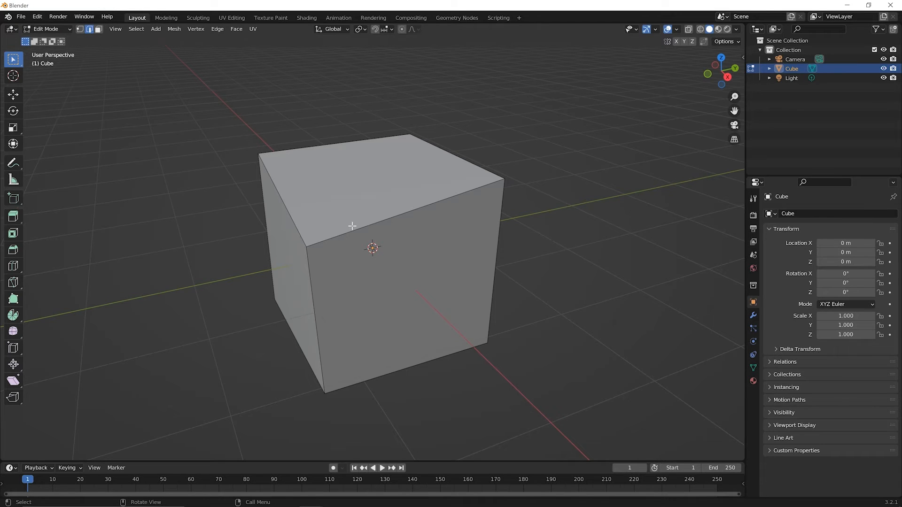
mouse_move(400, 216)
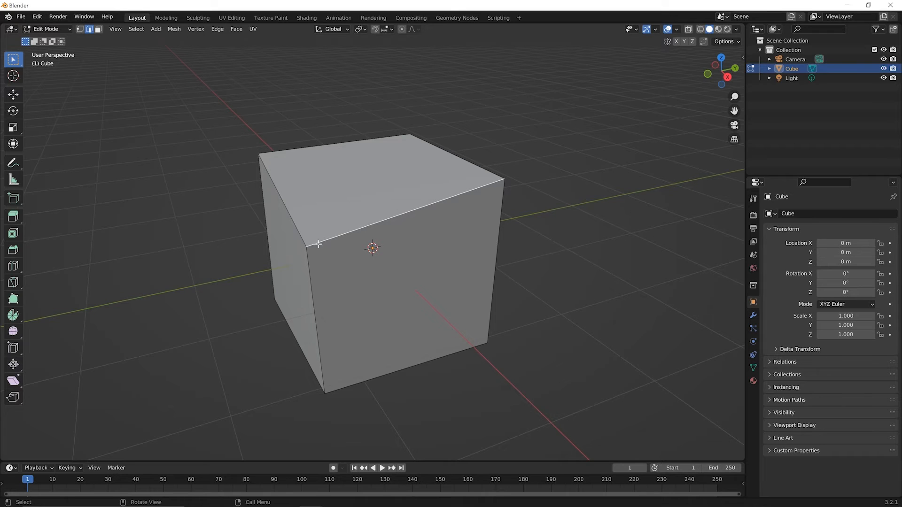
mouse_move(262, 188)
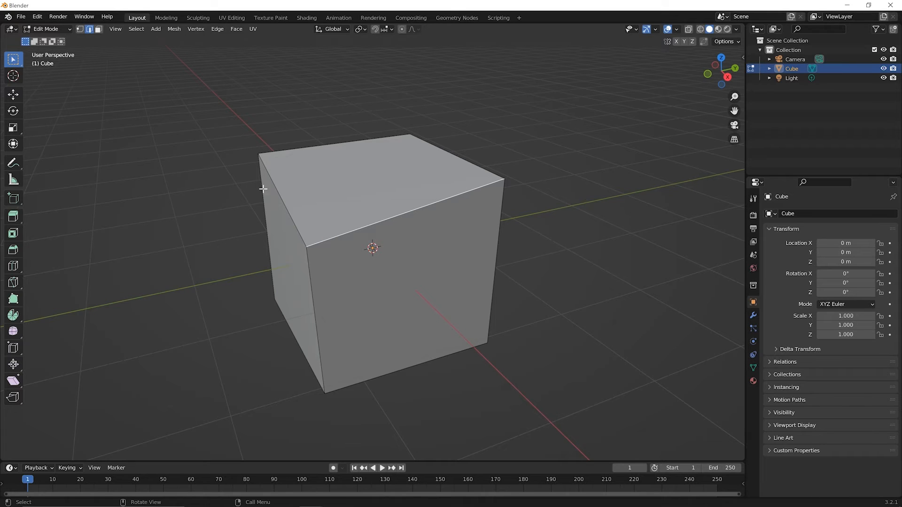
mouse_move(482, 300)
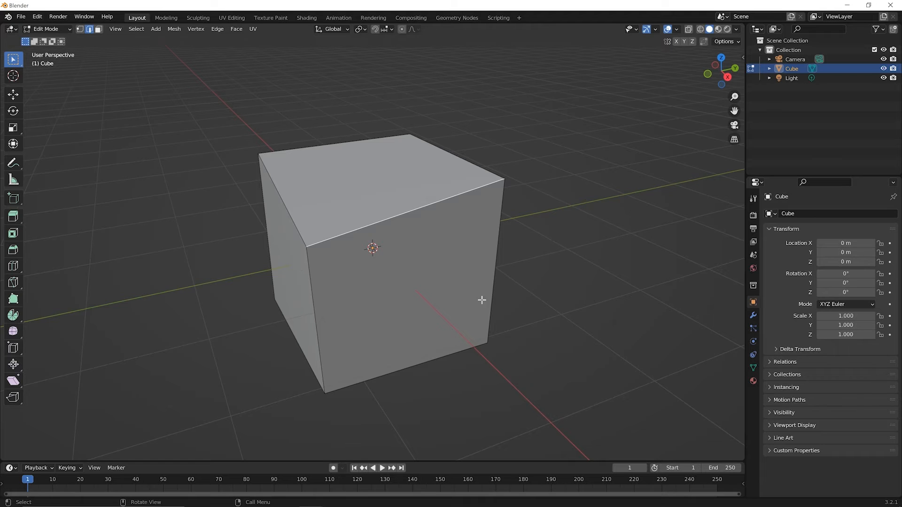
key(g)
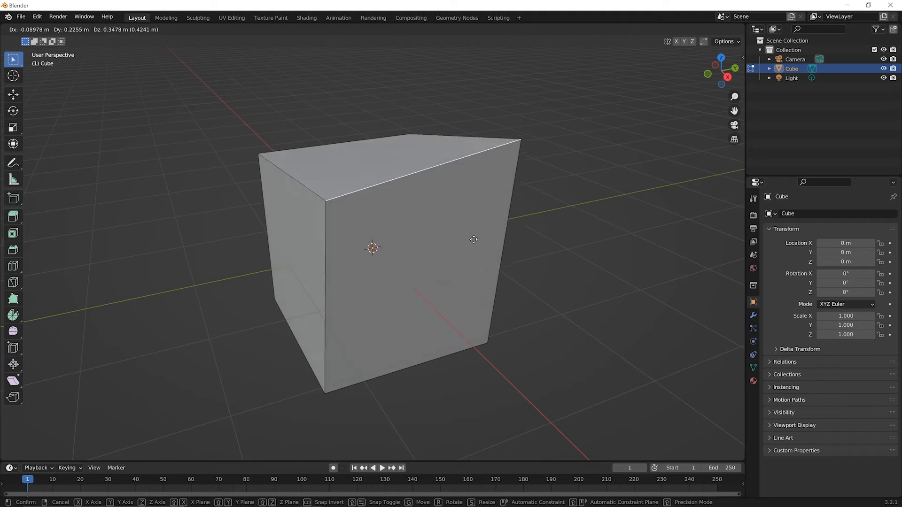
drag(474, 239, 485, 297)
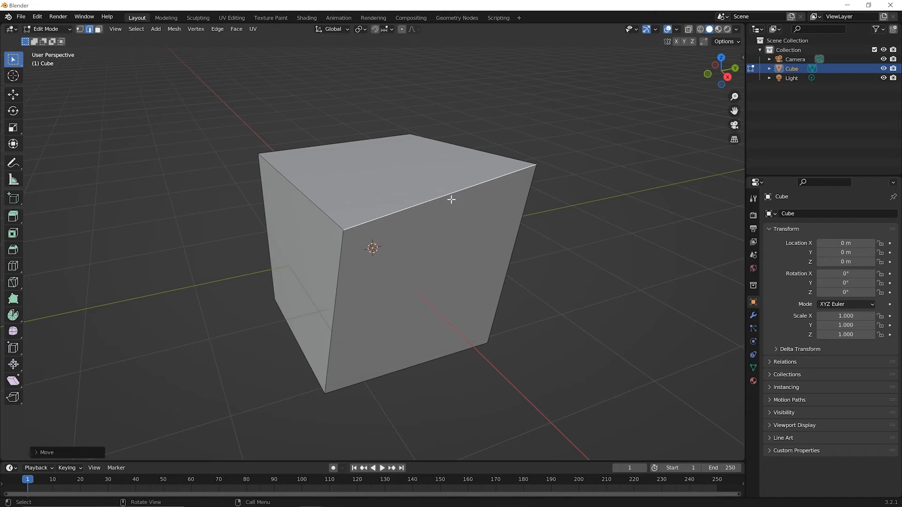
mouse_move(435, 219)
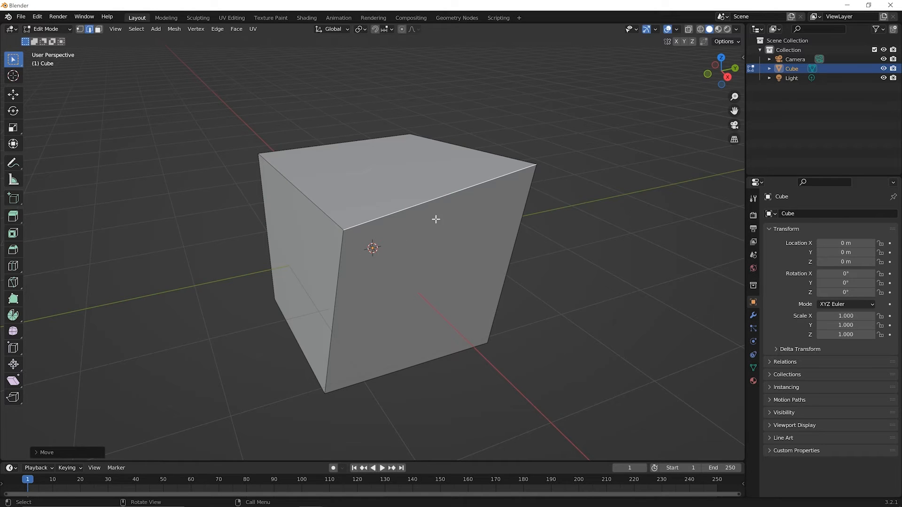
mouse_move(446, 243)
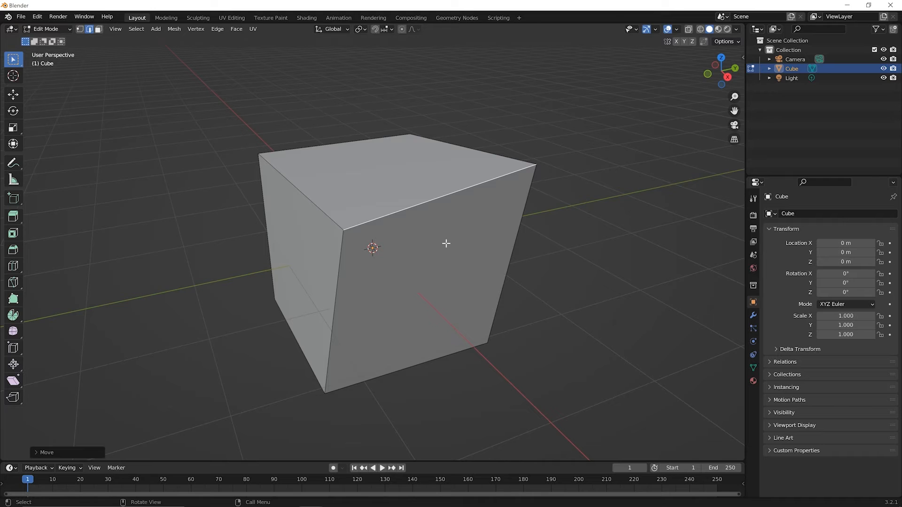
Scale the top front edge down slightly
key(s)
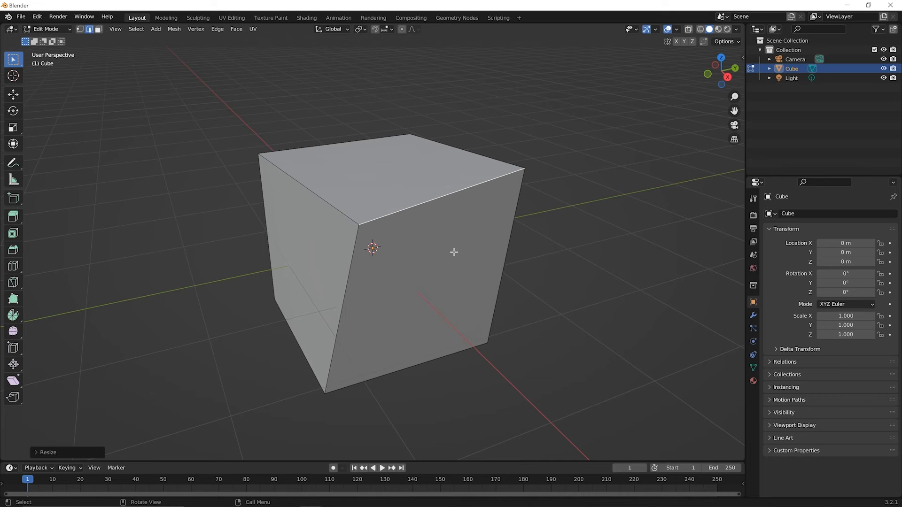
key(s)
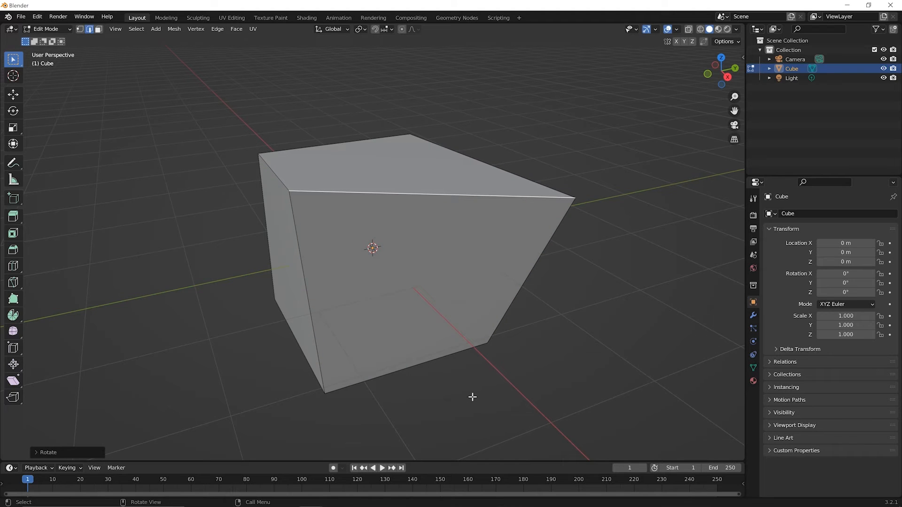
mouse_move(474, 391)
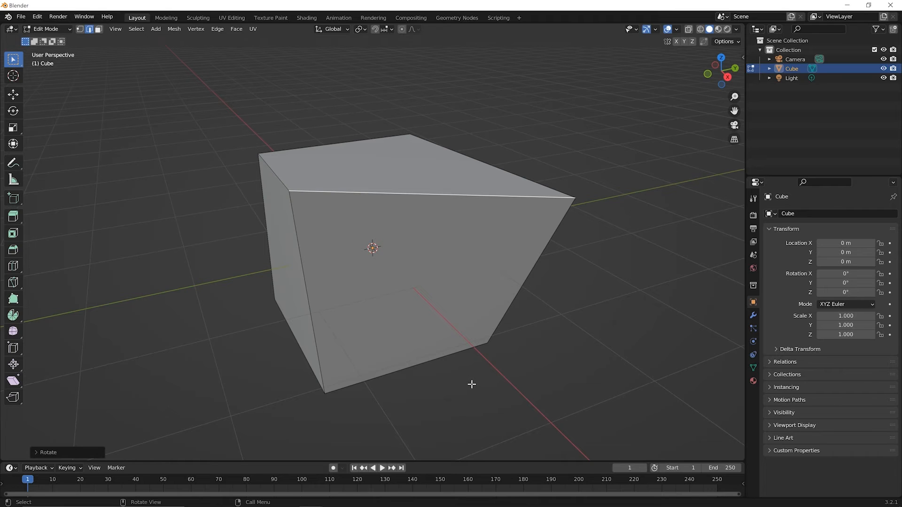
mouse_move(473, 378)
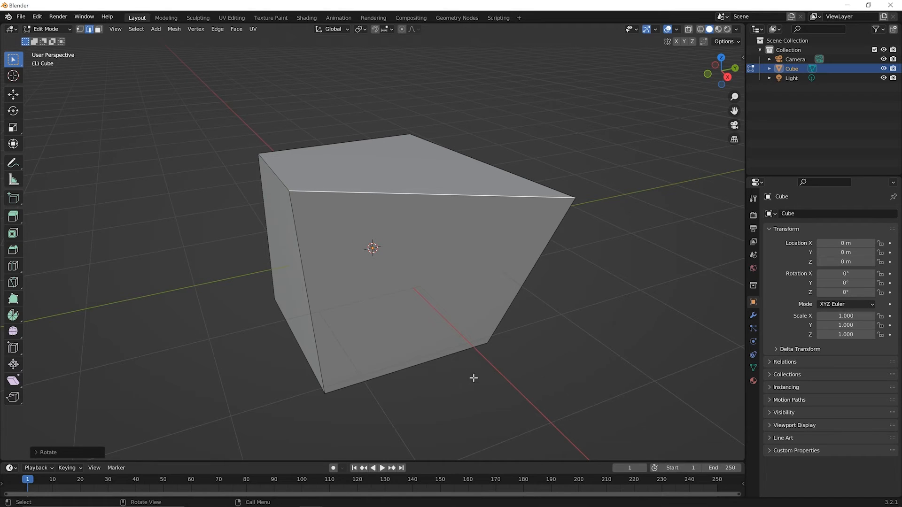
mouse_move(479, 440)
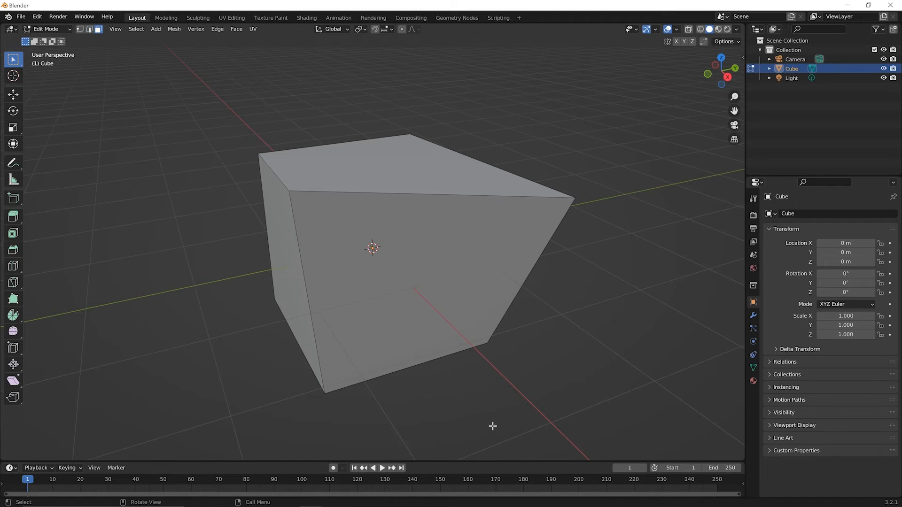
mouse_move(492, 430)
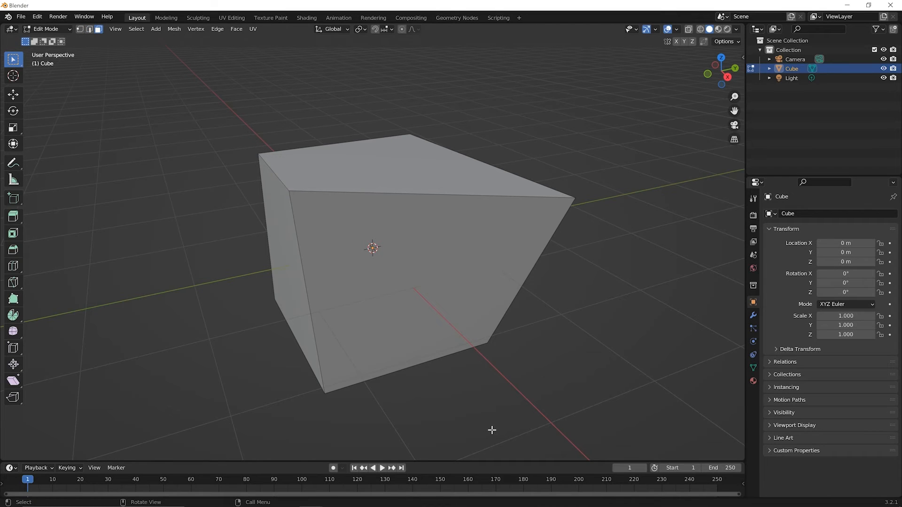
mouse_move(489, 432)
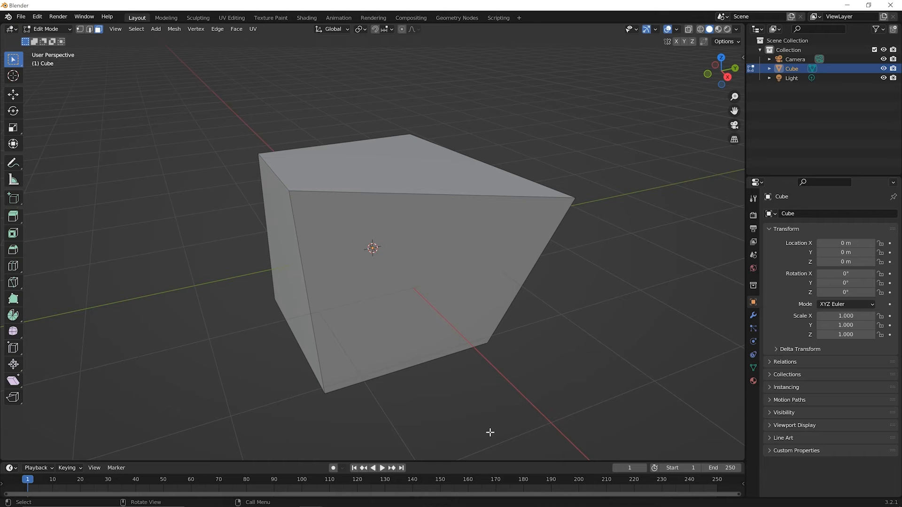
mouse_move(94, 70)
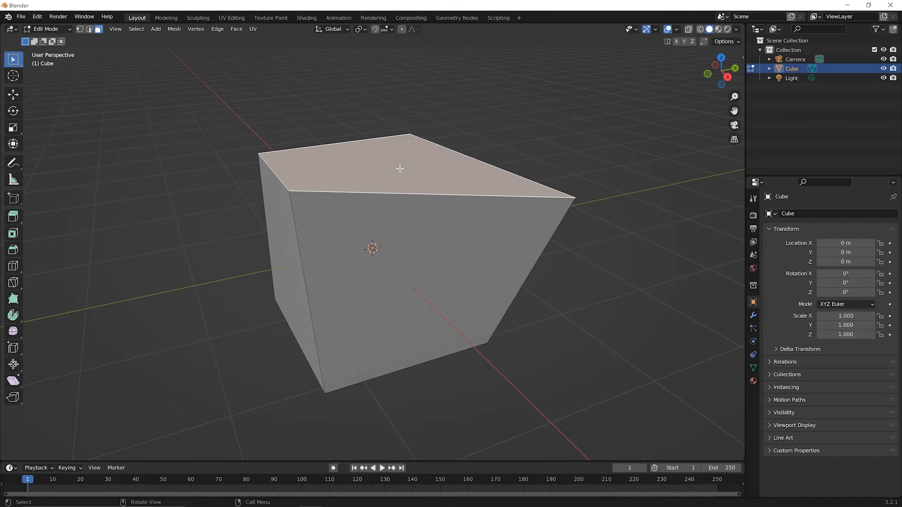
Move, shrink and rotate the top face to taper and slant the block
key(g)
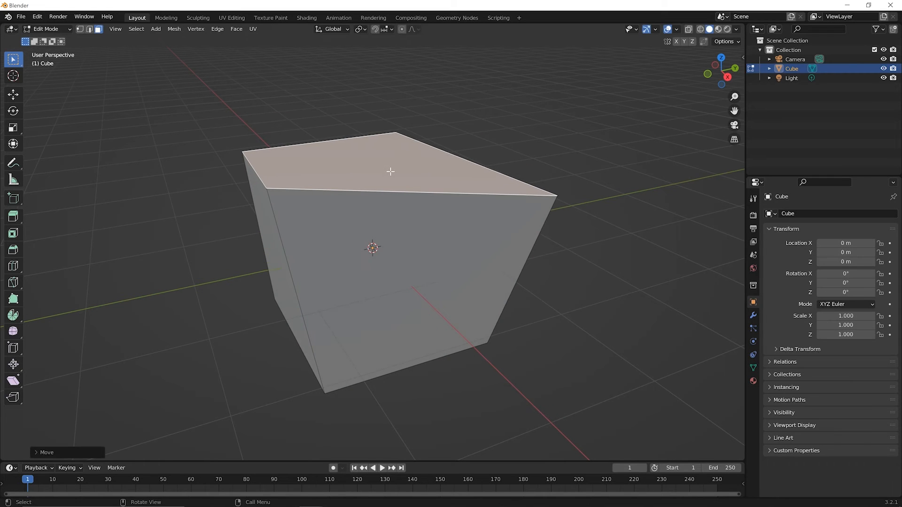
key(s)
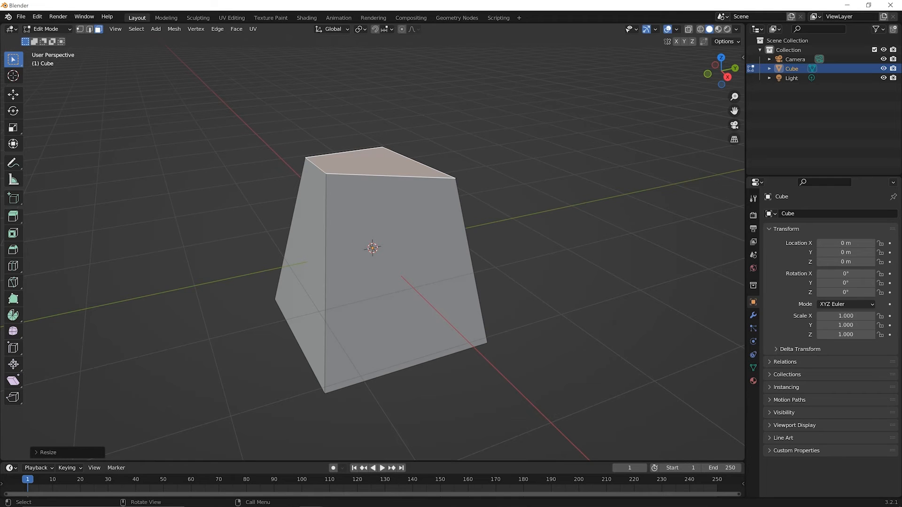
key(r)
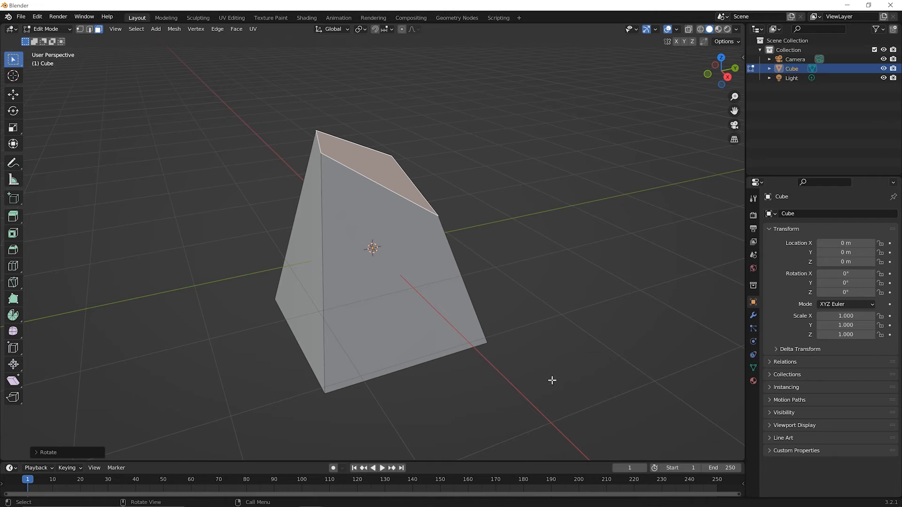
mouse_move(84, 41)
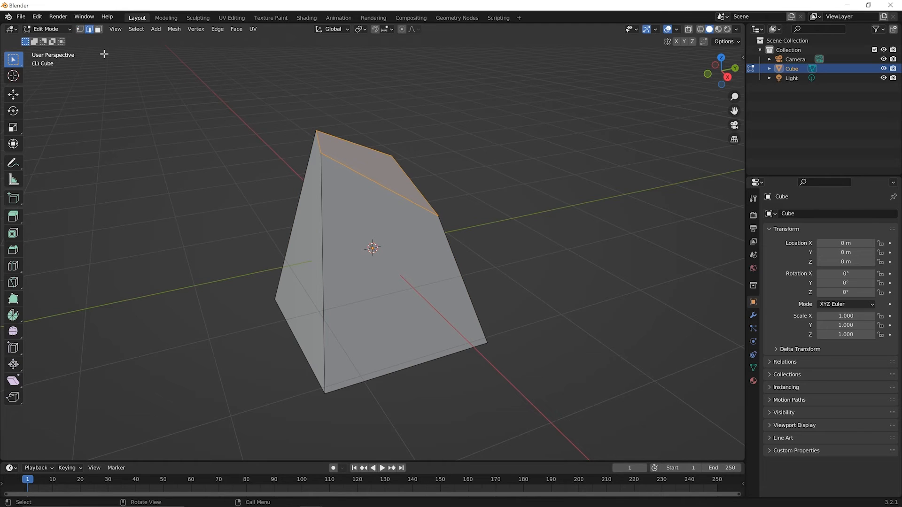
Switch the selection mode between faces and edges, leaving the block unchanged
click(262, 201)
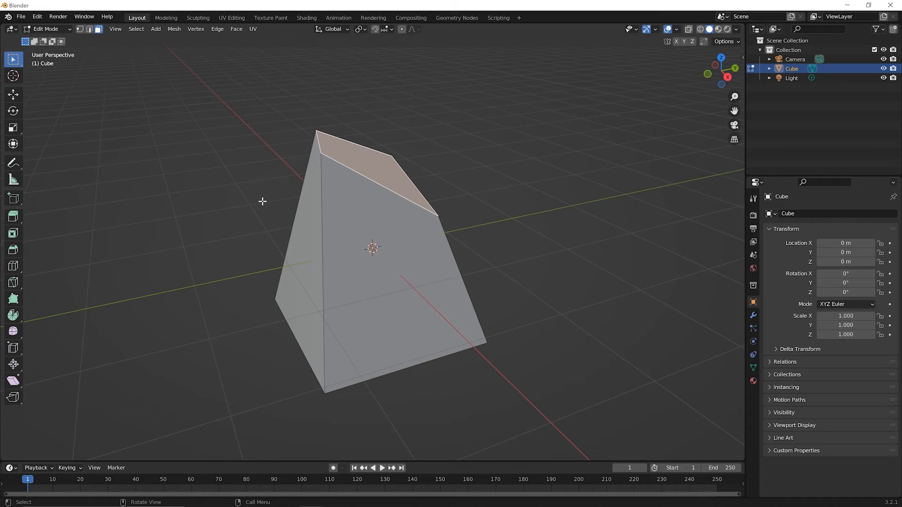
mouse_move(203, 242)
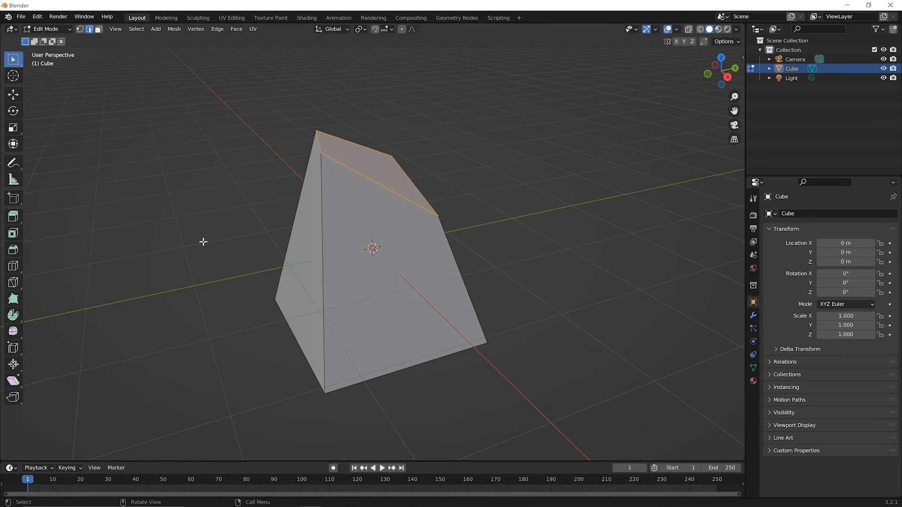
mouse_move(169, 217)
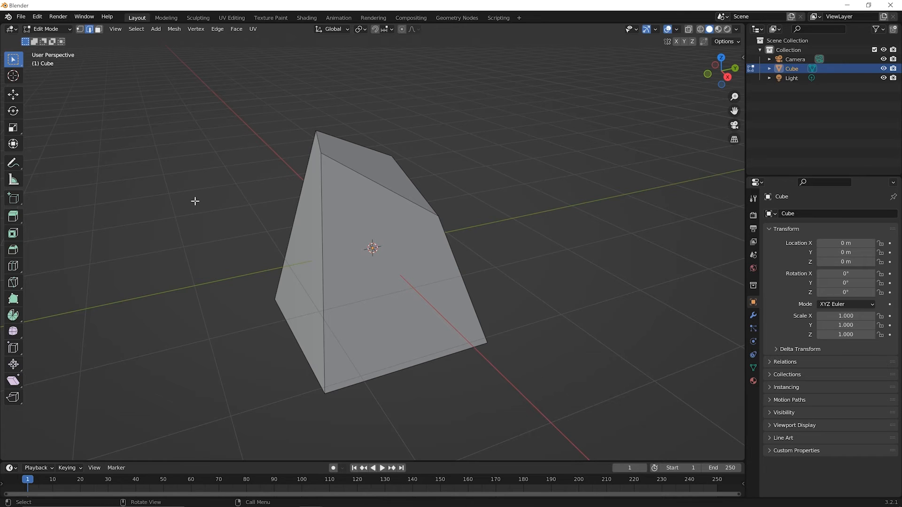
mouse_move(321, 263)
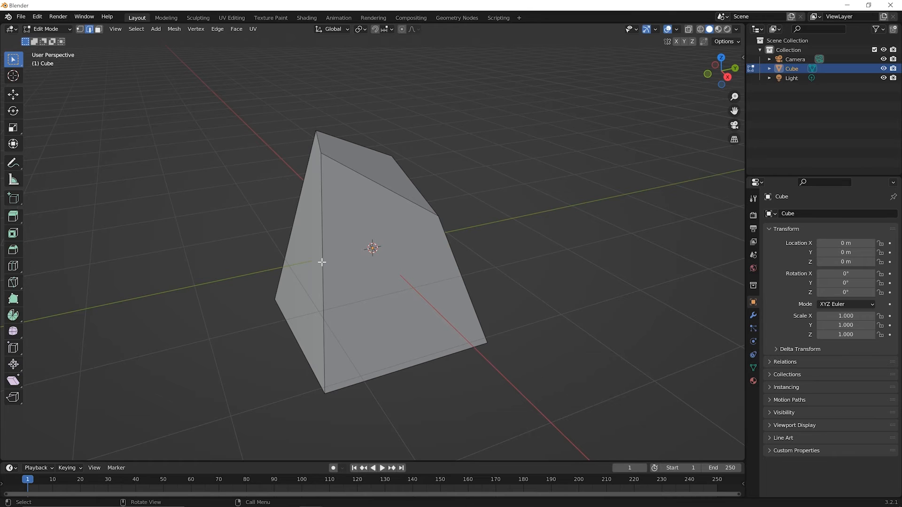
Select the tapered block's front vertical edge
click(323, 264)
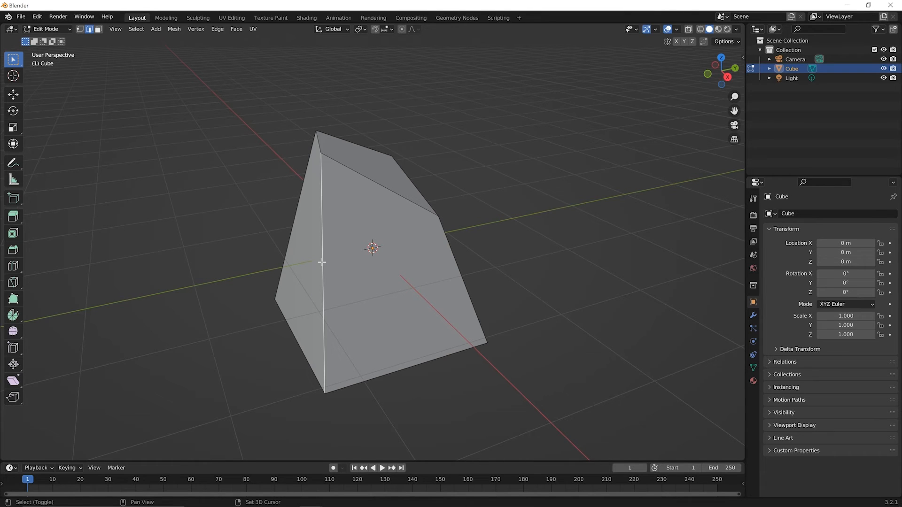
mouse_move(298, 346)
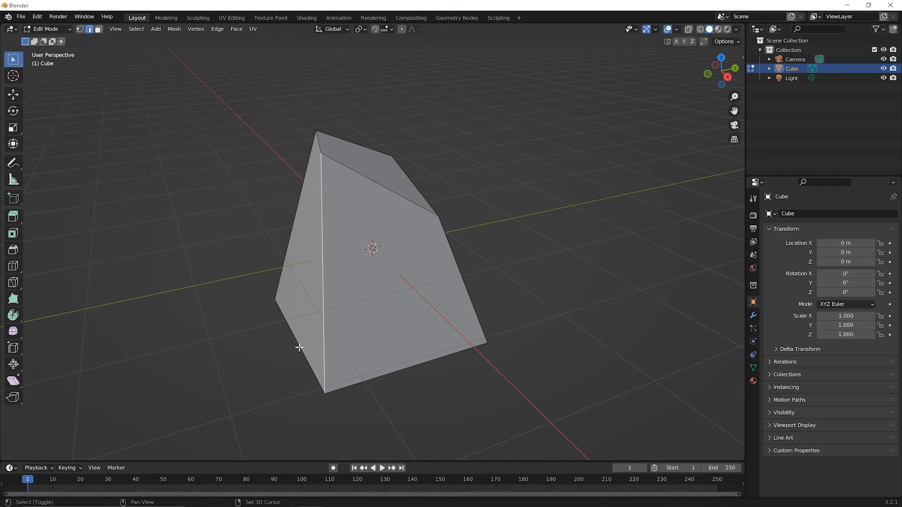
click(325, 259)
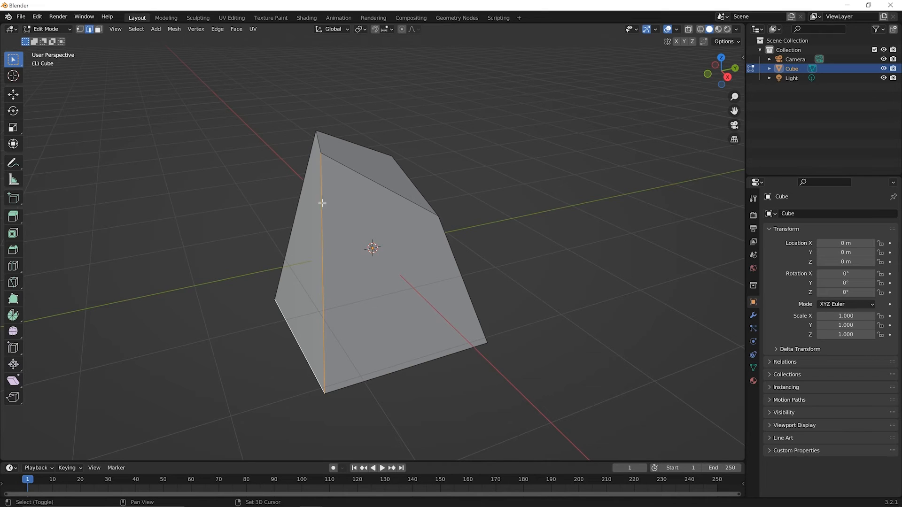
mouse_move(286, 332)
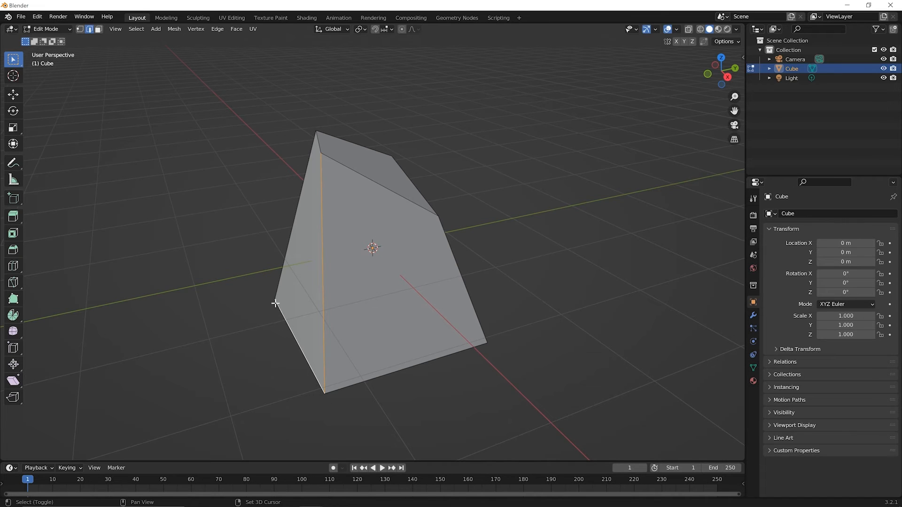
mouse_move(320, 292)
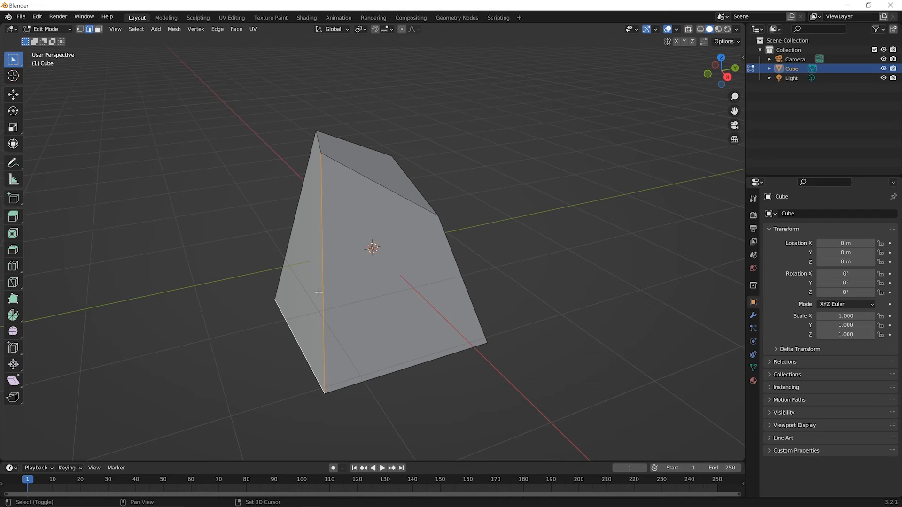
mouse_move(331, 388)
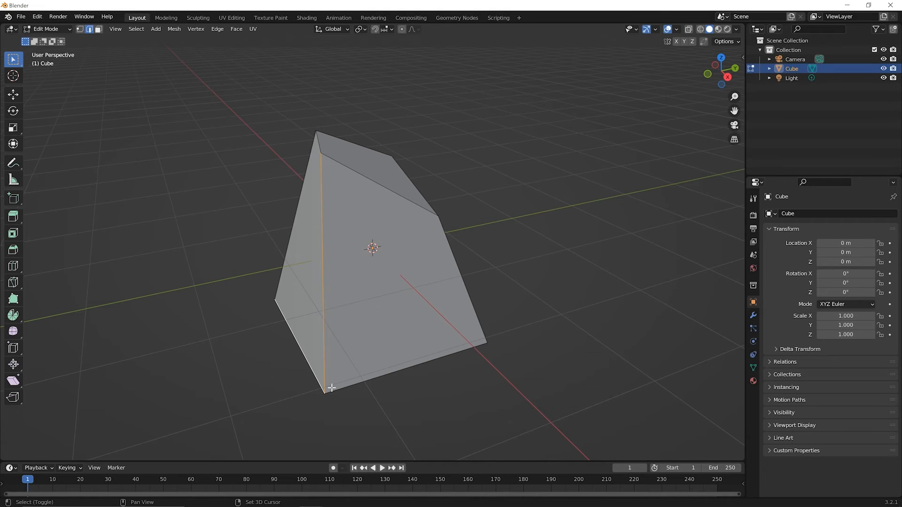
mouse_move(354, 385)
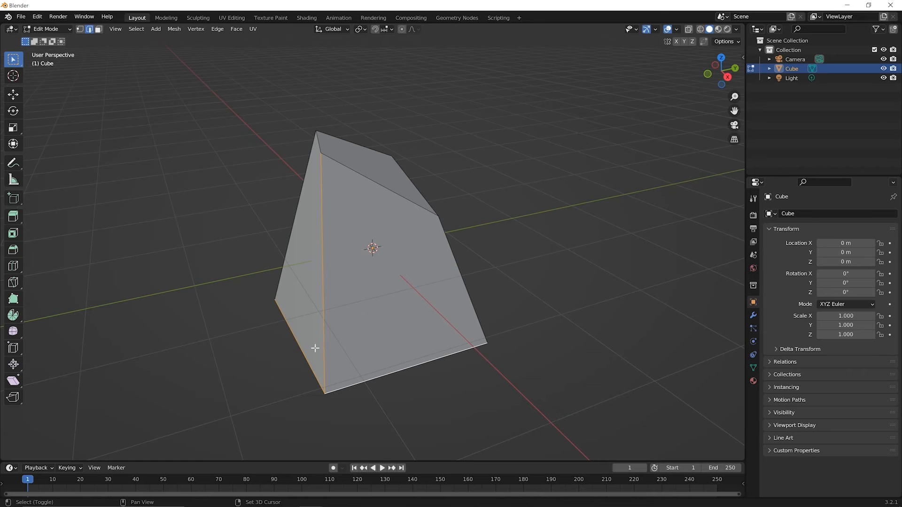
mouse_move(315, 384)
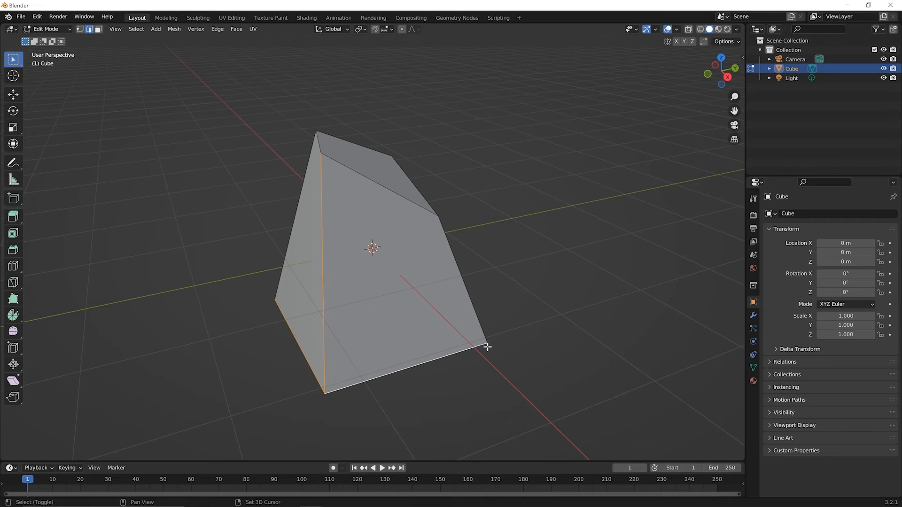
mouse_move(464, 284)
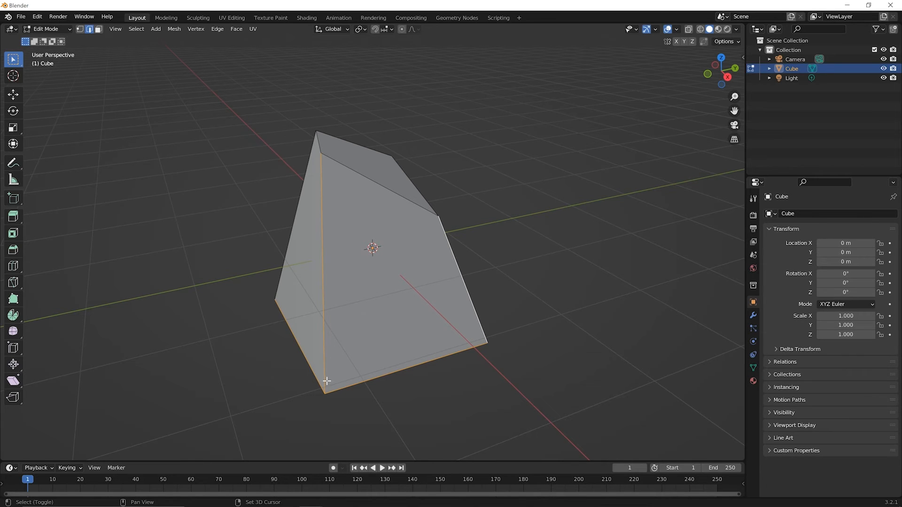
mouse_move(469, 335)
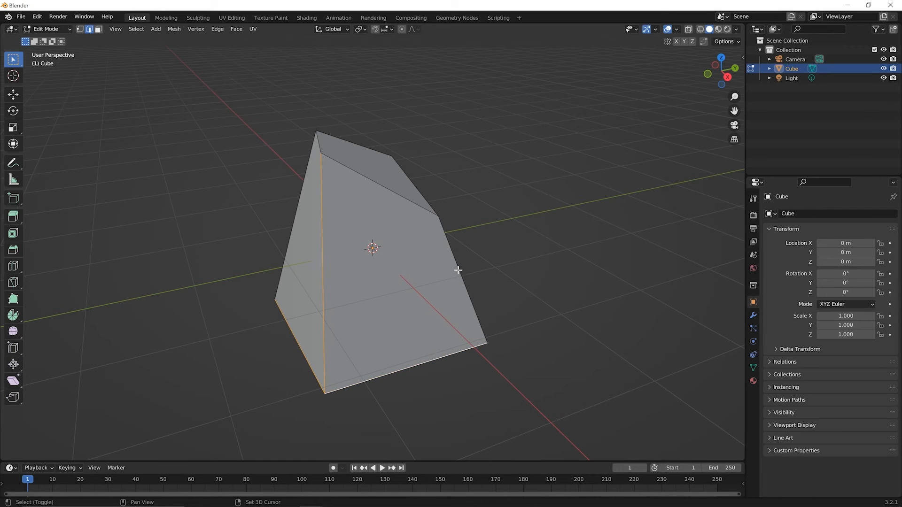
mouse_move(476, 316)
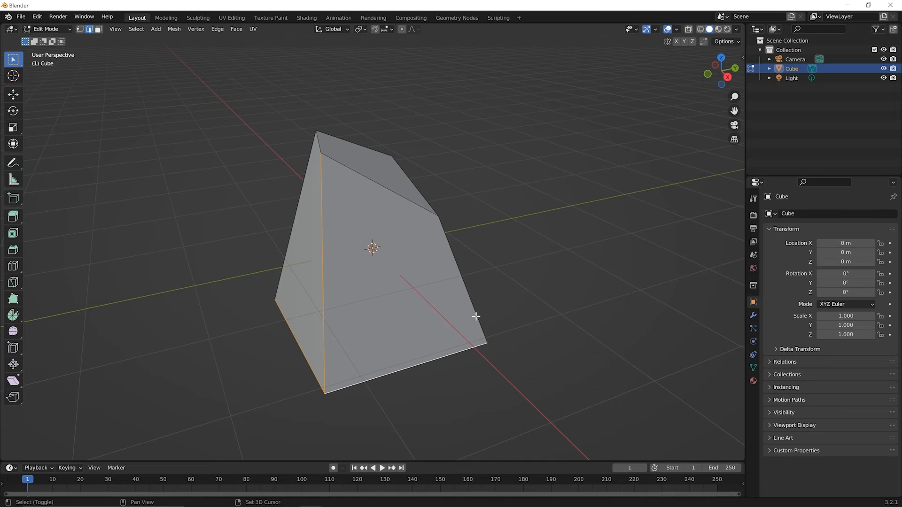
mouse_move(472, 363)
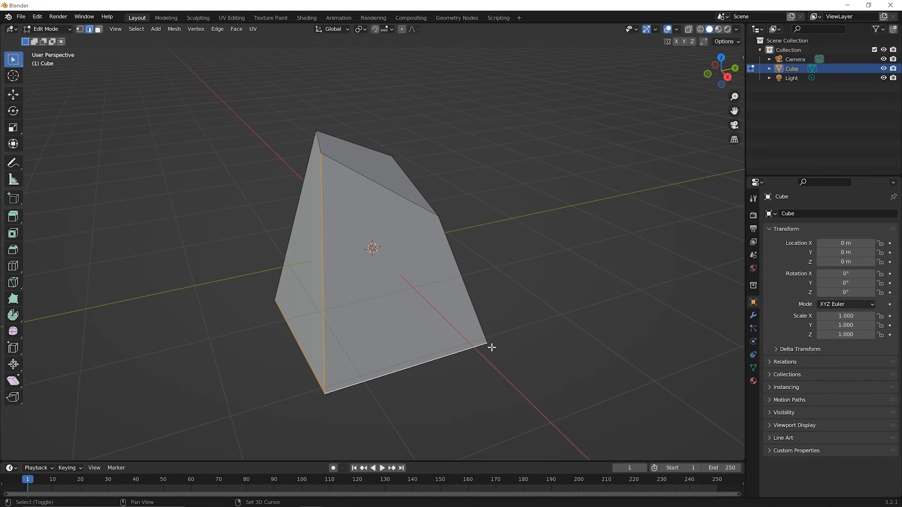
mouse_move(499, 353)
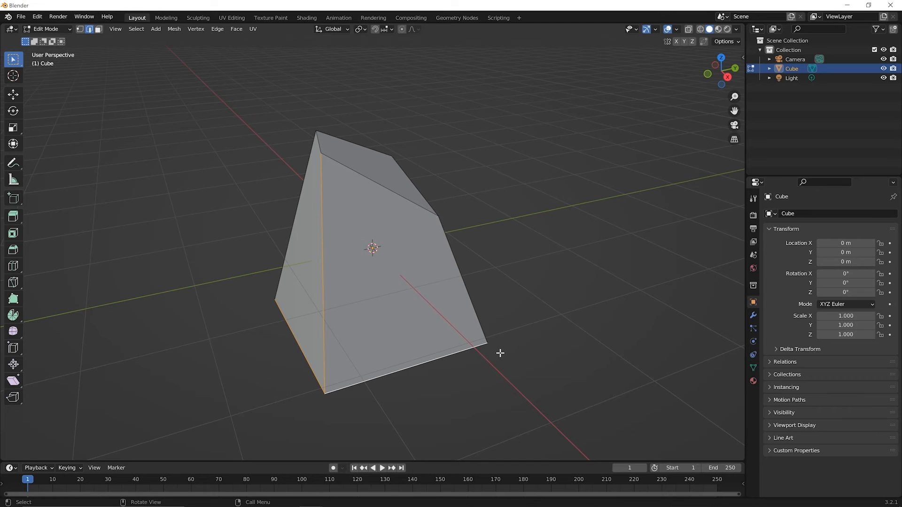
mouse_move(507, 351)
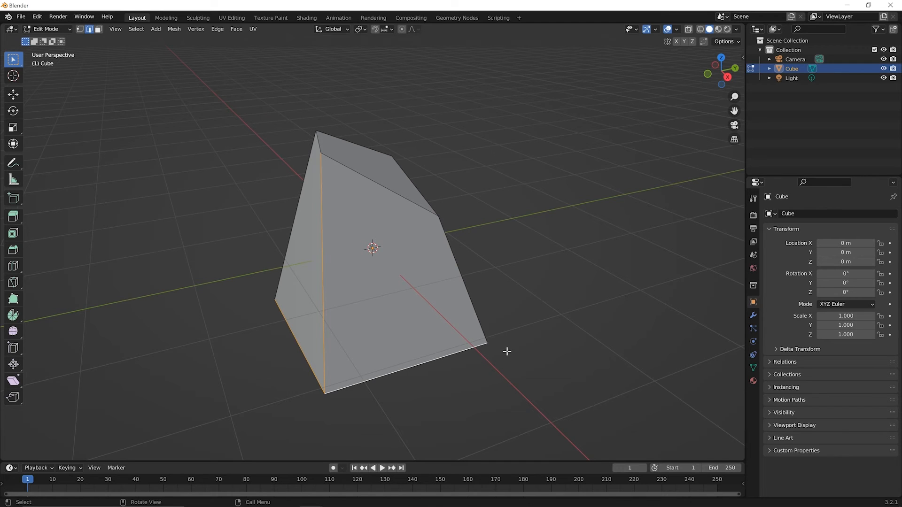
mouse_move(509, 349)
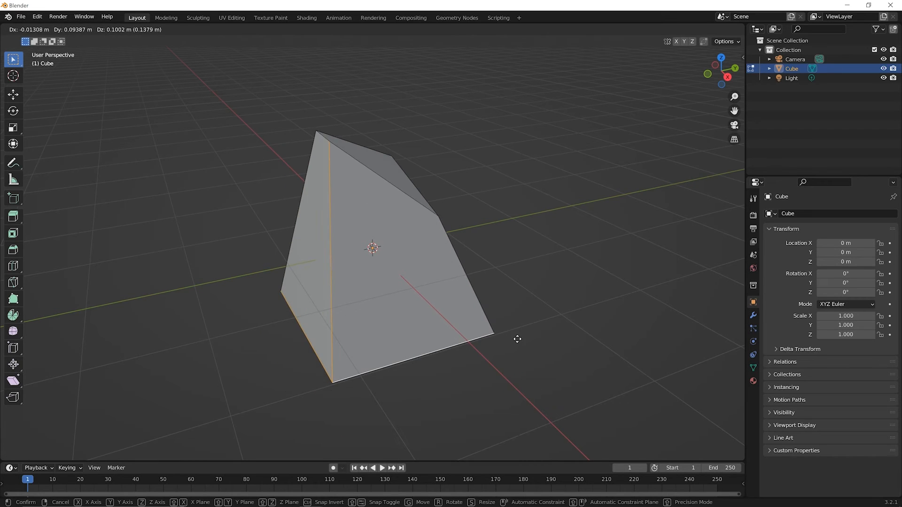
mouse_move(528, 356)
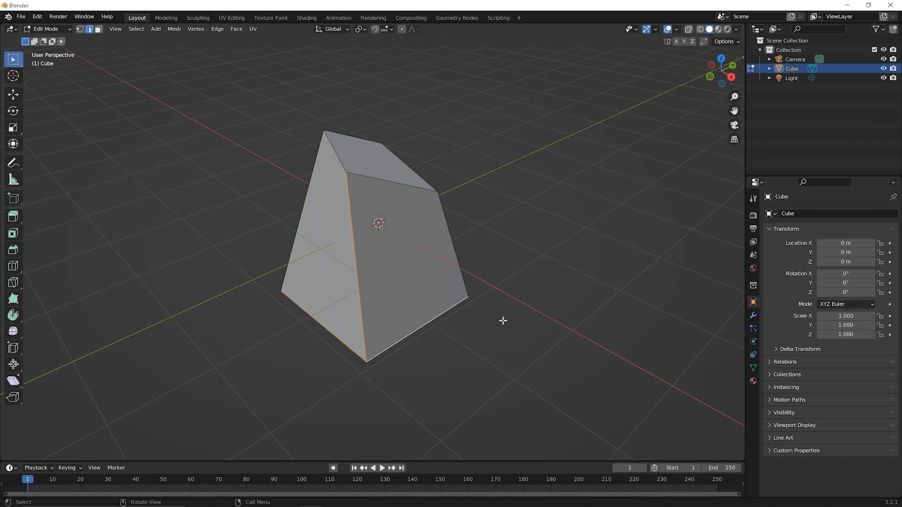
mouse_move(505, 311)
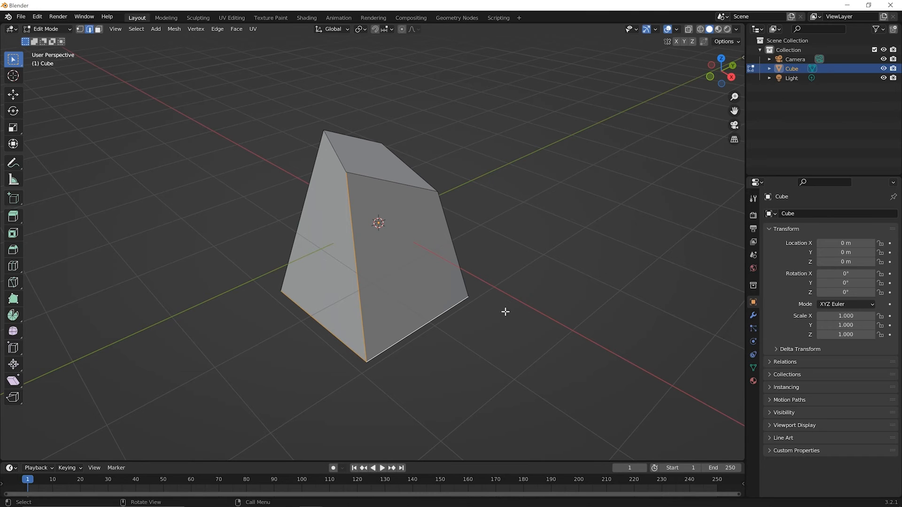
mouse_move(211, 177)
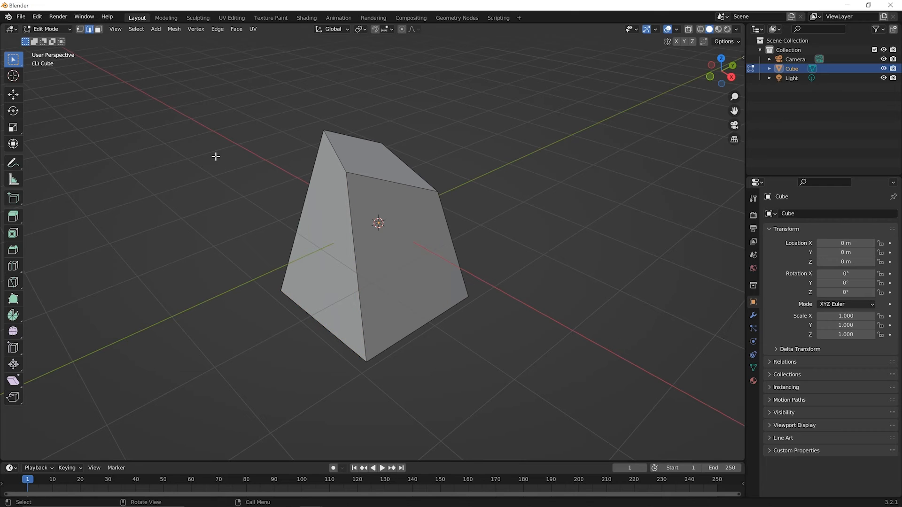
mouse_move(416, 321)
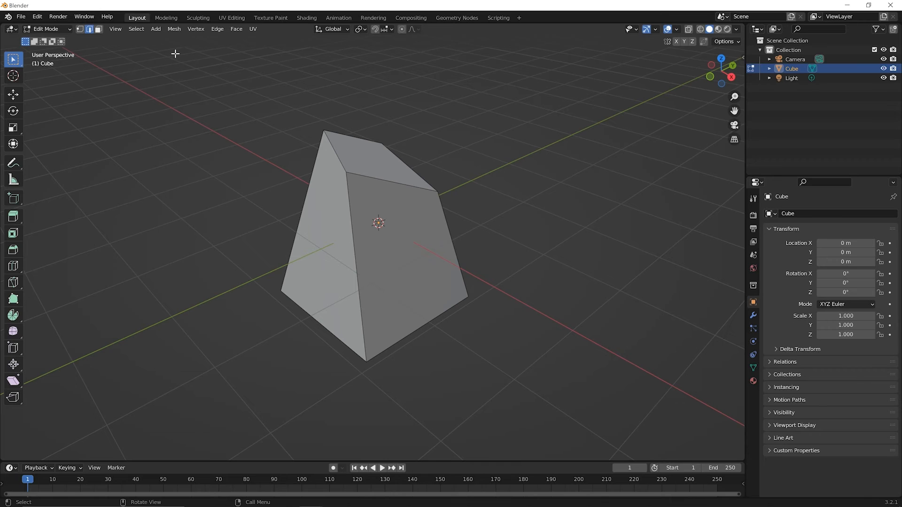
mouse_move(180, 54)
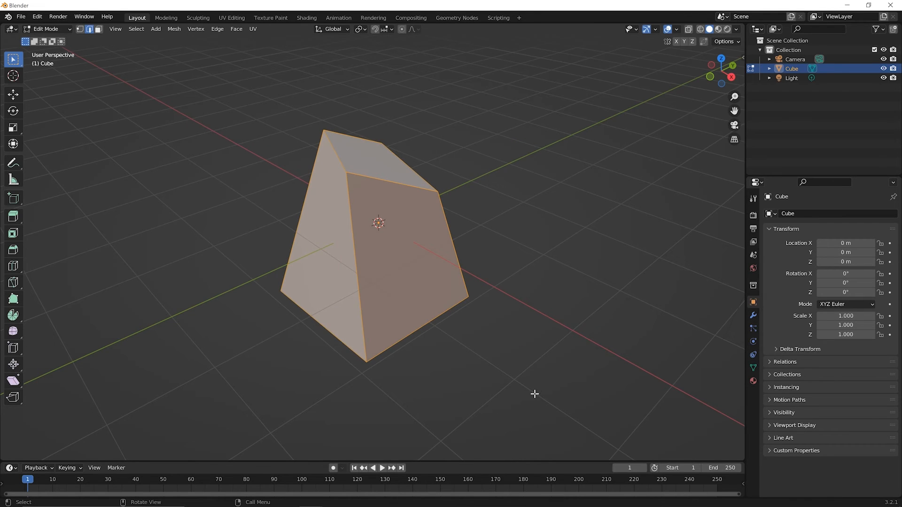
mouse_move(328, 123)
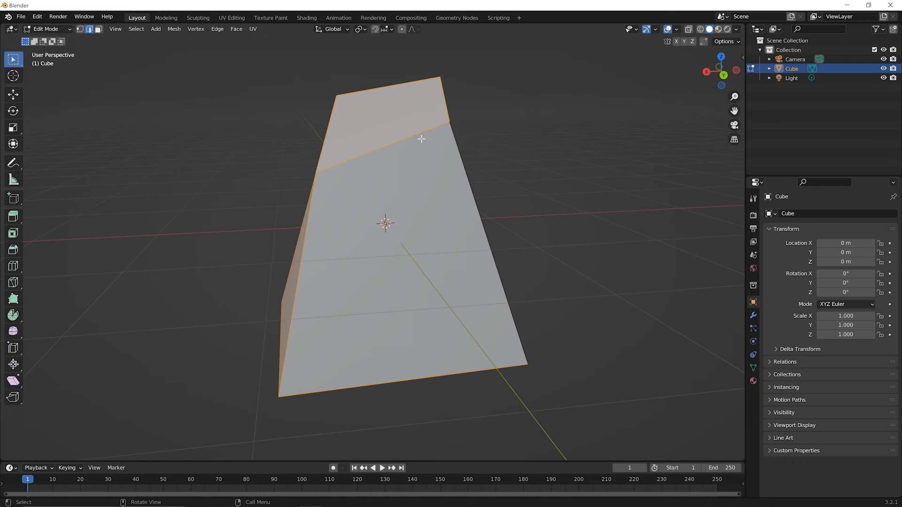
mouse_move(533, 374)
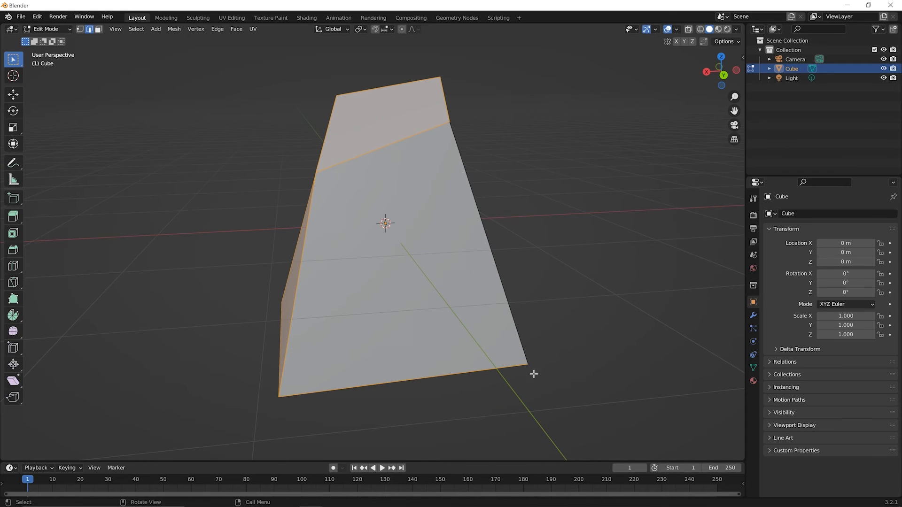
Orbit around the fully selected wedge mesh to inspect it from several sides
drag(533, 373, 464, 285)
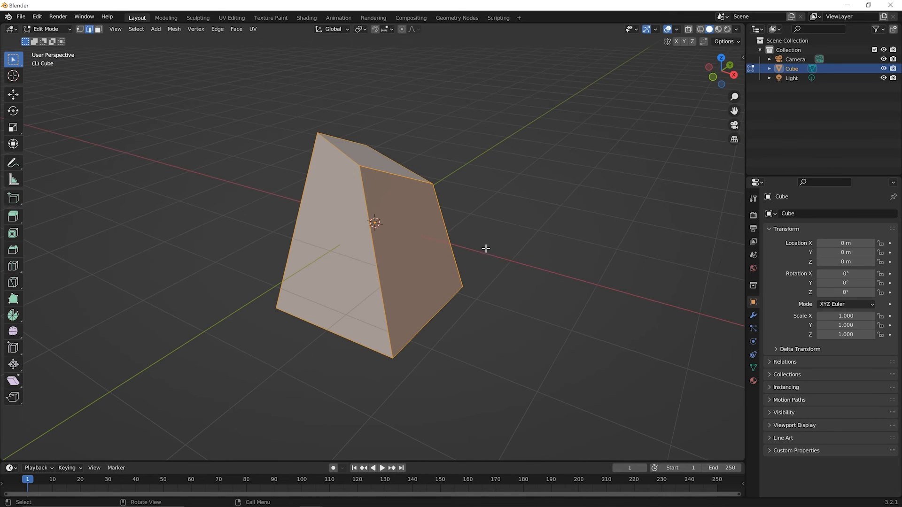
mouse_move(294, 162)
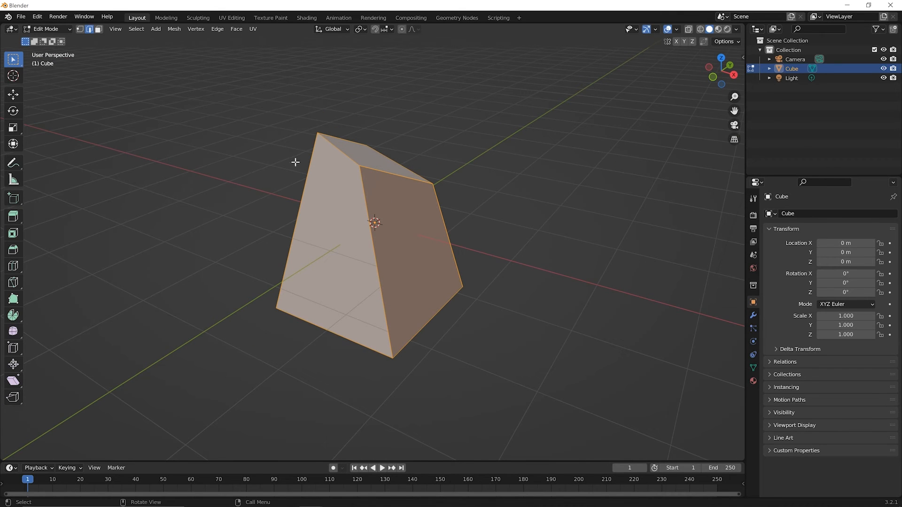
mouse_move(362, 338)
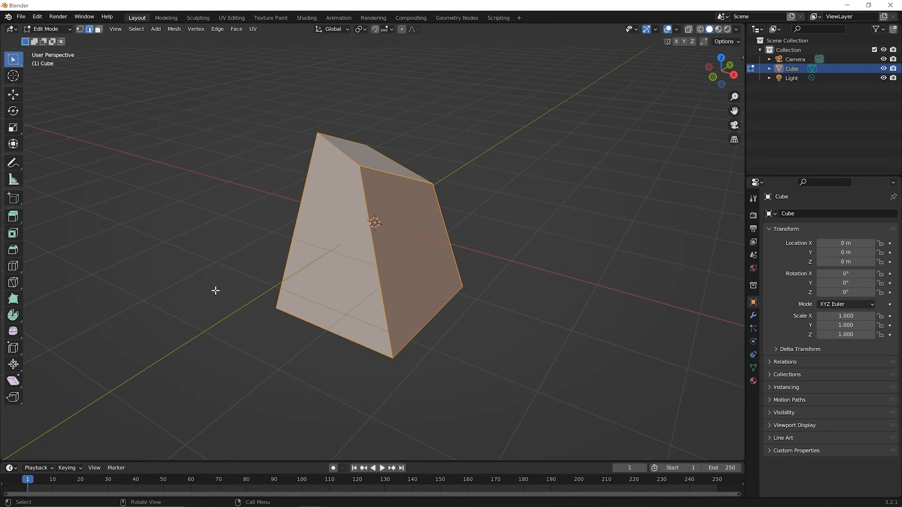
mouse_move(473, 253)
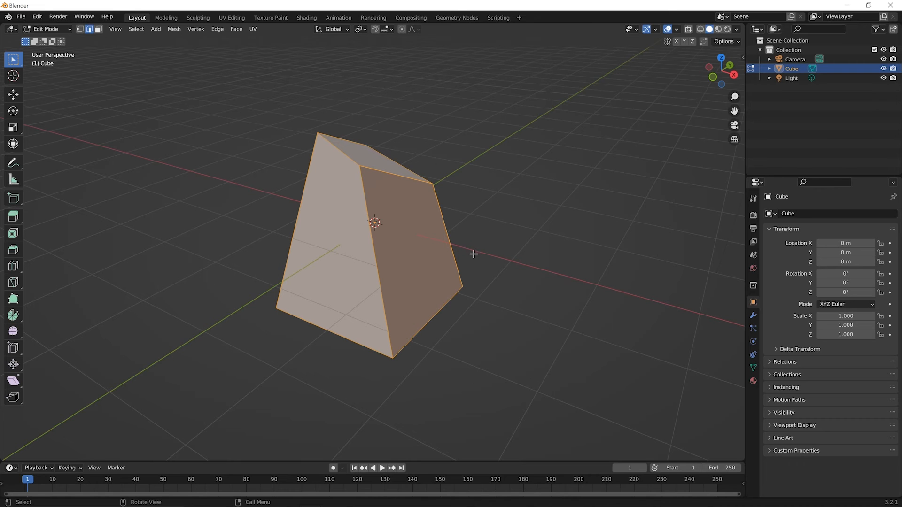
drag(472, 253, 322, 240)
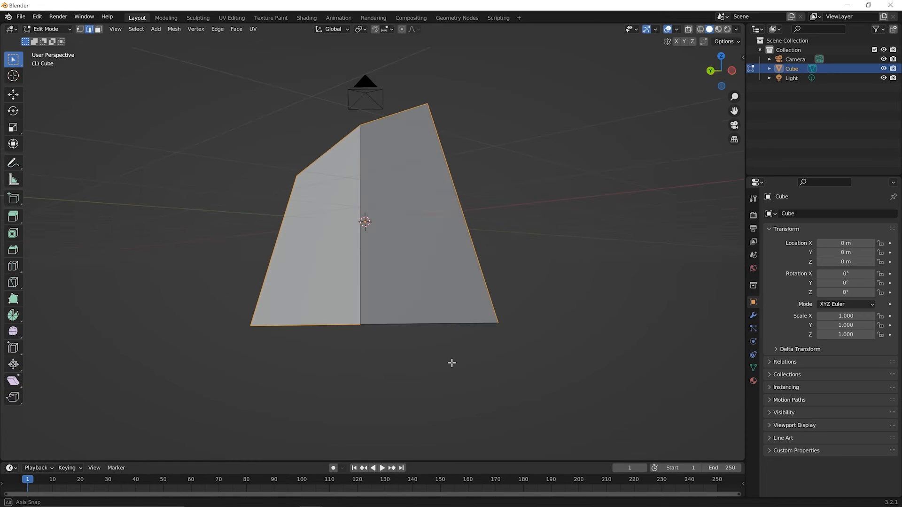
drag(451, 363, 428, 374)
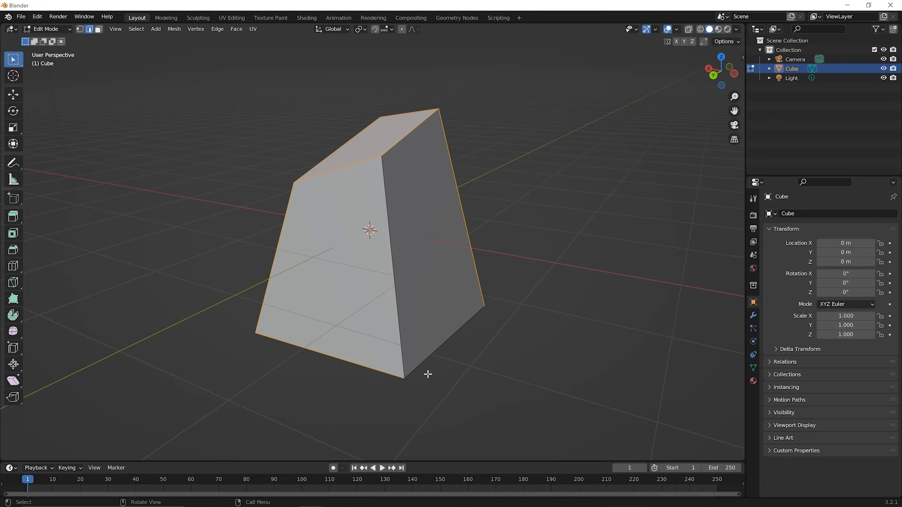
mouse_move(378, 152)
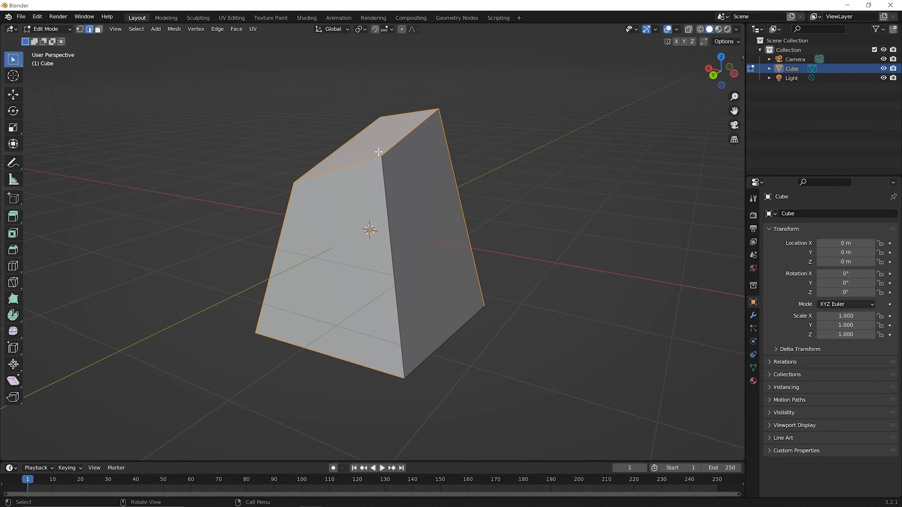
mouse_move(402, 355)
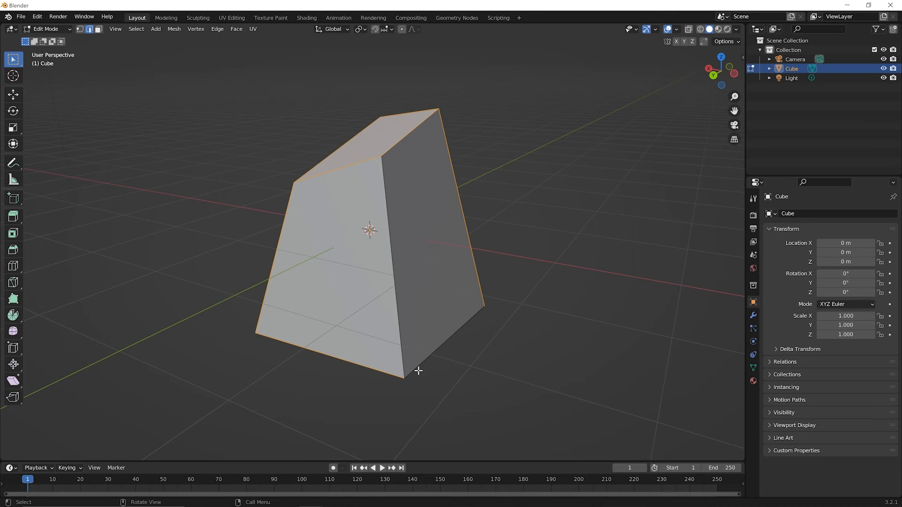
mouse_move(218, 108)
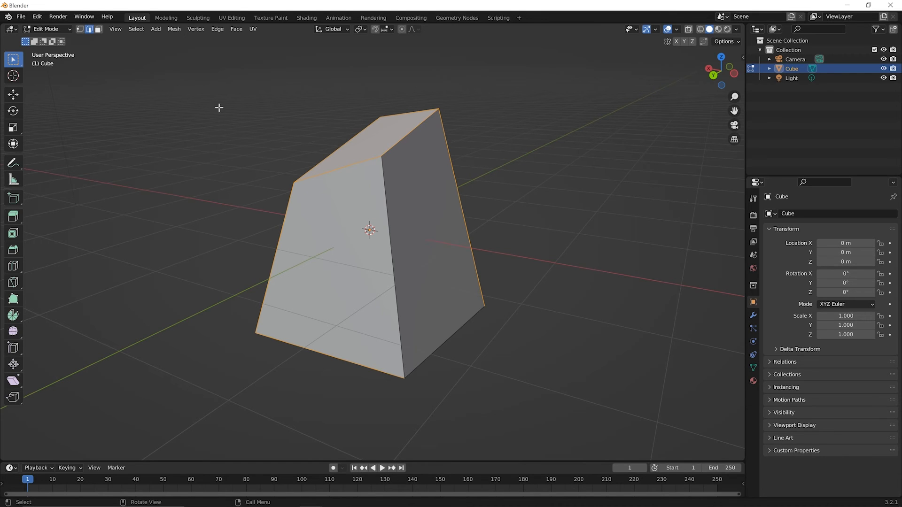
mouse_move(221, 96)
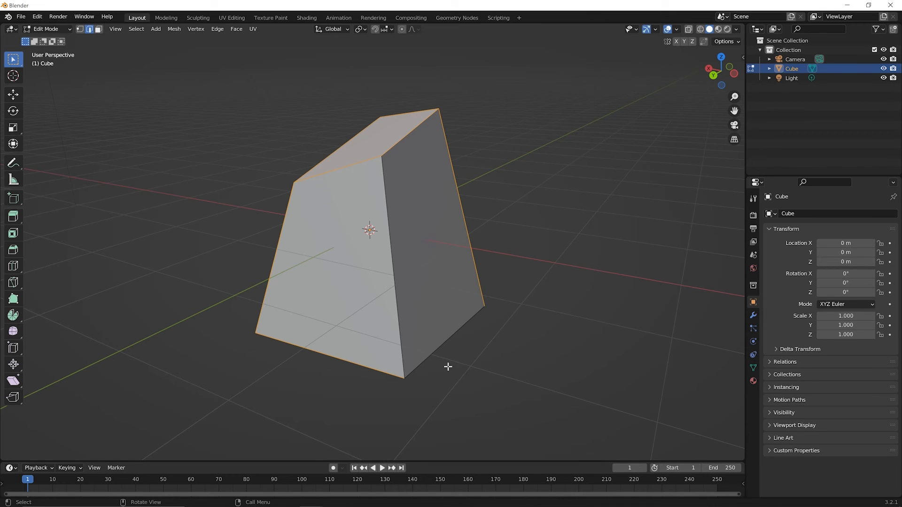
mouse_move(437, 210)
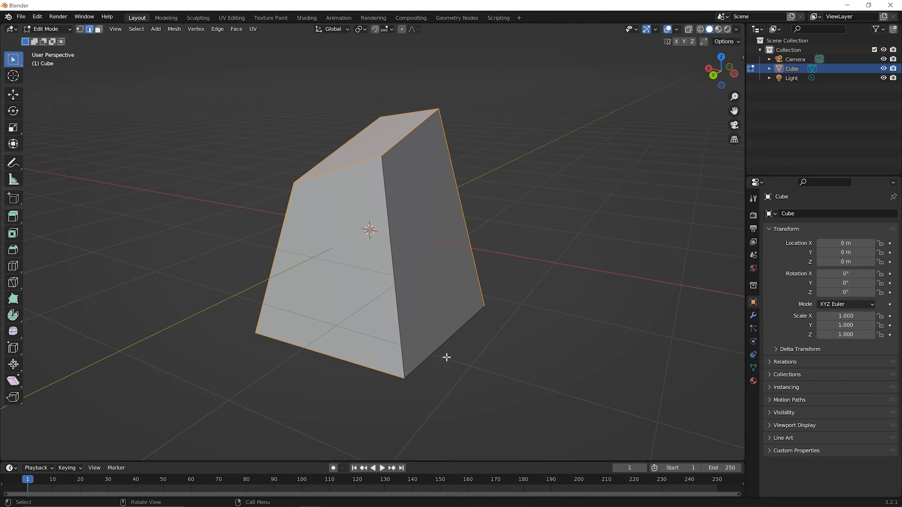
mouse_move(394, 436)
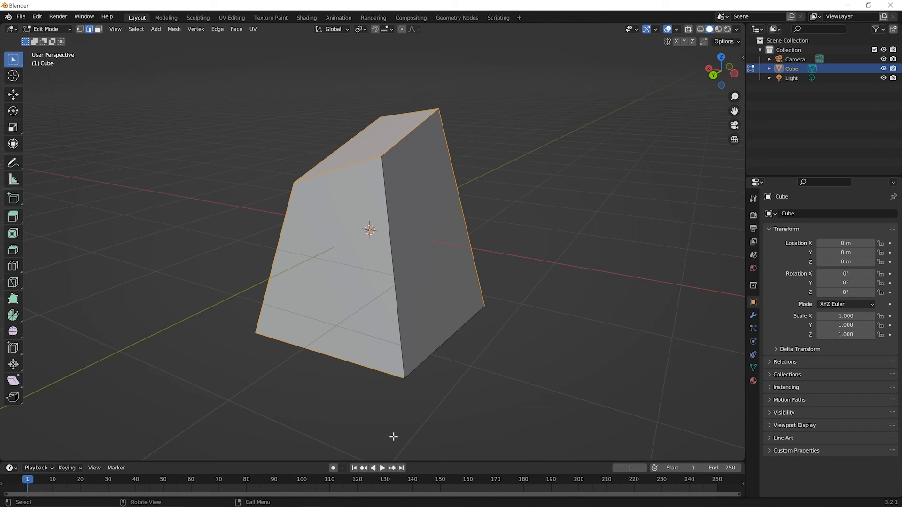
mouse_move(290, 259)
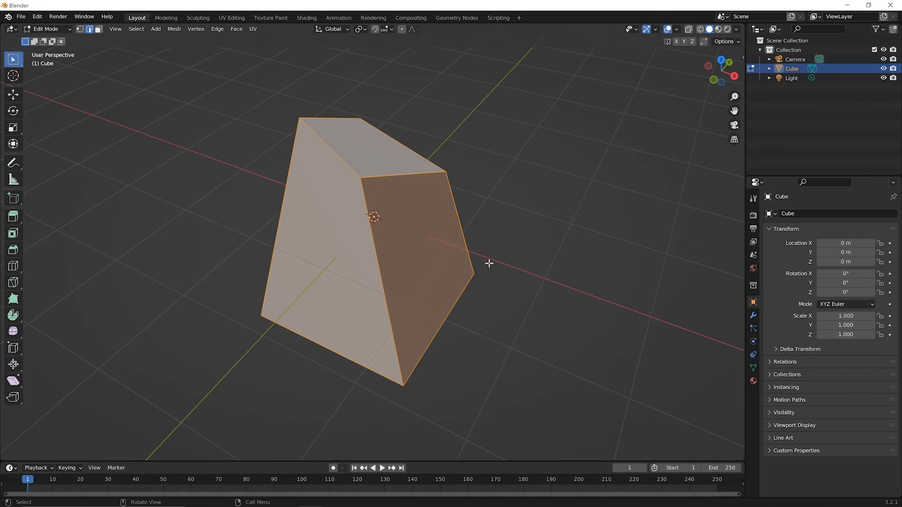
mouse_move(453, 190)
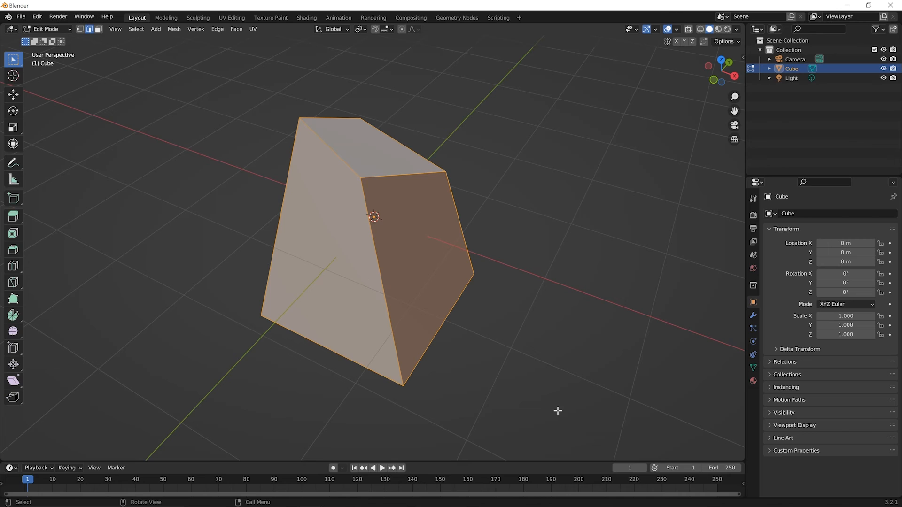
mouse_move(478, 344)
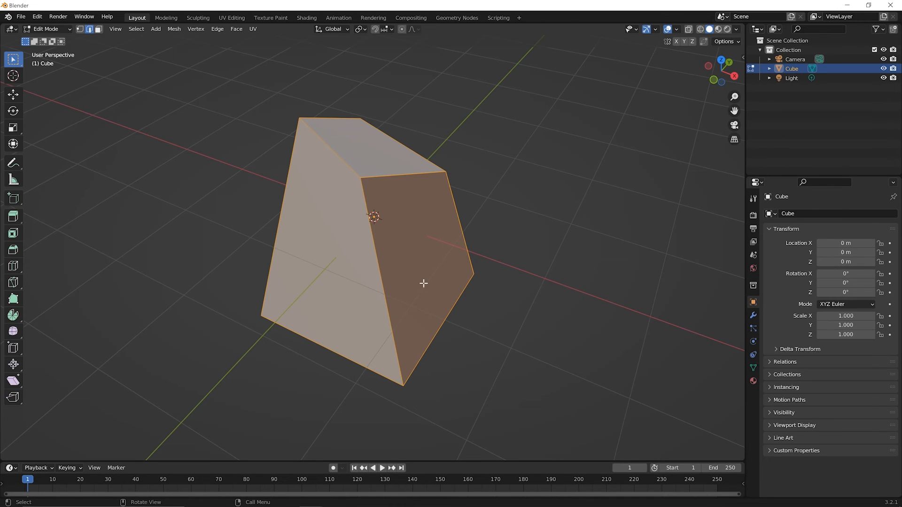
mouse_move(438, 350)
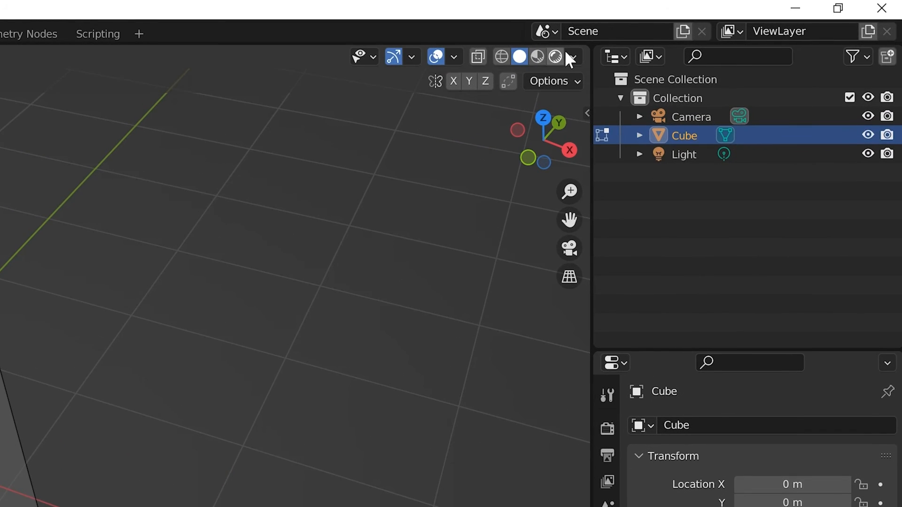
mouse_move(501, 56)
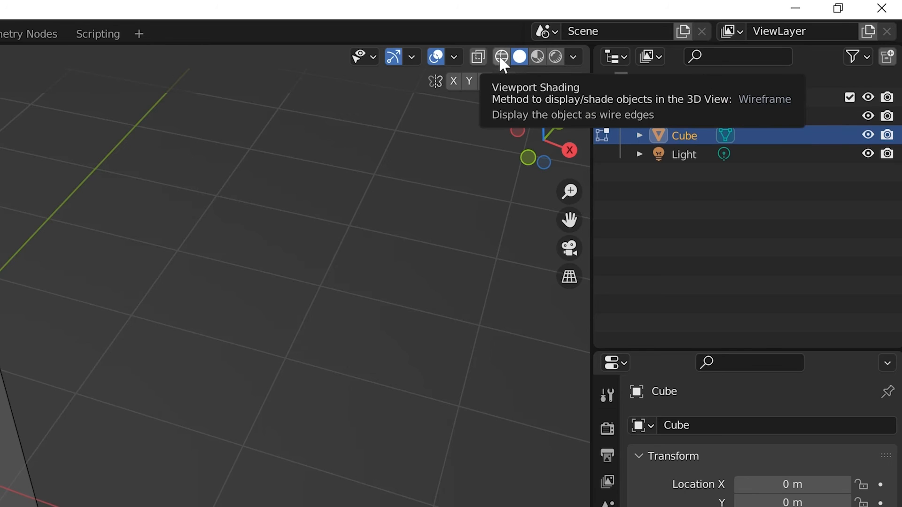
mouse_move(519, 57)
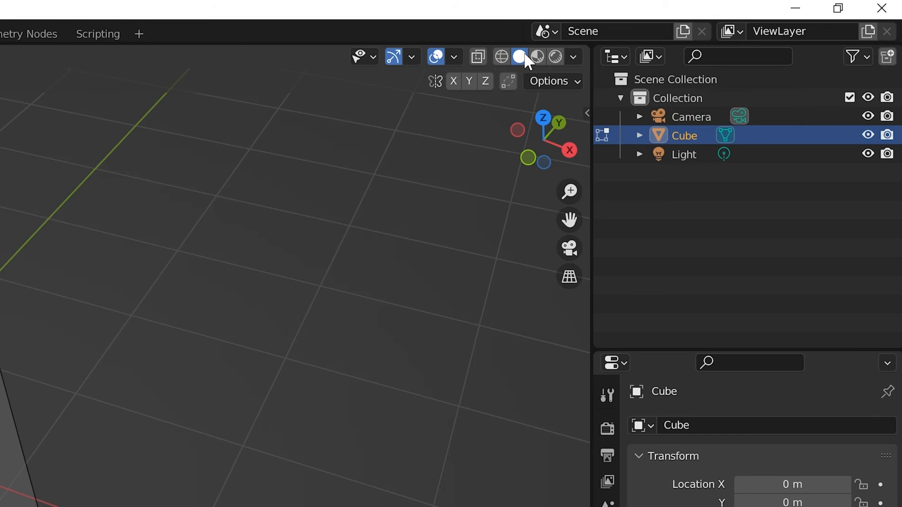
mouse_move(520, 57)
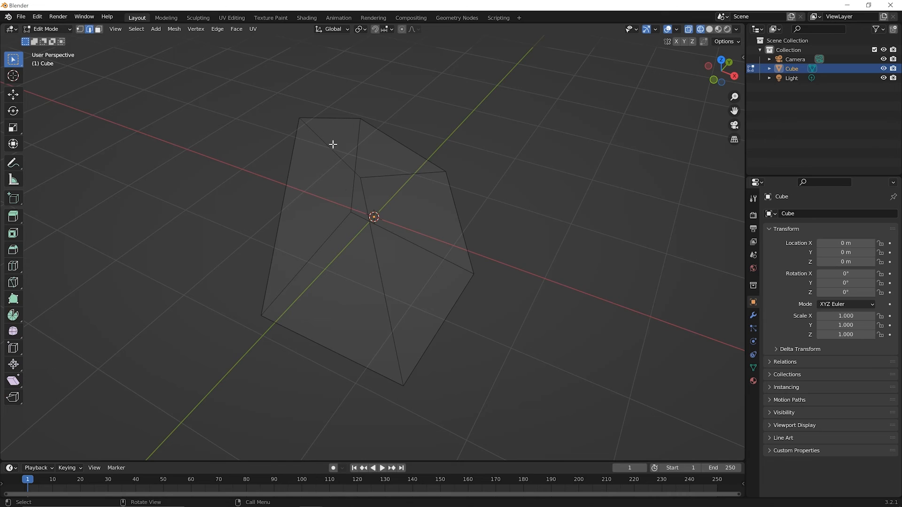
mouse_move(472, 391)
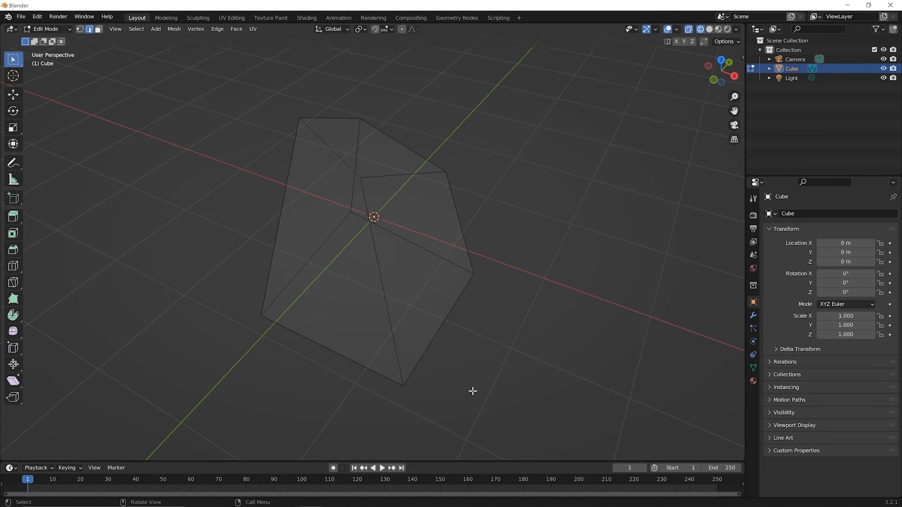
mouse_move(122, 64)
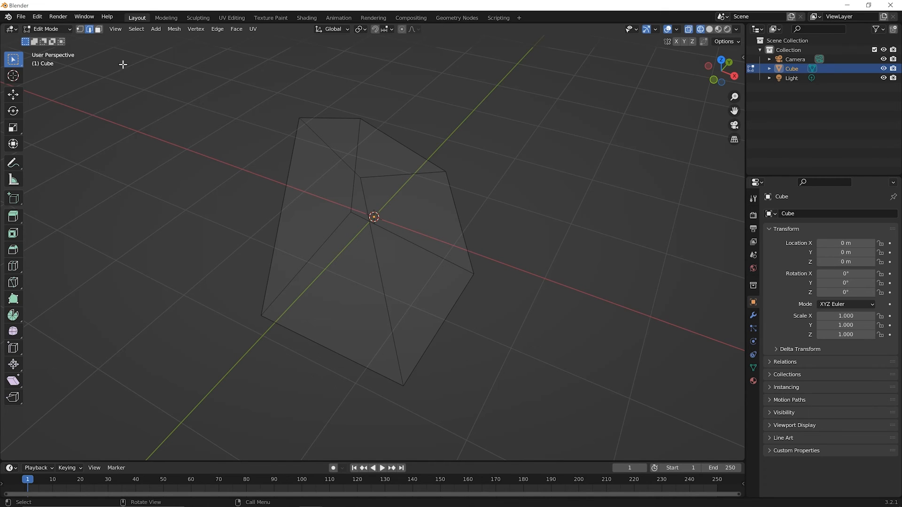
mouse_move(187, 54)
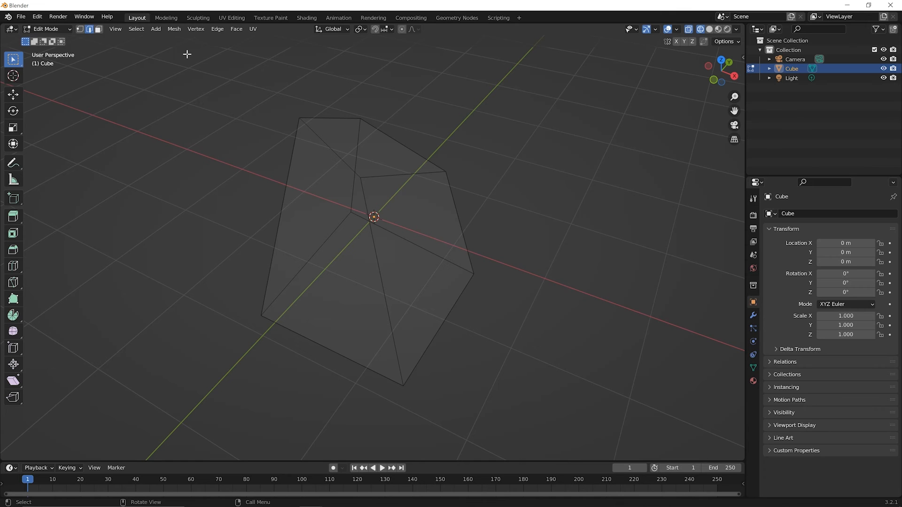
Box-select across the entire see-through wedge so all its edges are selected
drag(187, 53, 460, 361)
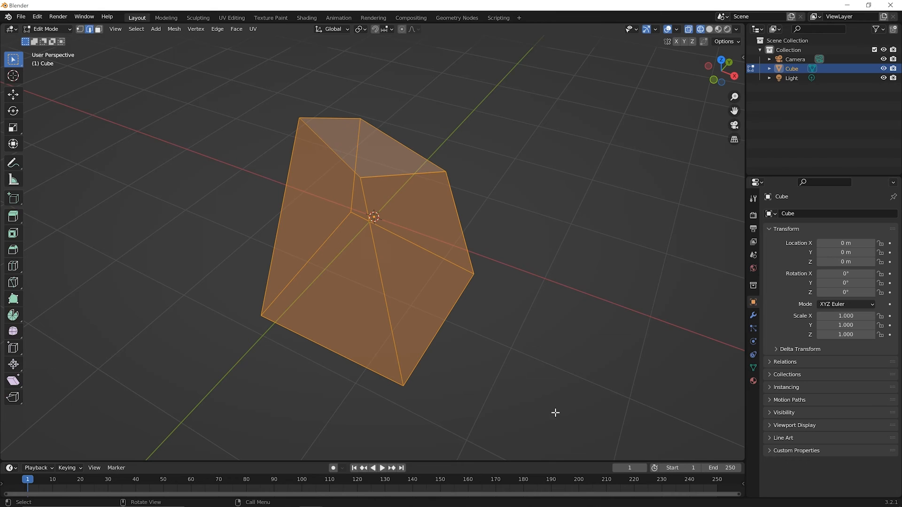
mouse_move(363, 112)
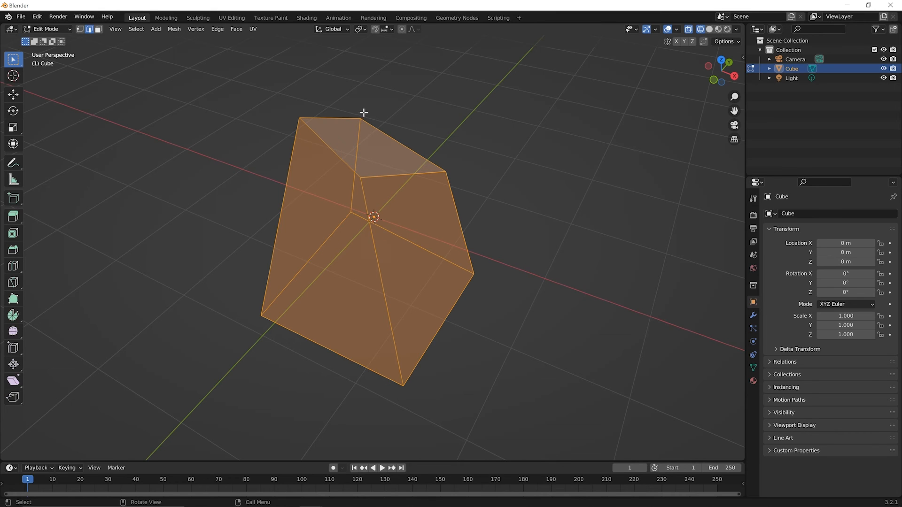
mouse_move(408, 377)
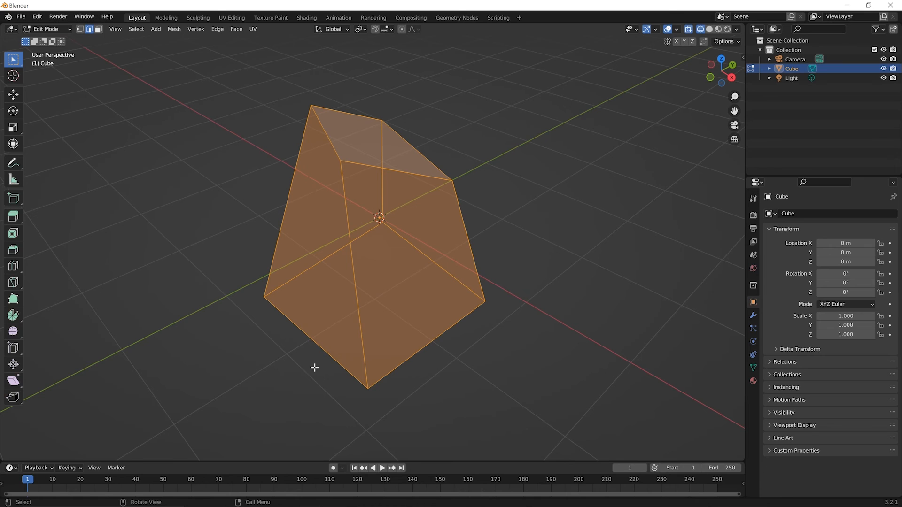
mouse_move(472, 339)
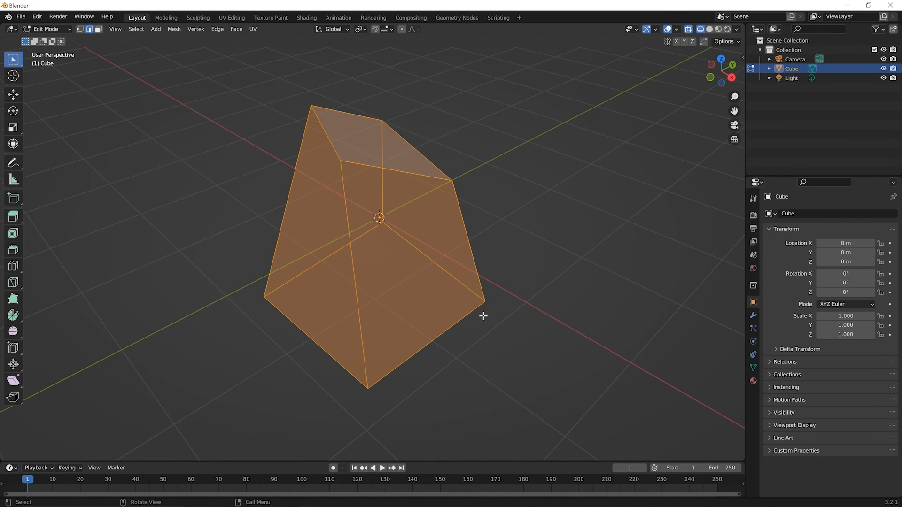
mouse_move(486, 321)
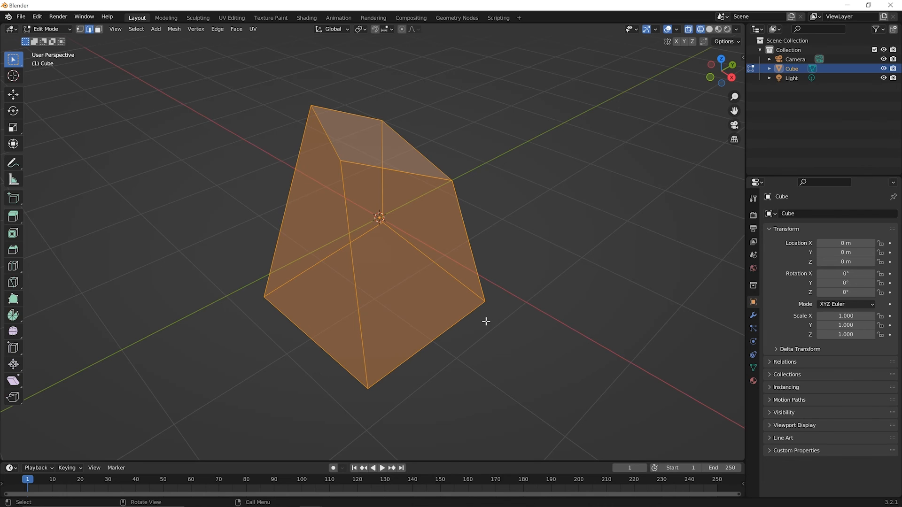
mouse_move(433, 306)
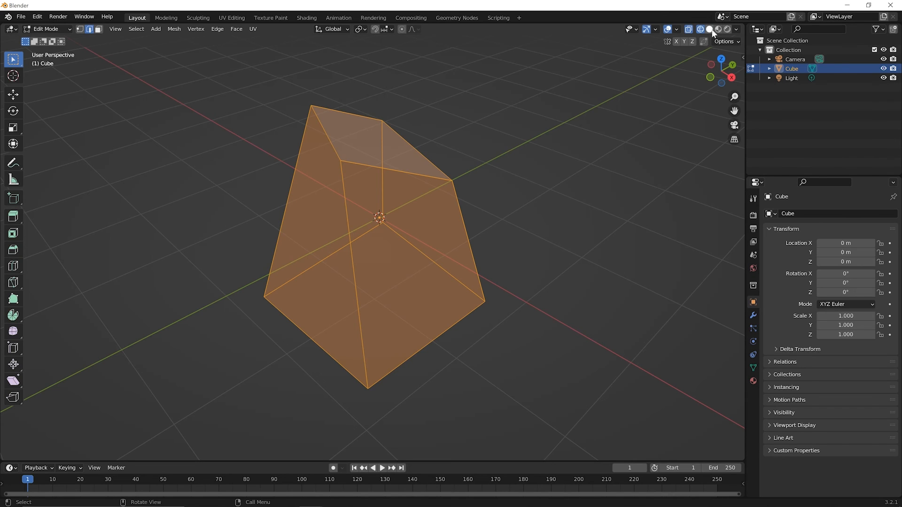
Switch the viewport to Solid shading so the wedge appears opaque again
click(709, 29)
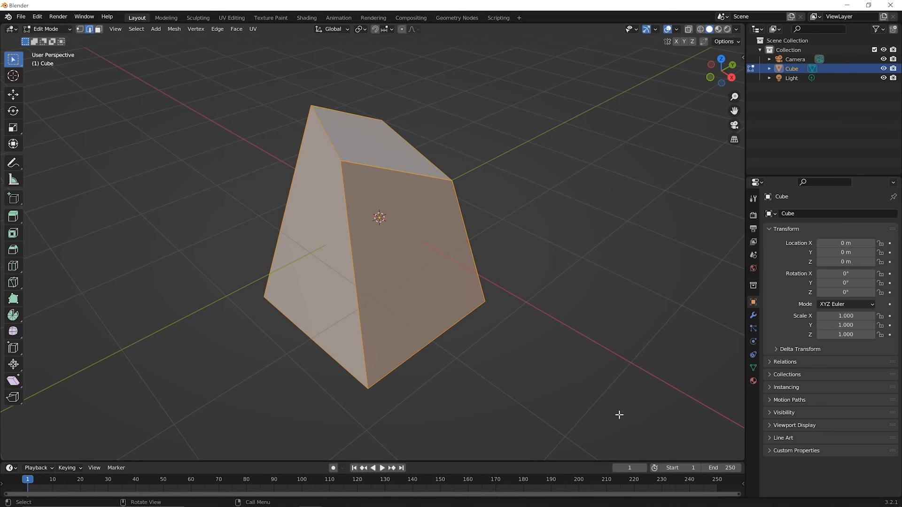
mouse_move(516, 412)
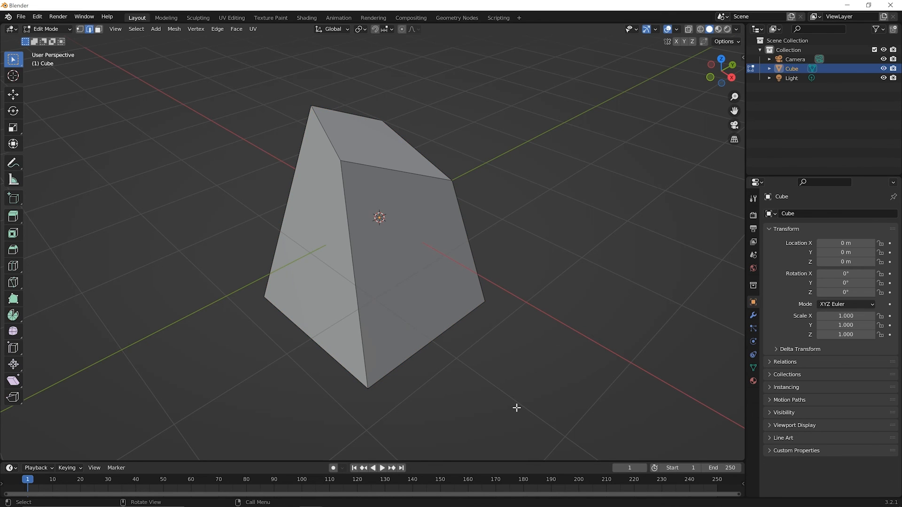
mouse_move(543, 269)
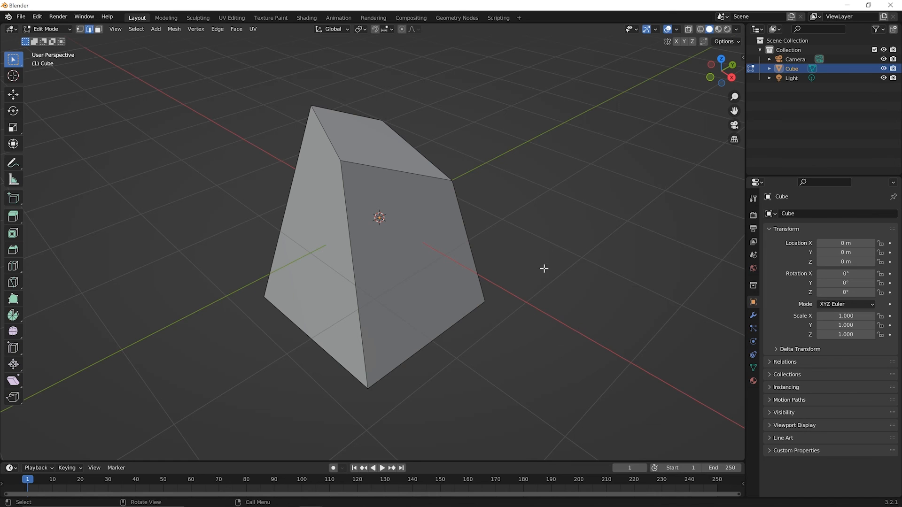
mouse_move(395, 295)
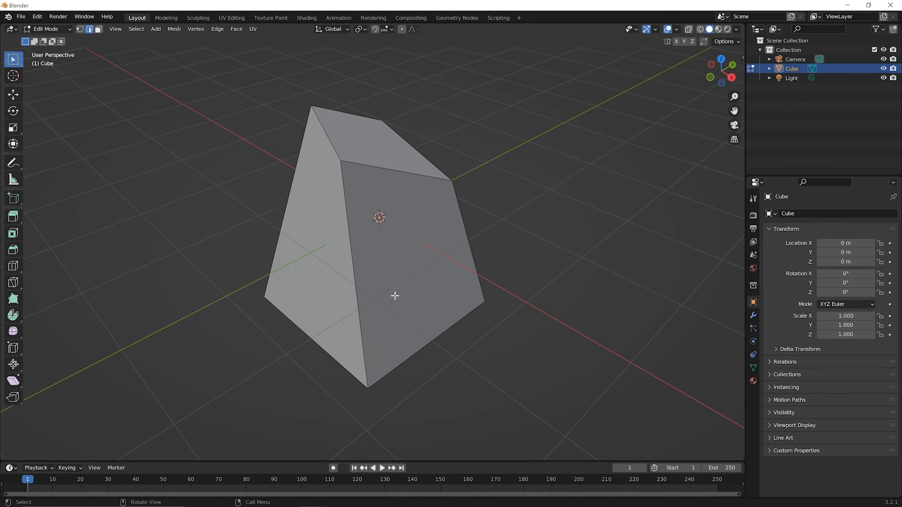
mouse_move(337, 177)
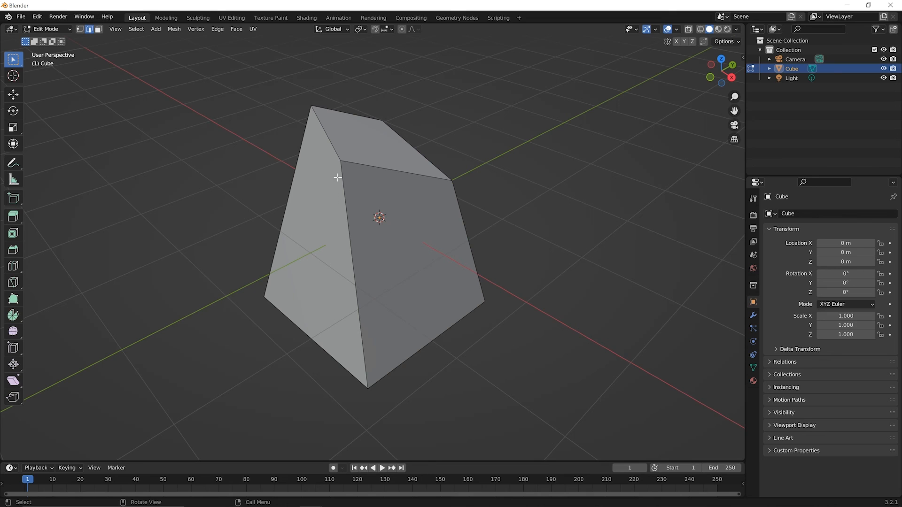
mouse_move(368, 291)
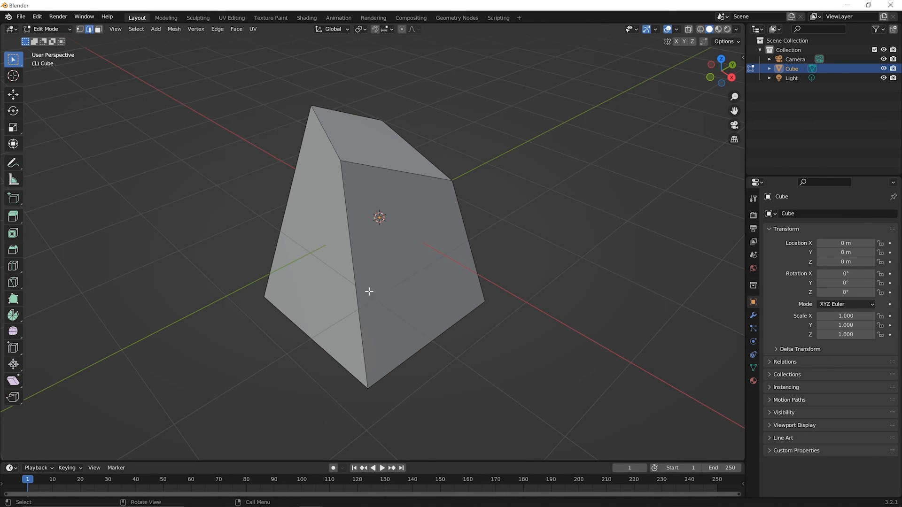
mouse_move(464, 338)
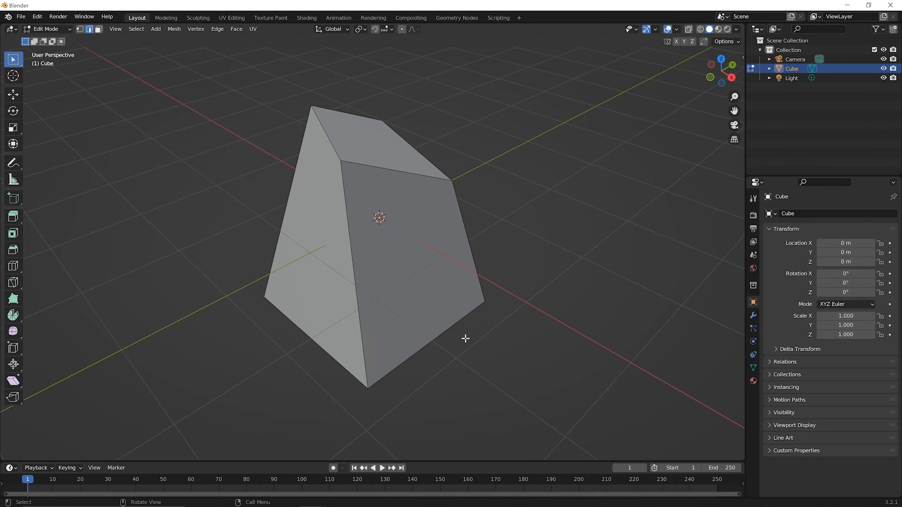
mouse_move(466, 337)
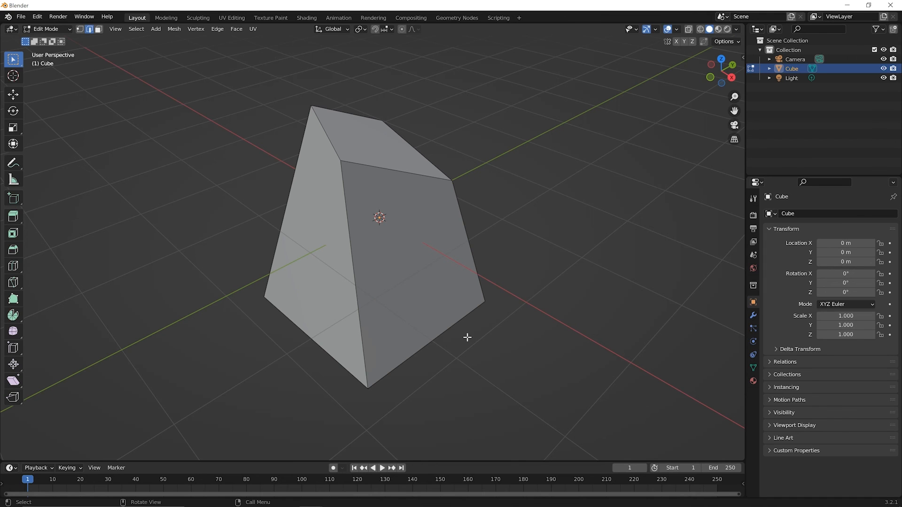
Toggle with Tab from Edit Mode into Object Mode on the wedge
key(Tab)
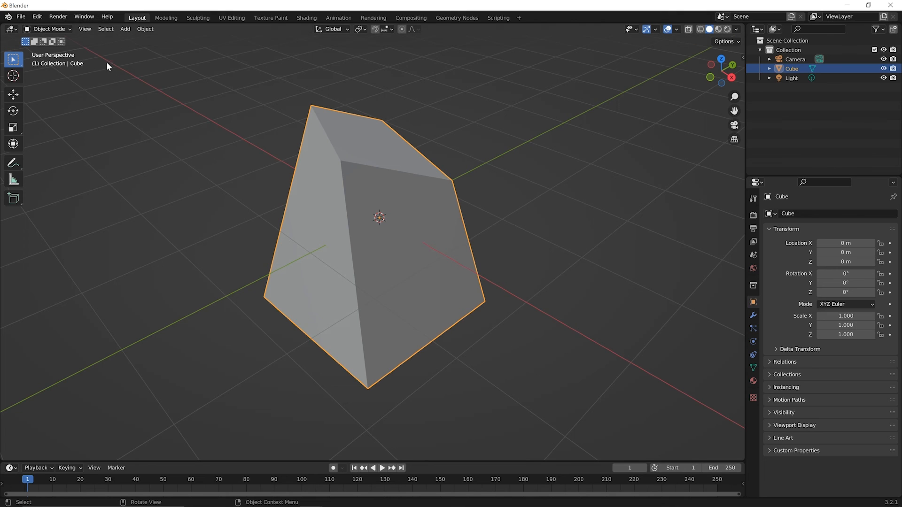
mouse_move(273, 154)
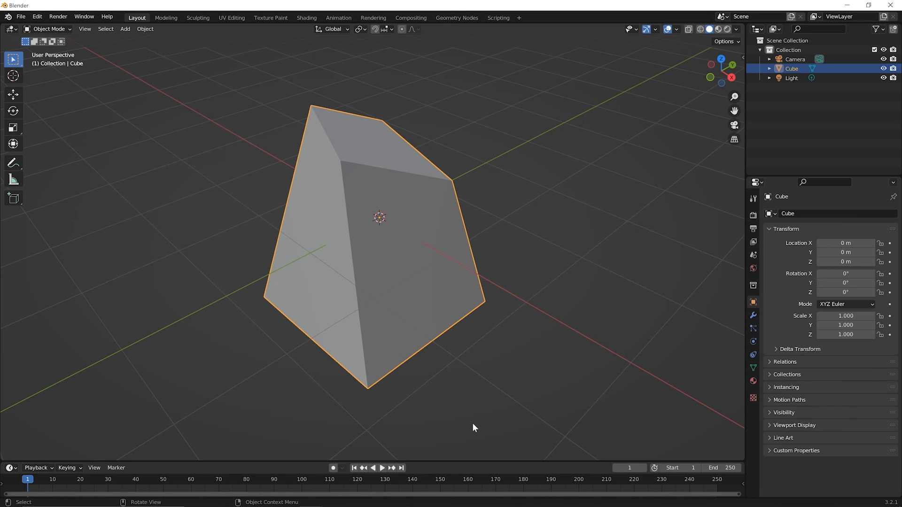
mouse_move(346, 318)
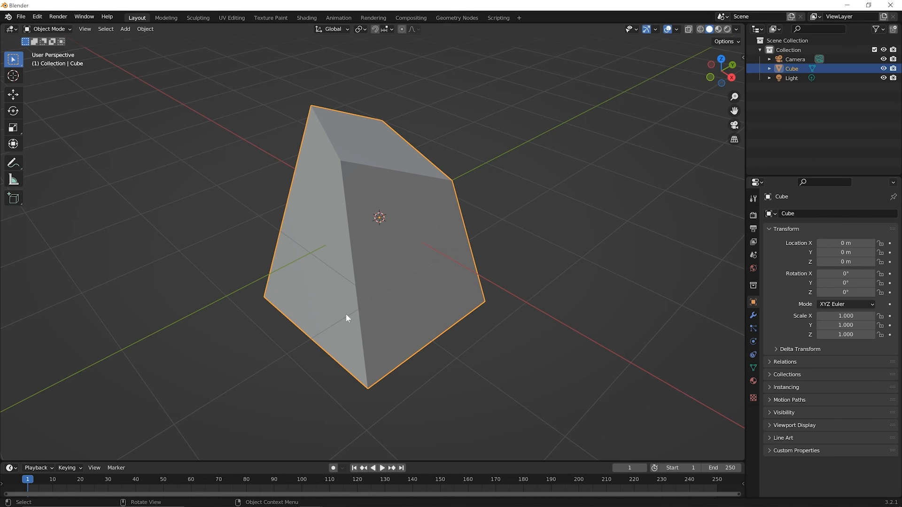
mouse_move(428, 302)
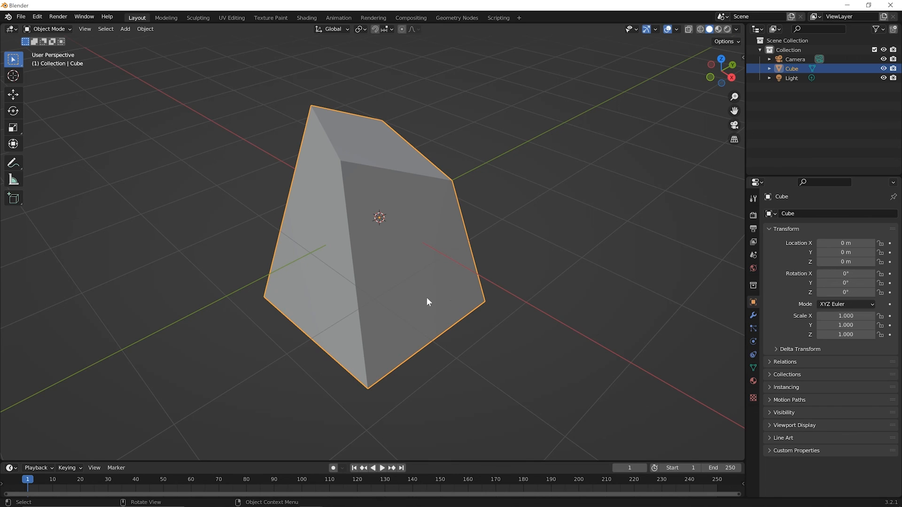
mouse_move(296, 276)
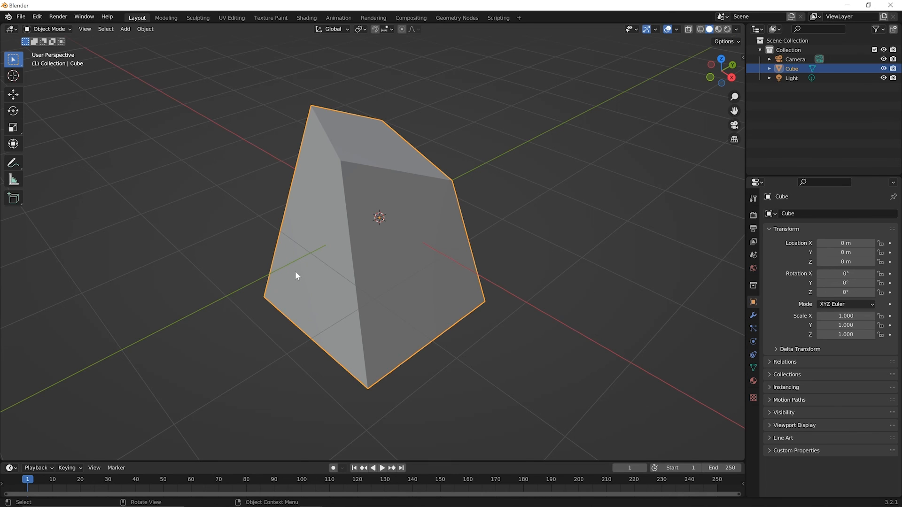
Toggle with Tab from Object Mode back into Edit Mode on the wedge
key(Tab)
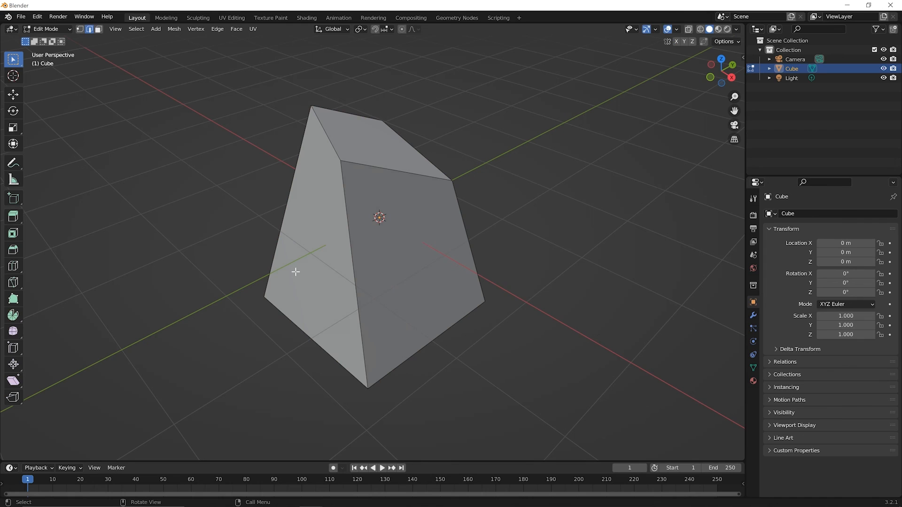
mouse_move(300, 194)
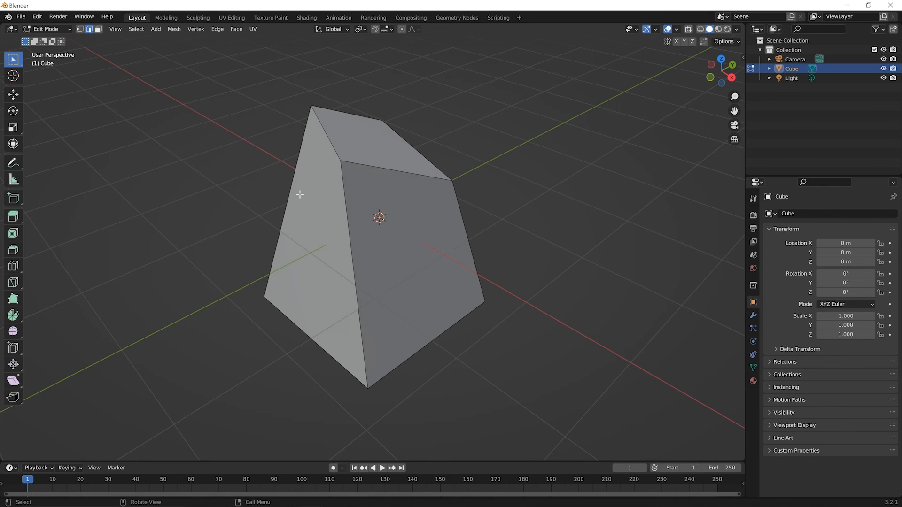
mouse_move(318, 215)
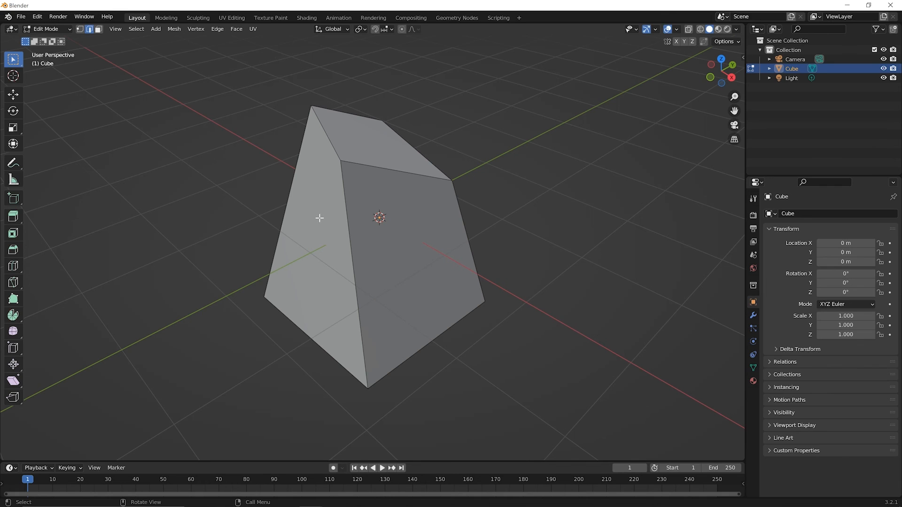
mouse_move(545, 423)
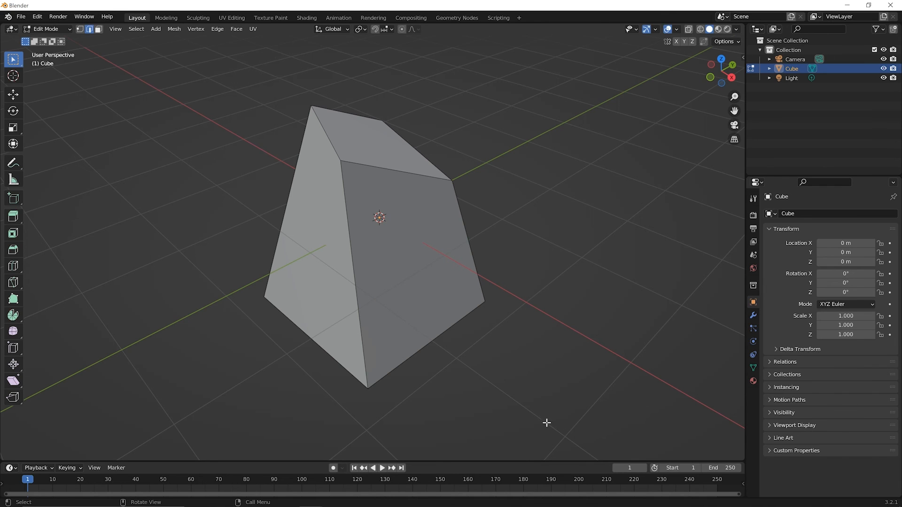
mouse_move(550, 418)
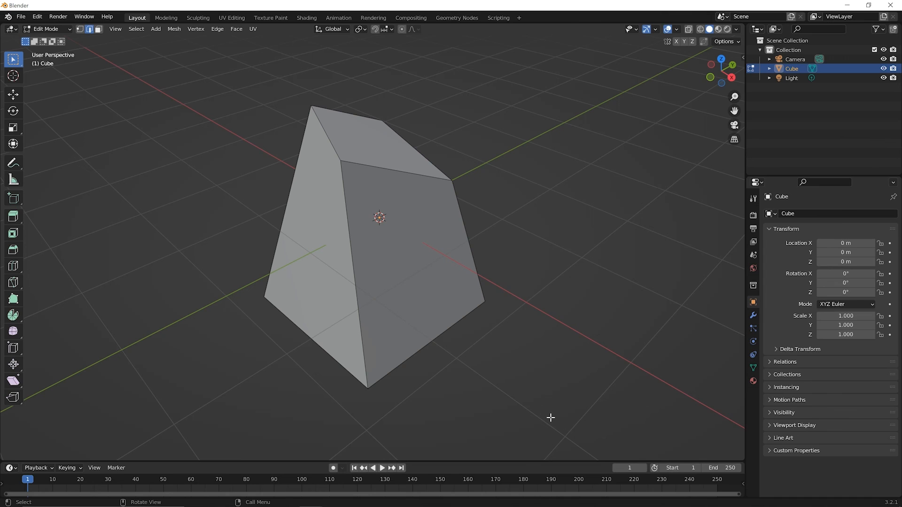